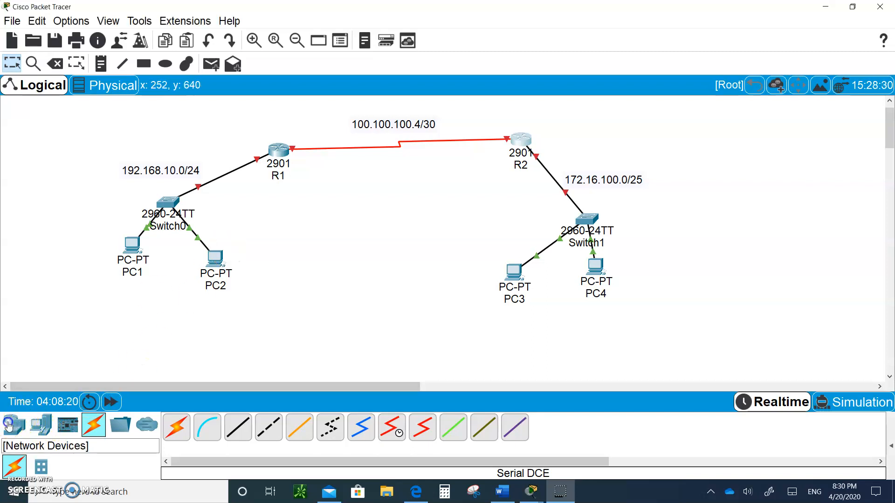
Browse the available router, switch and end-device models in the device palette.
{"action": "left_click", "coordinate": [13, 424]}
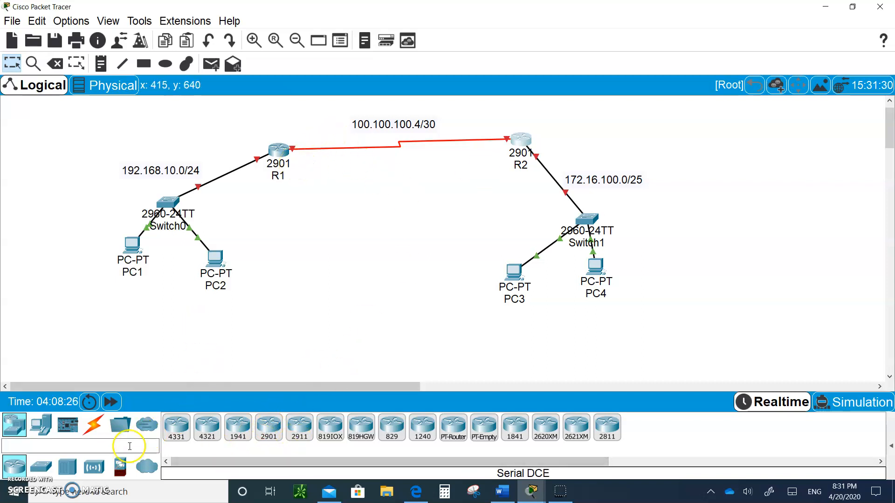
{"action": "left_click", "coordinate": [41, 468]}
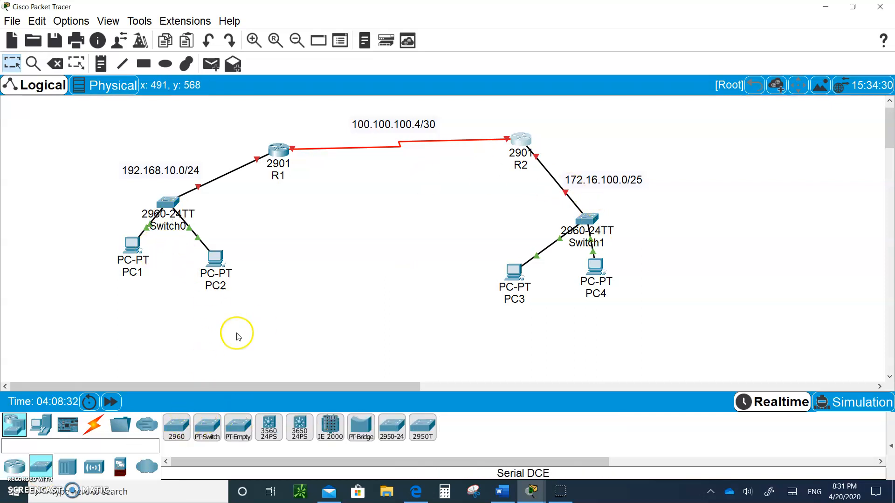
{"action": "left_click", "coordinate": [40, 425]}
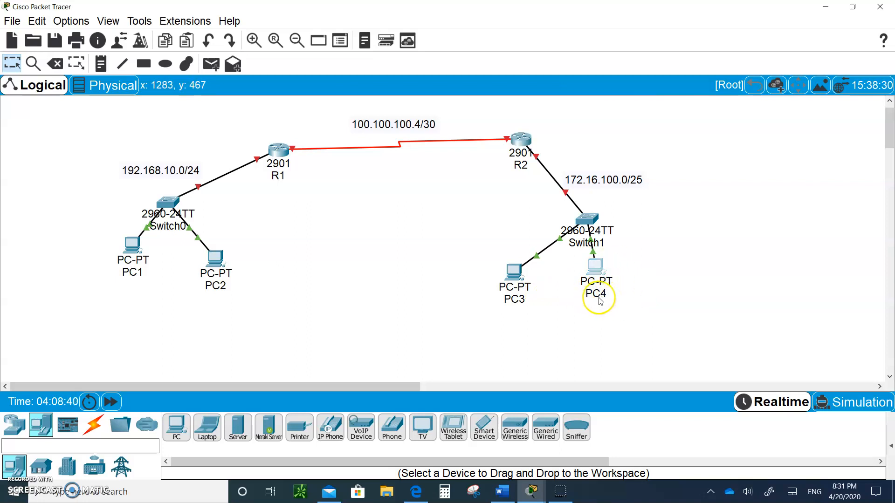
Open R1, zoom in on its physical chassis, then close its window.
{"action": "double_click", "coordinate": [596, 293]}
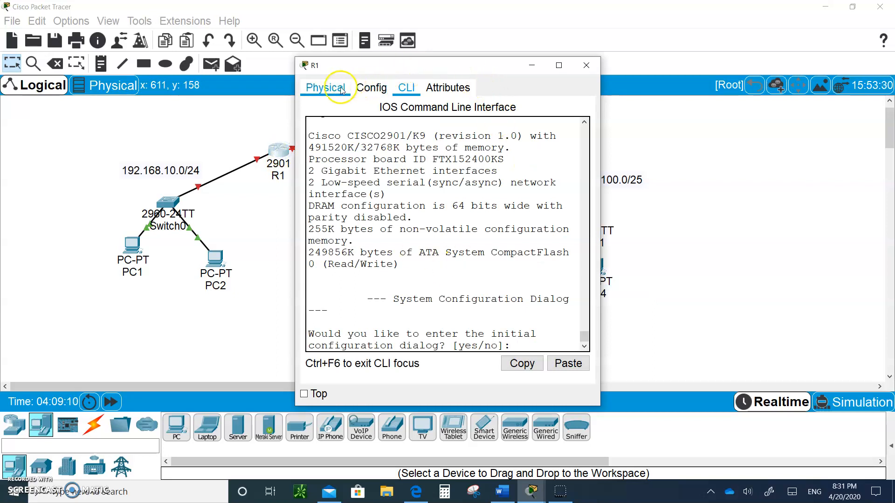
{"action": "left_click", "coordinate": [324, 87]}
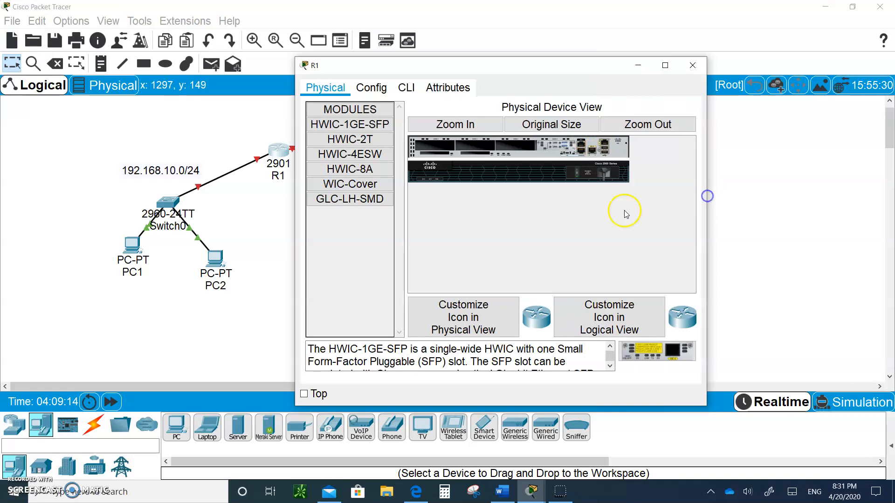
{"action": "left_click", "coordinate": [455, 125]}
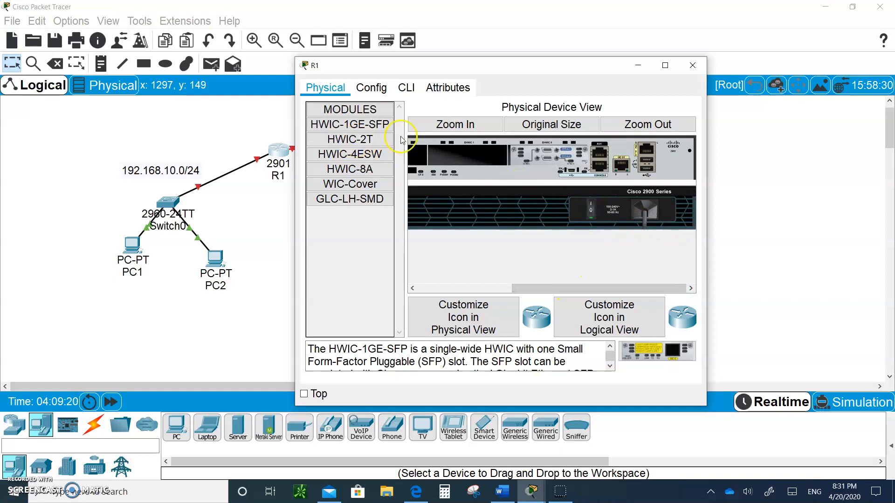
{"action": "mouse_move", "coordinate": [582, 207]}
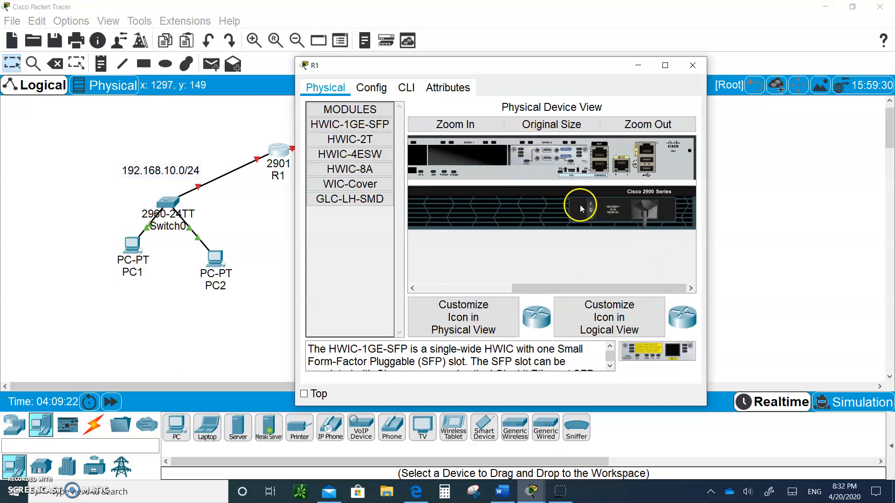
{"action": "left_click", "coordinate": [692, 65]}
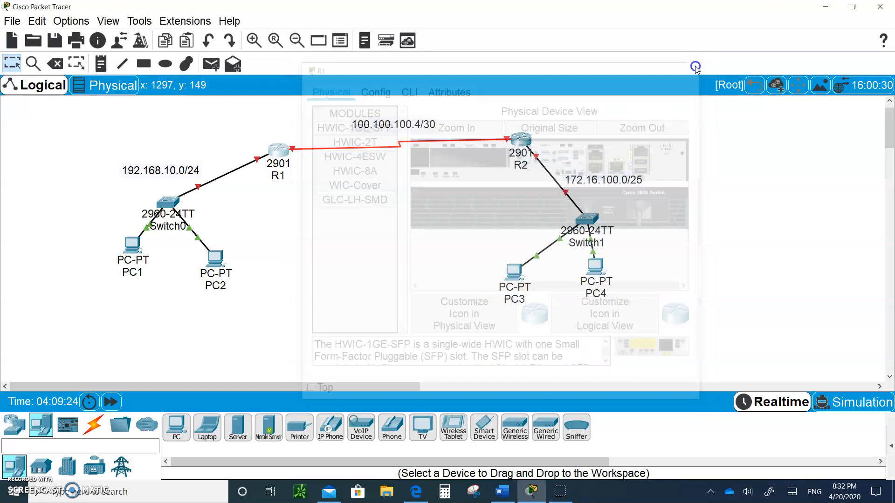
{"action": "left_click", "coordinate": [695, 70]}
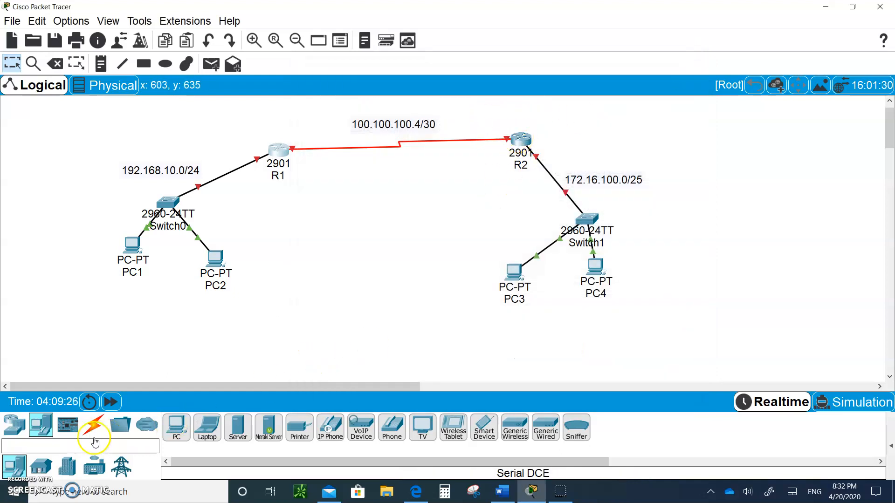
Show the Connections category listing the available cable types.
{"action": "left_click", "coordinate": [94, 424]}
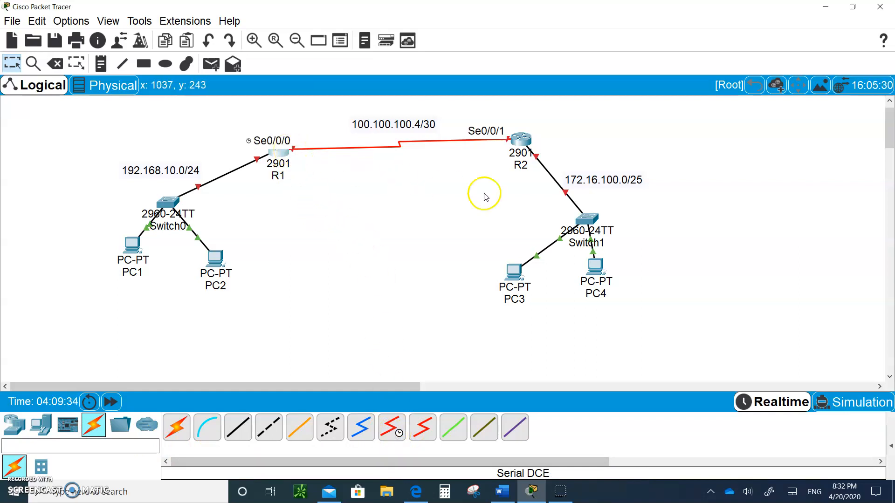
{"action": "mouse_move", "coordinate": [419, 158]}
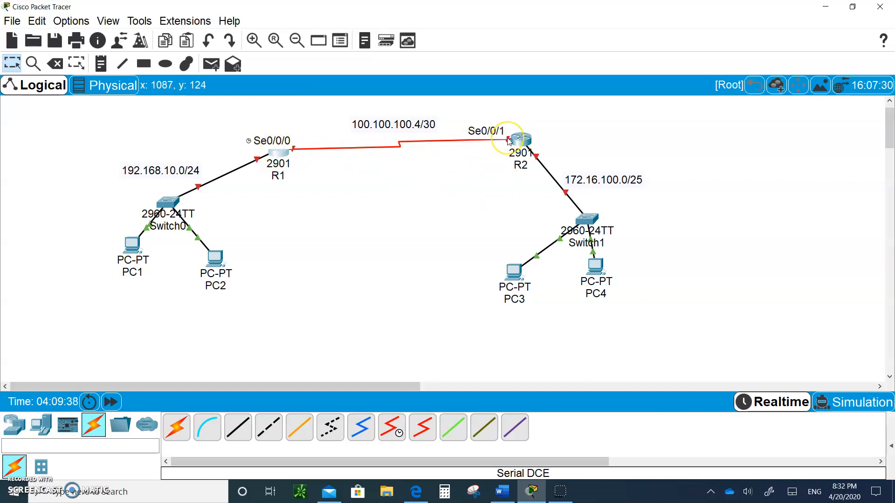
{"action": "mouse_move", "coordinate": [348, 208]}
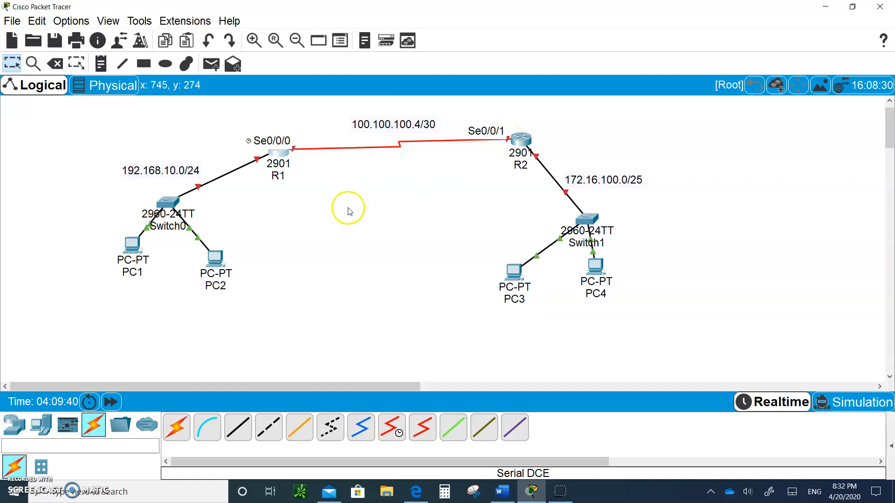
{"action": "left_click", "coordinate": [133, 249]}
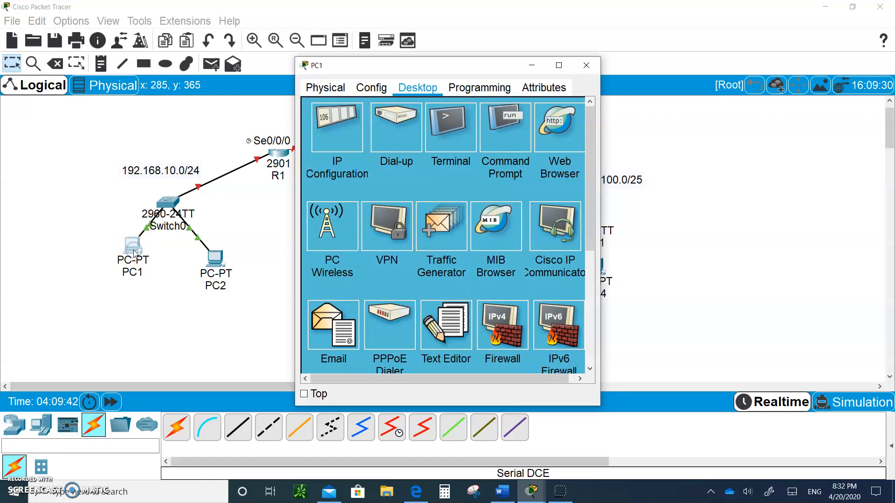
{"action": "left_click", "coordinate": [336, 125]}
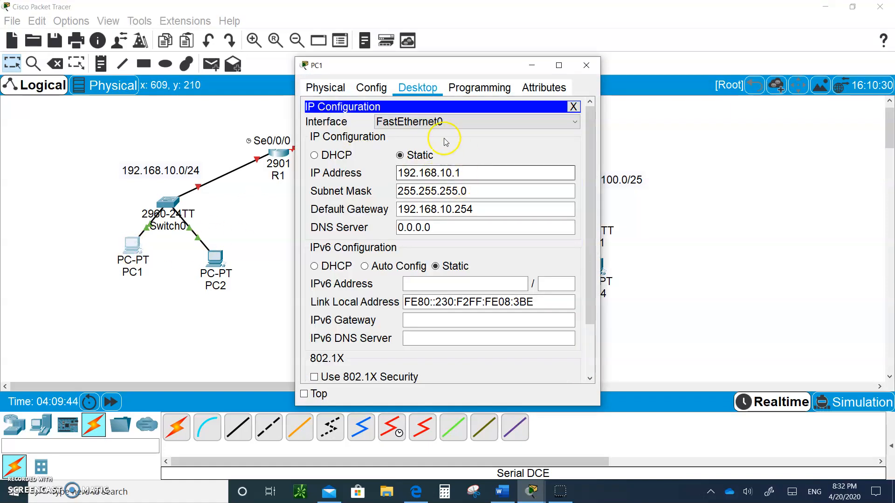
{"action": "left_click", "coordinate": [484, 209]}
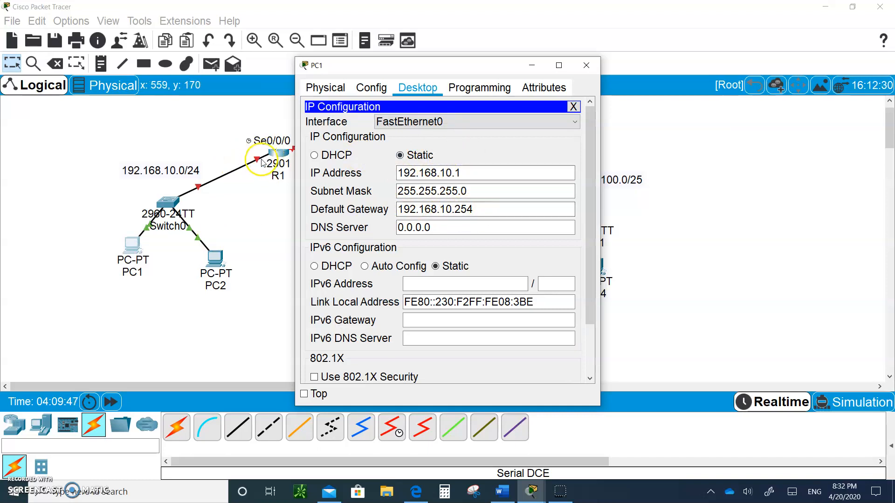
{"action": "left_click", "coordinate": [216, 260]}
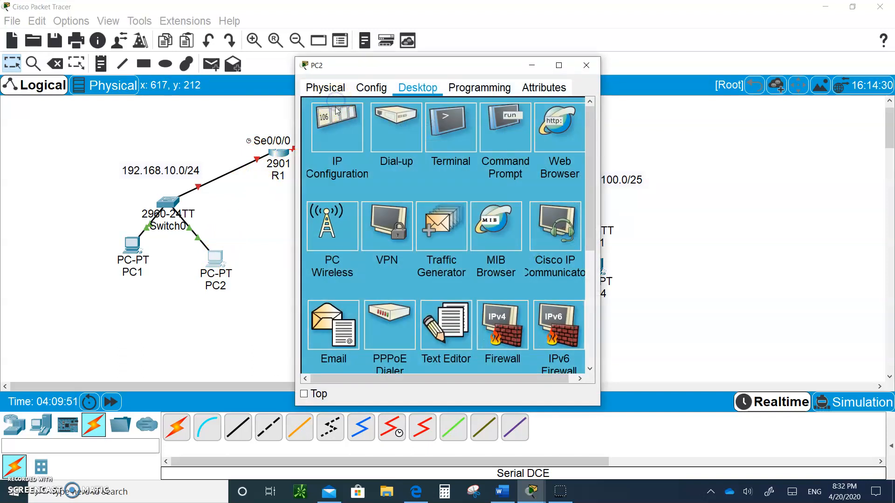
{"action": "left_click", "coordinate": [337, 127]}
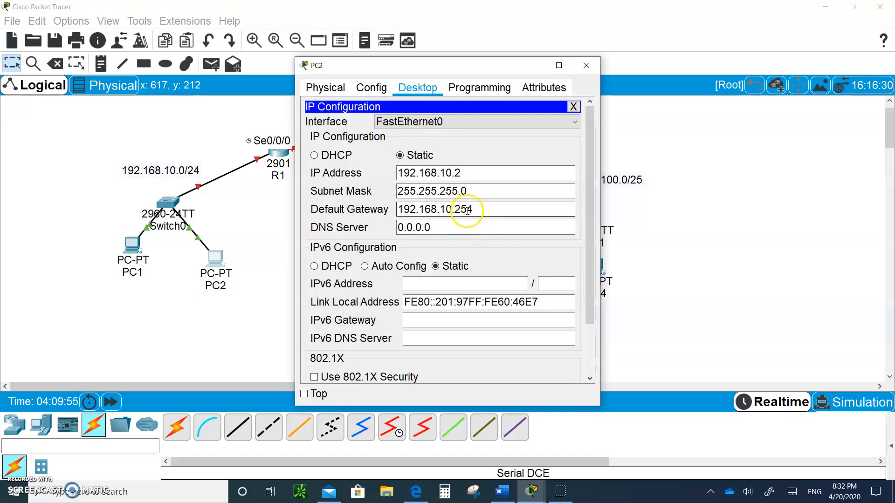
{"action": "left_click", "coordinate": [585, 66]}
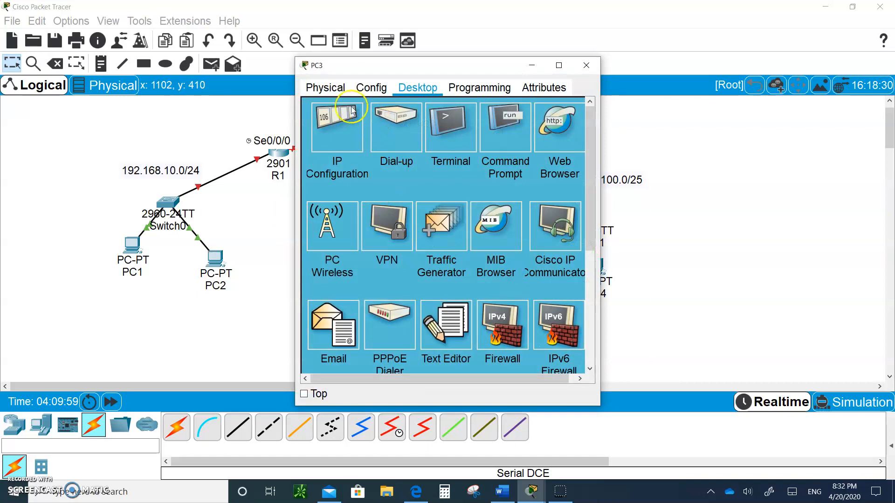
{"action": "left_click", "coordinate": [336, 125]}
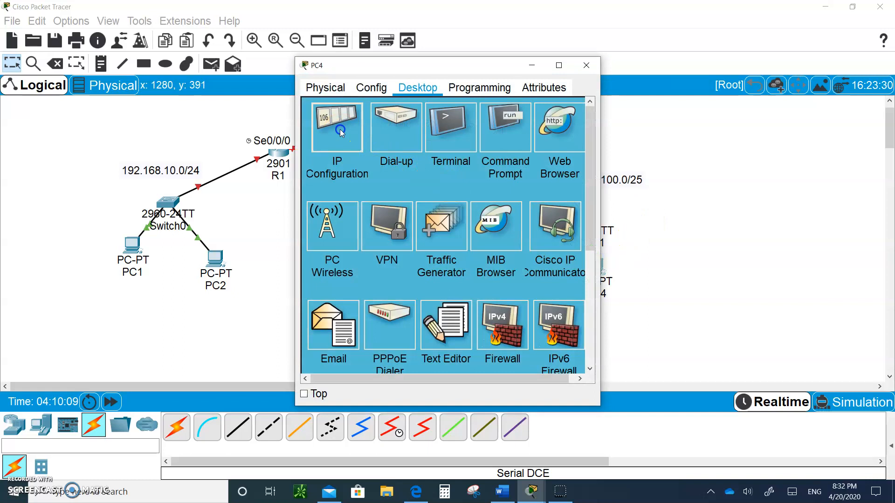
{"action": "left_click", "coordinate": [337, 127]}
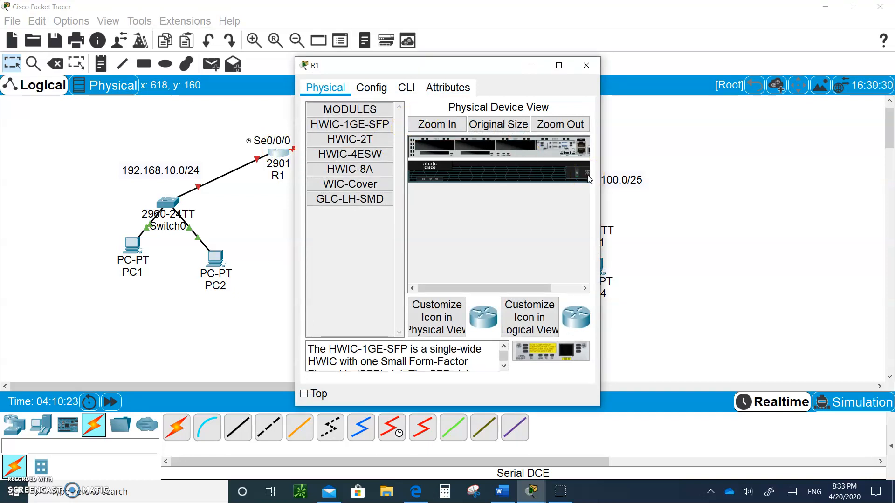
{"action": "mouse_move", "coordinate": [608, 173]}
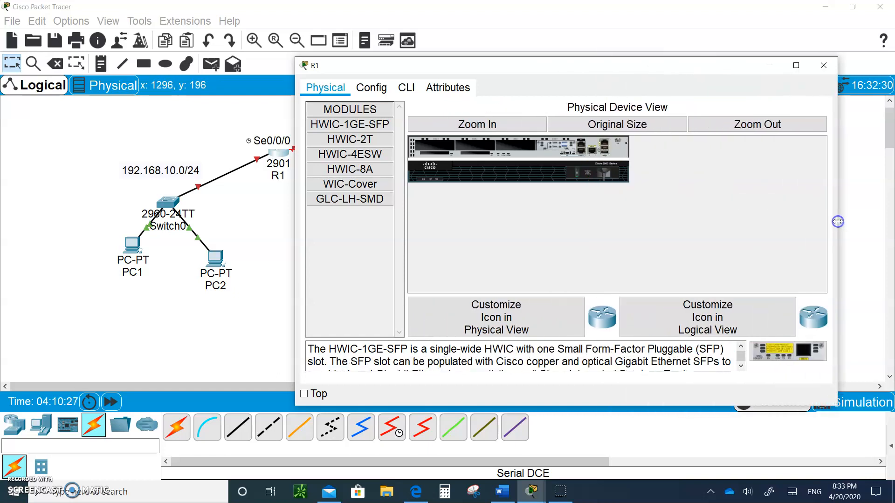
In R1's CLI, decline setup, enter config t, run no ip domain lookup, and set hostname R1.
{"action": "left_click", "coordinate": [406, 87]}
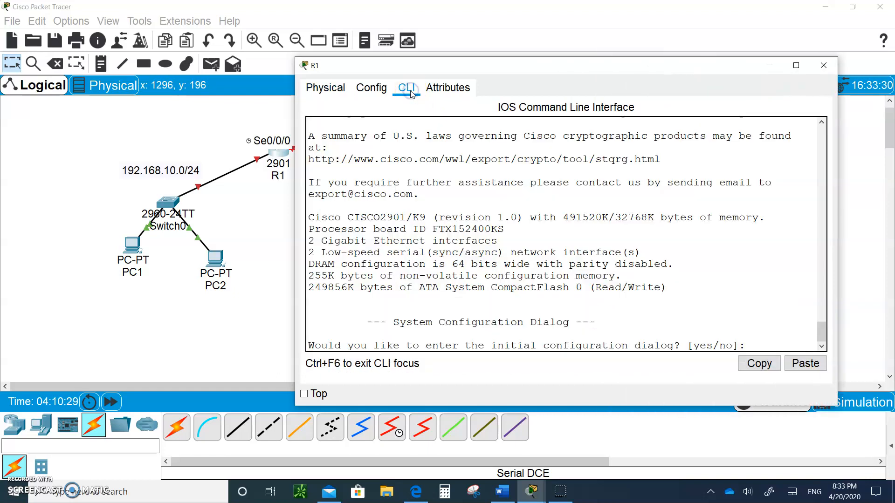
{"action": "left_click", "coordinate": [754, 346]}
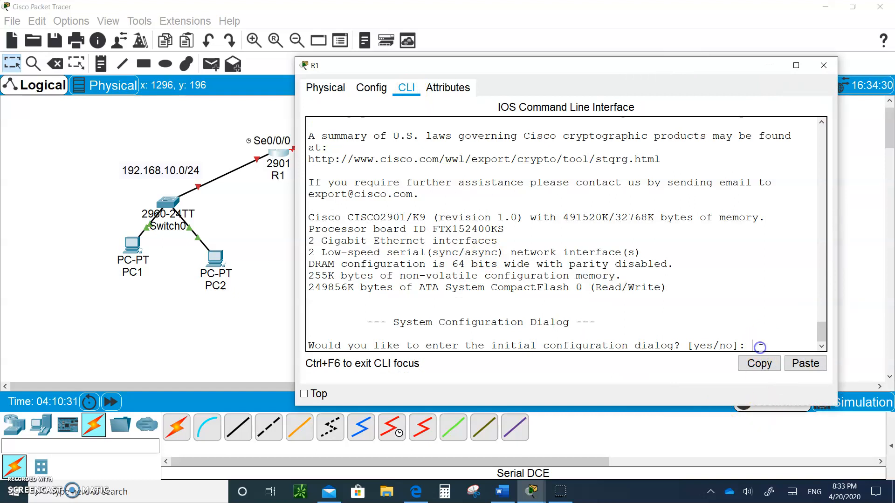
{"action": "type", "text": "no"}
{"action": "type", "text": "en"}
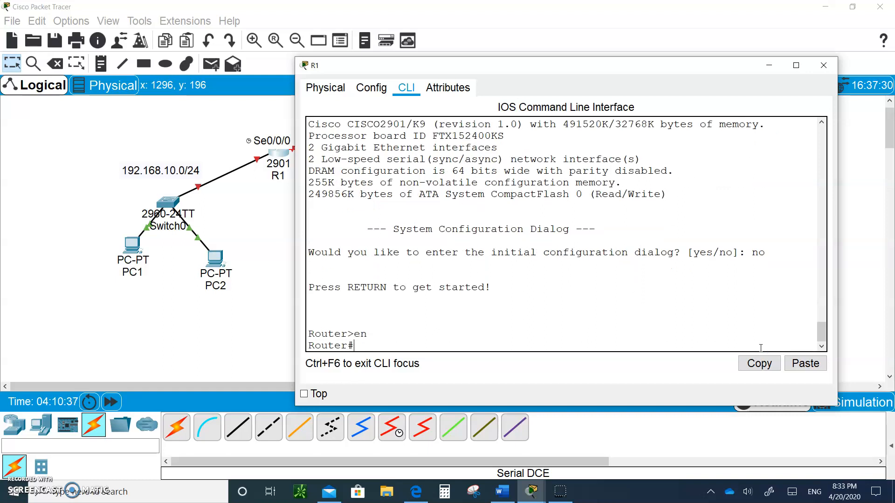
{"action": "type", "text": "config t"}
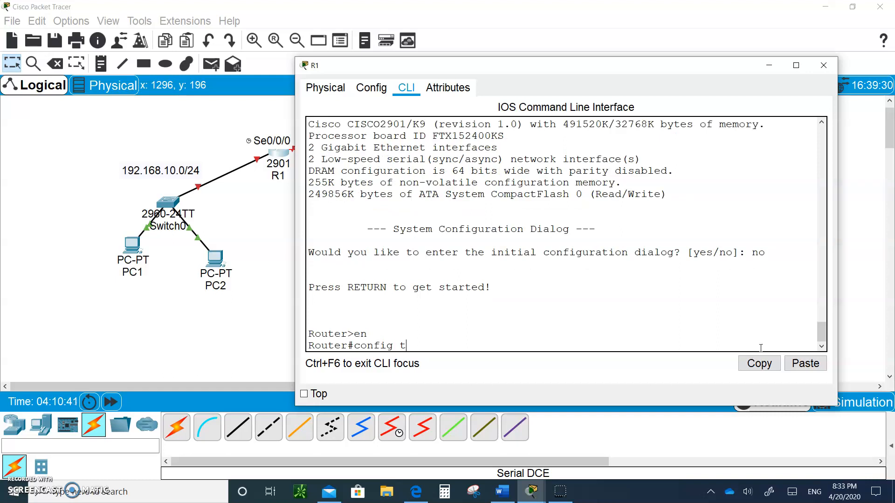
{"action": "type", "text": "no"}
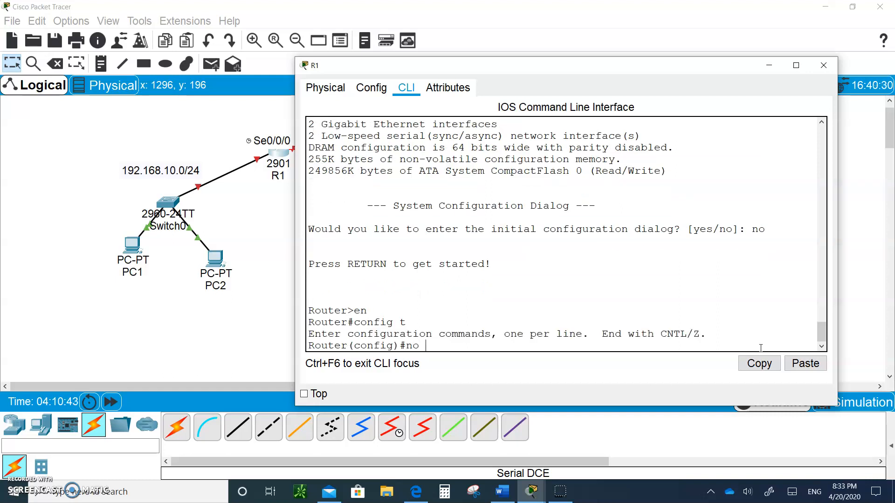
{"action": "type", "text": "ip domain"}
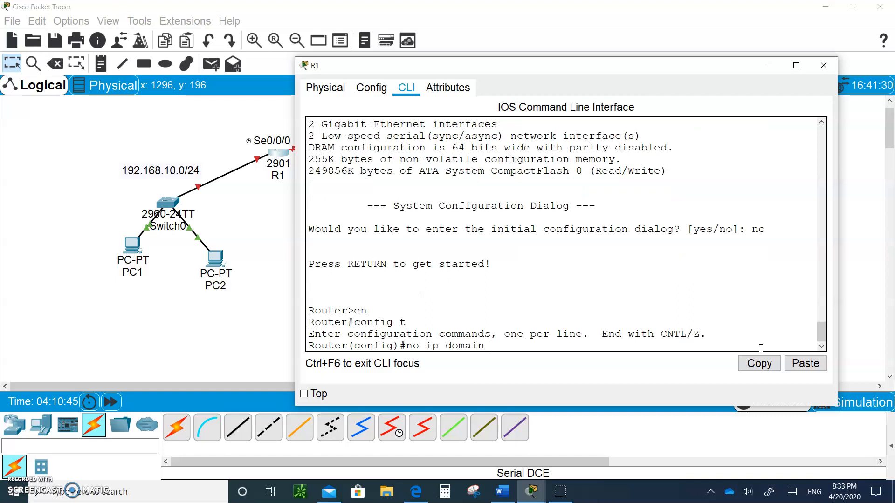
{"action": "type", "text": "lookup"}
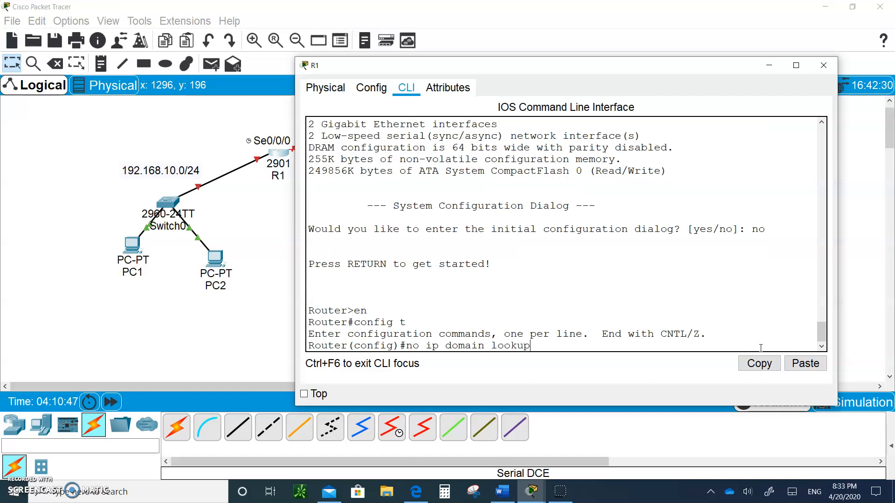
{"action": "type", "text": "hos"}
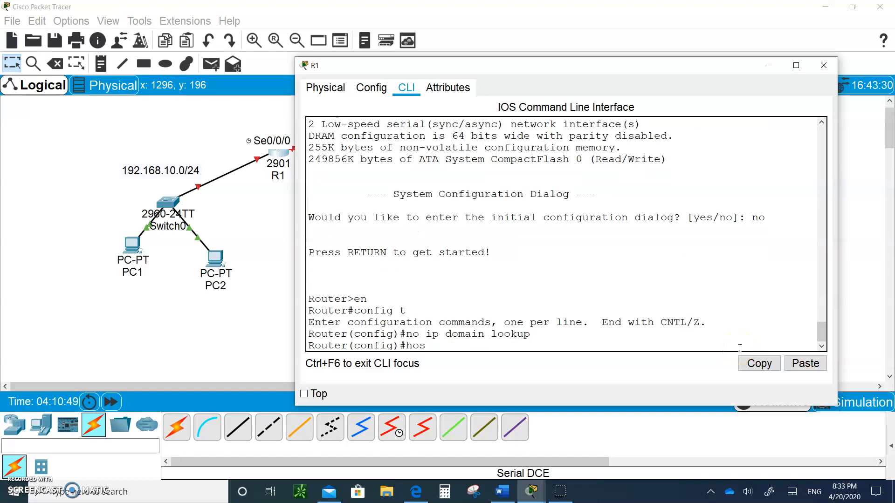
{"action": "type", "text": "tname R1"}
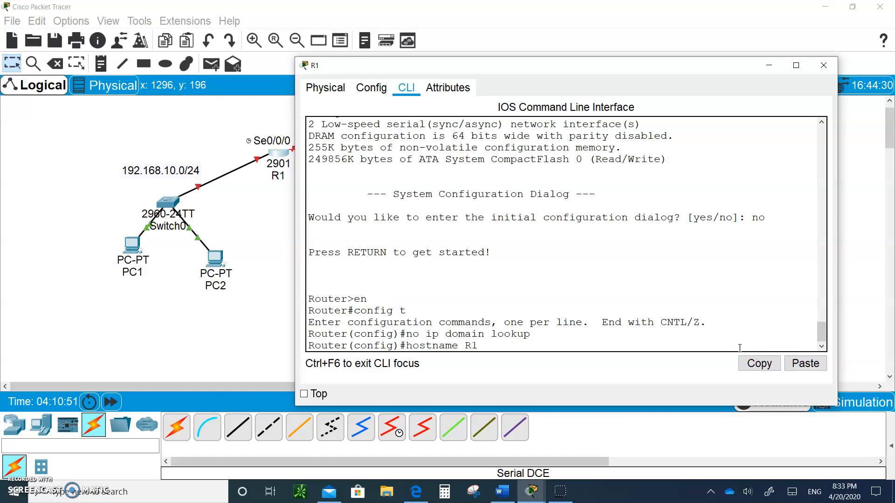
{"action": "type", "text": "int g0/0"}
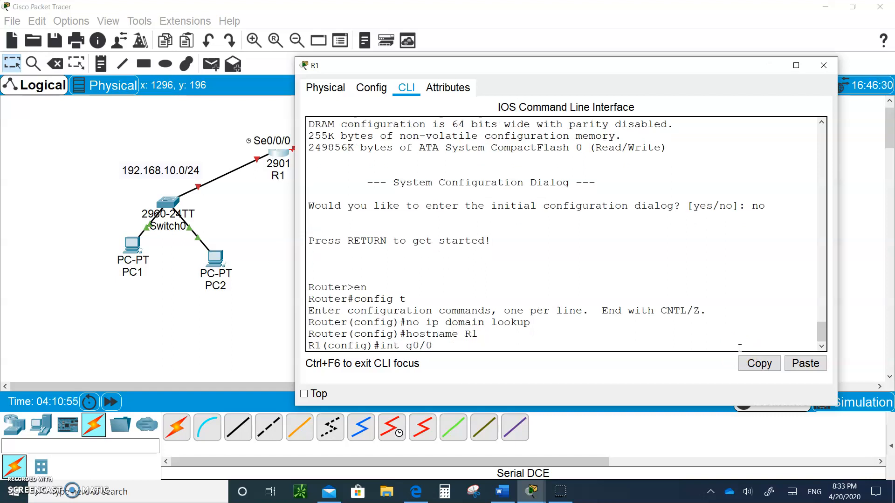
Give R1's G0/0 address 192.168.10.254 255.255.255.0 and enable it with no shut.
{"action": "type", "text": "ip"}
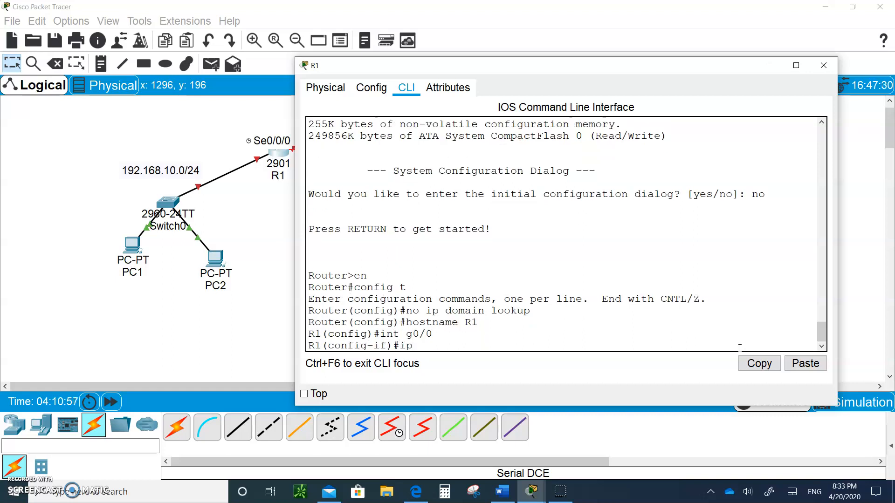
{"action": "type", "text": "add 192.168"}
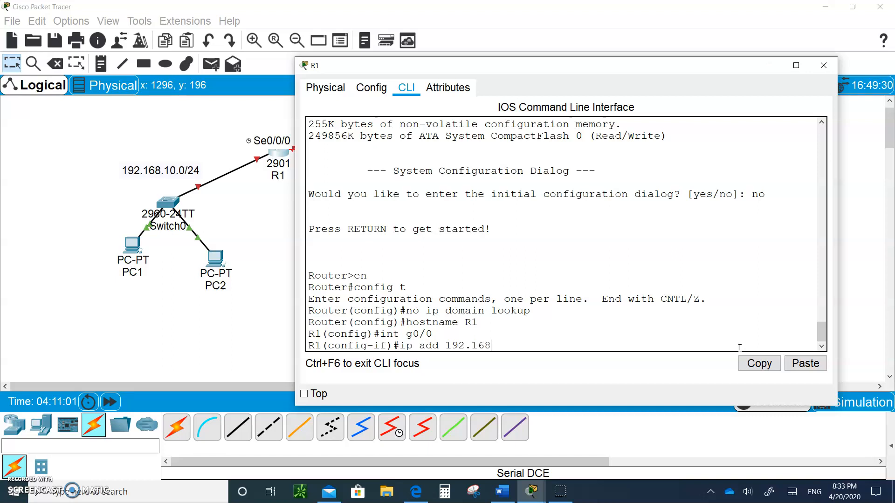
{"action": "type", "text": ".1"}
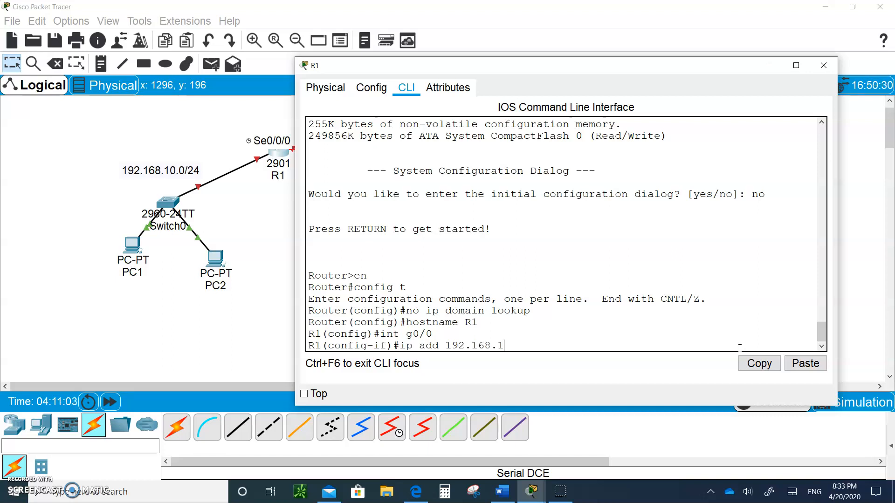
{"action": "type", "text": "0.254"}
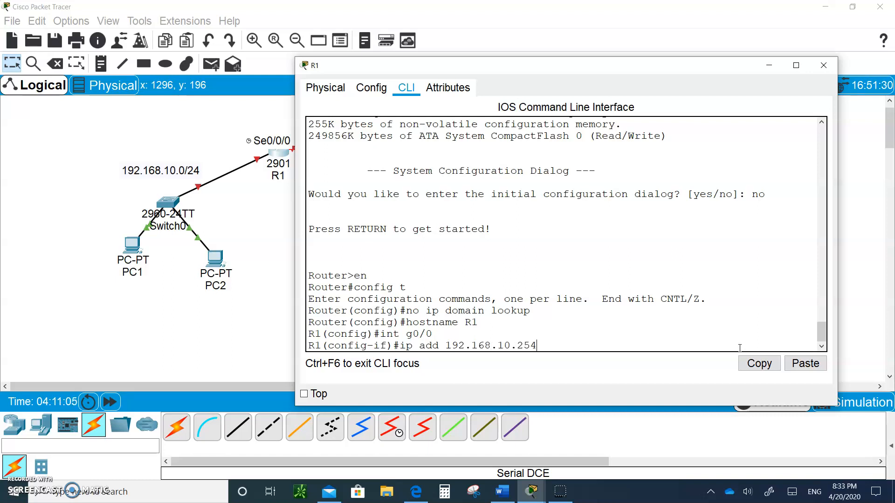
{"action": "type", "text": "255.2"}
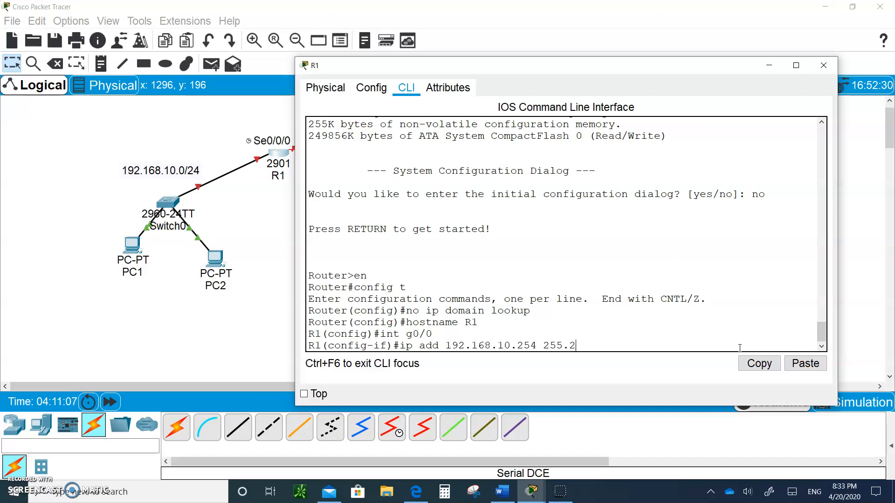
{"action": "type", "text": "55.255"}
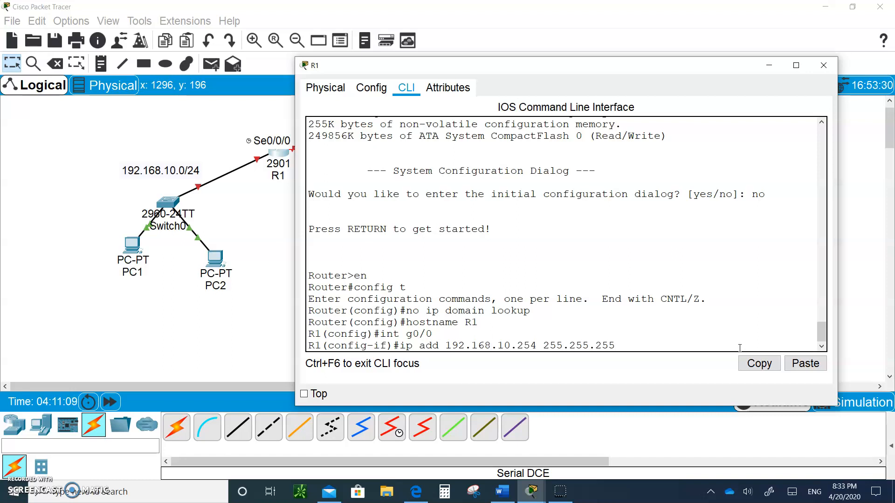
{"action": "key", "text": "Return"}
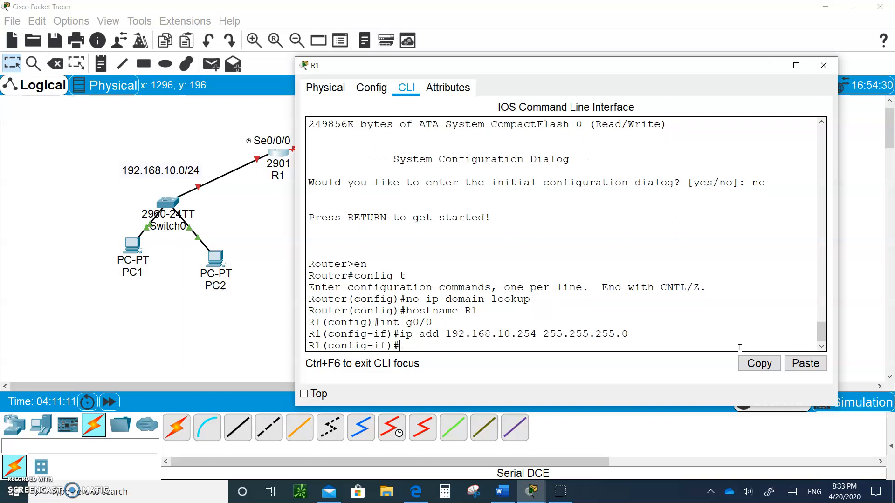
{"action": "type", "text": "no shut"}
{"action": "type", "text": "int"}
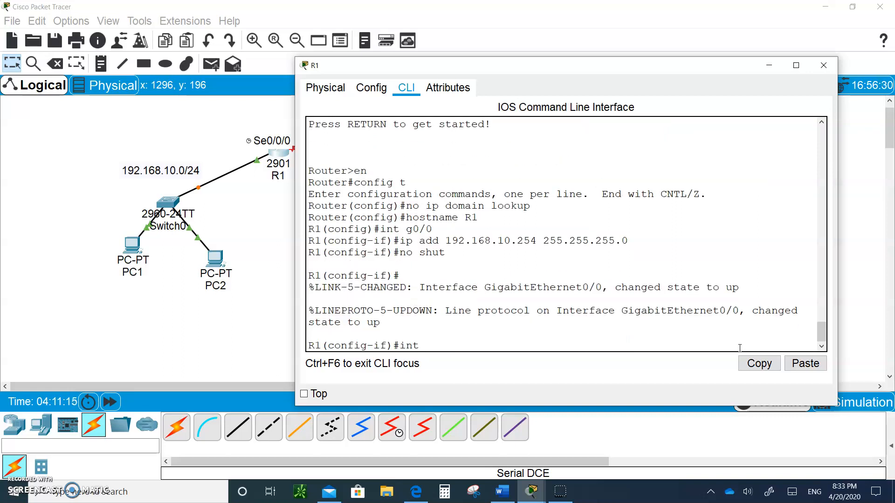
Address S0/0/0 as 100.100.100.5 255.255.255.252 and set clock rate 64000.
{"action": "type", "text": "s0/0/0"}
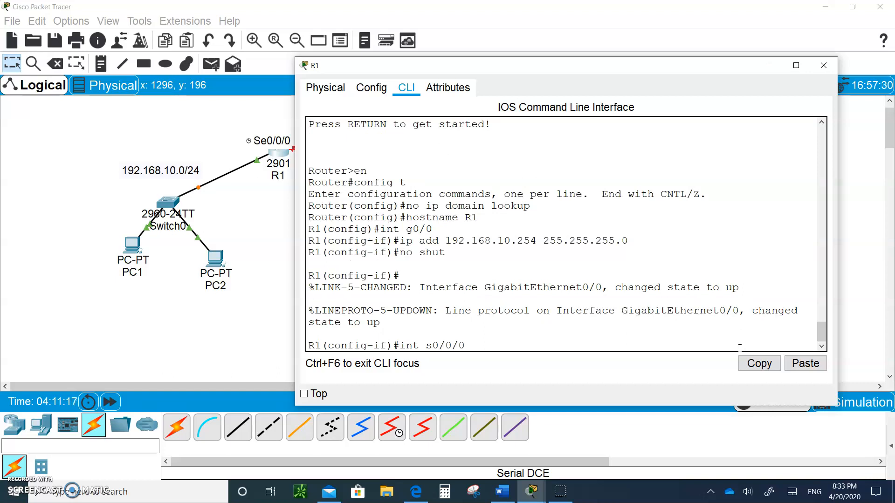
{"action": "type", "text": "ip add 19"}
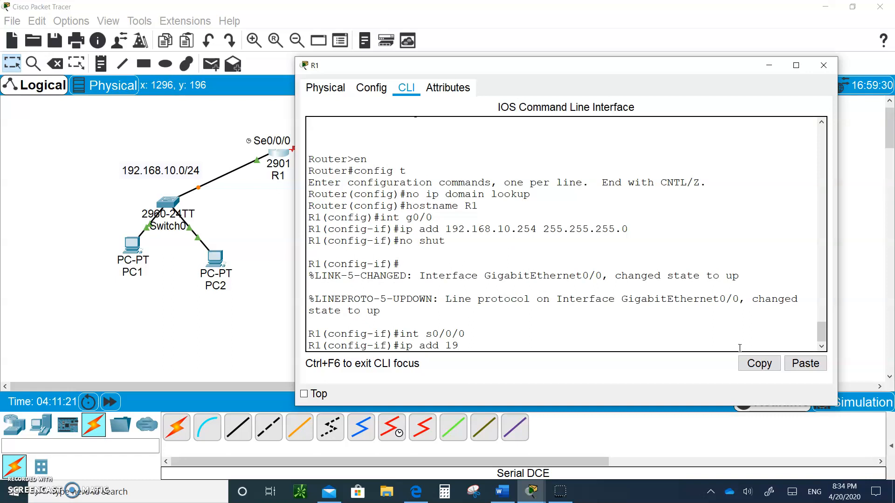
{"action": "type", "text": "00"}
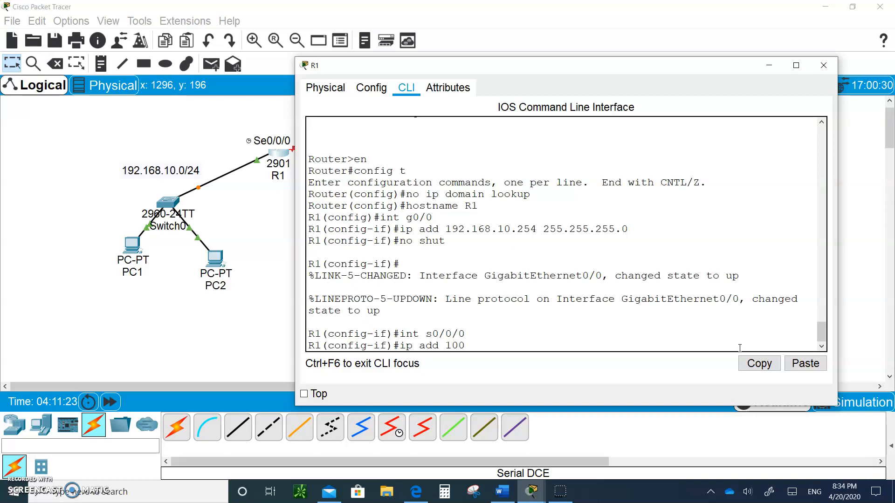
{"action": "type", "text": ".100.1"}
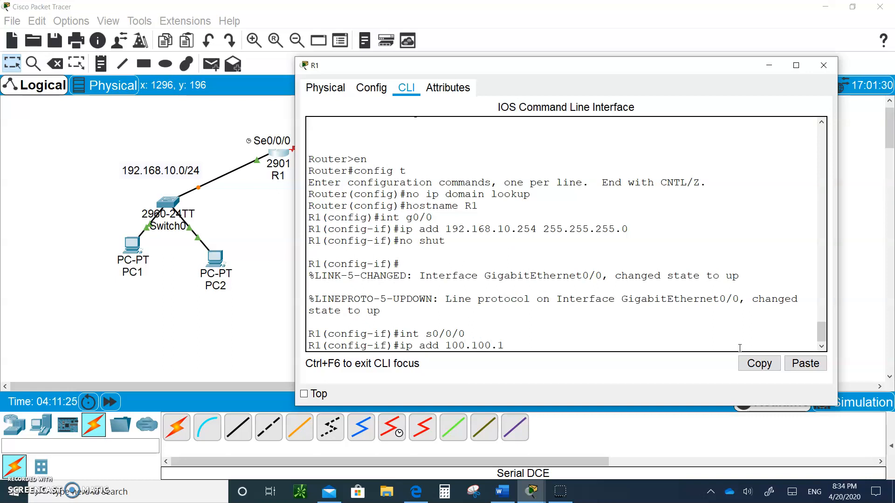
{"action": "type", "text": "00.100.5 2"}
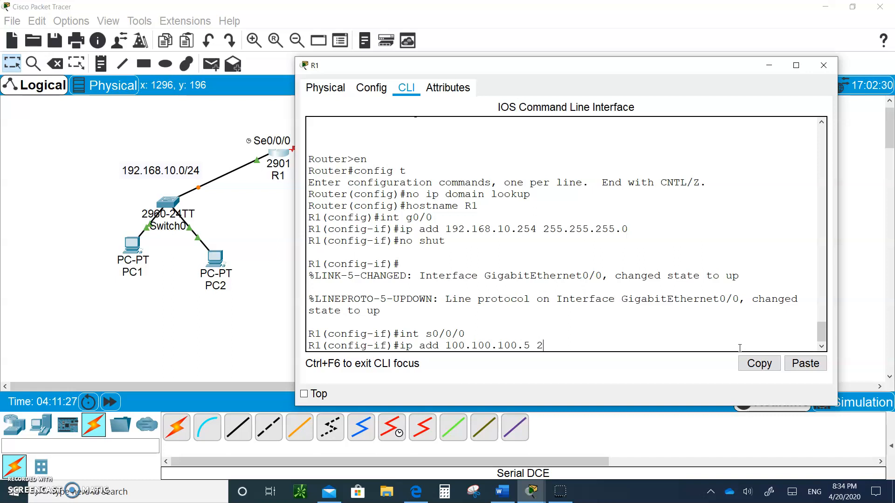
{"action": "type", "text": "55.255"}
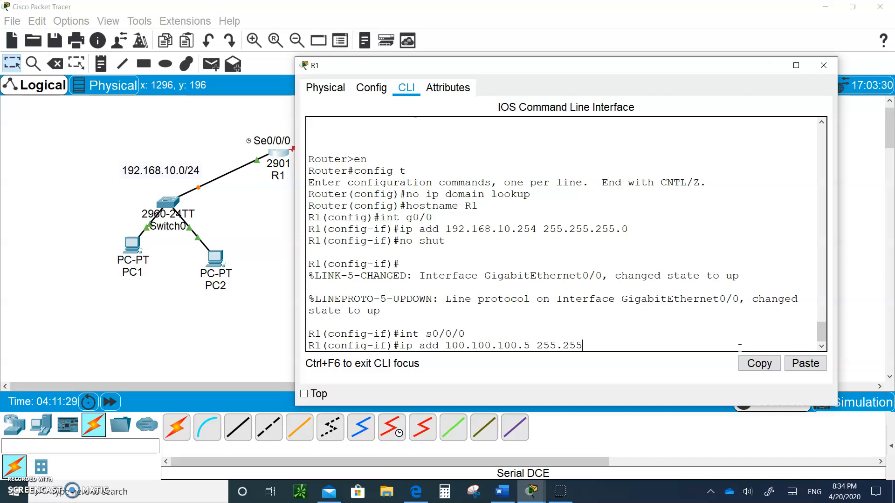
{"action": "type", "text": ".255.255.252"}
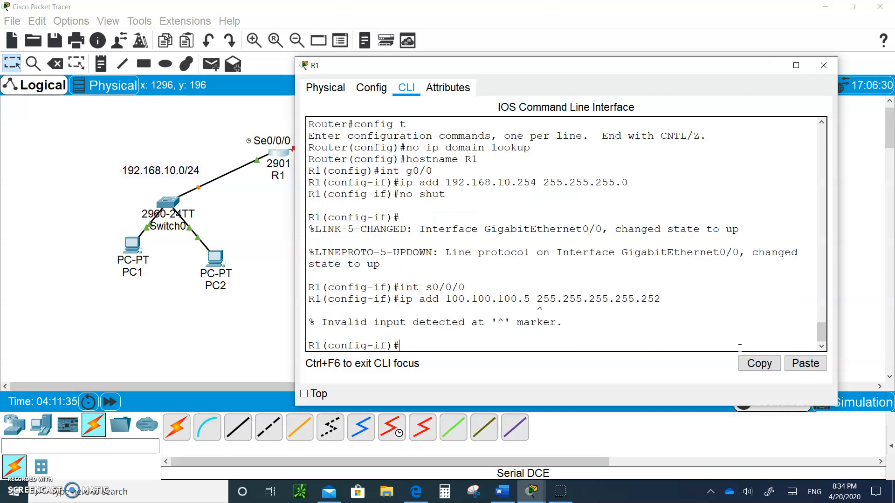
{"action": "type", "text": "ip add 100.100.100.5 255.255.255.255.252"}
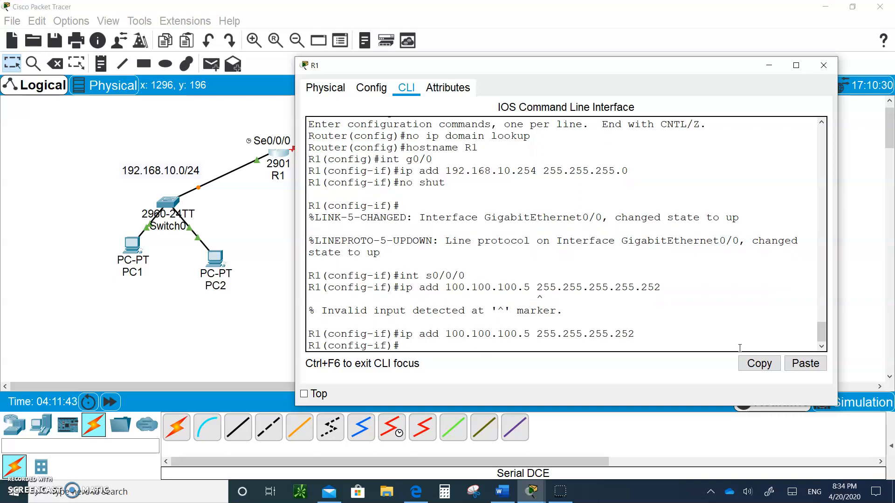
{"action": "type", "text": "clock rate"}
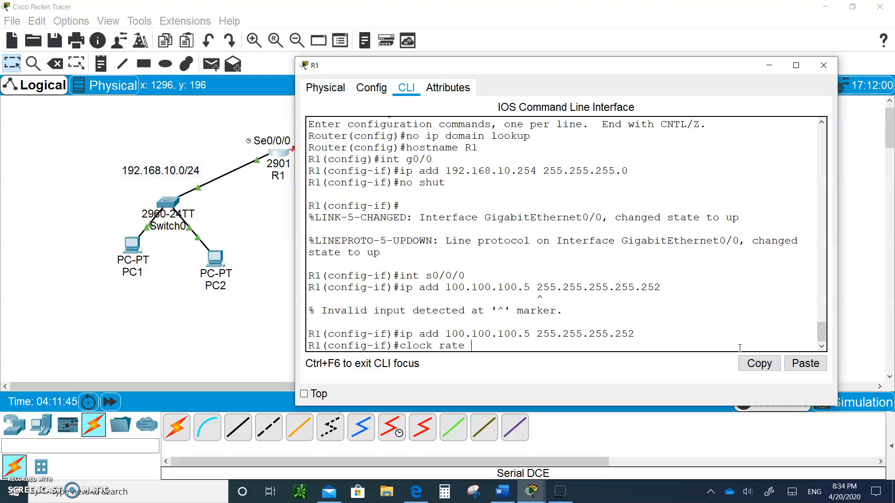
{"action": "type", "text": "6400"}
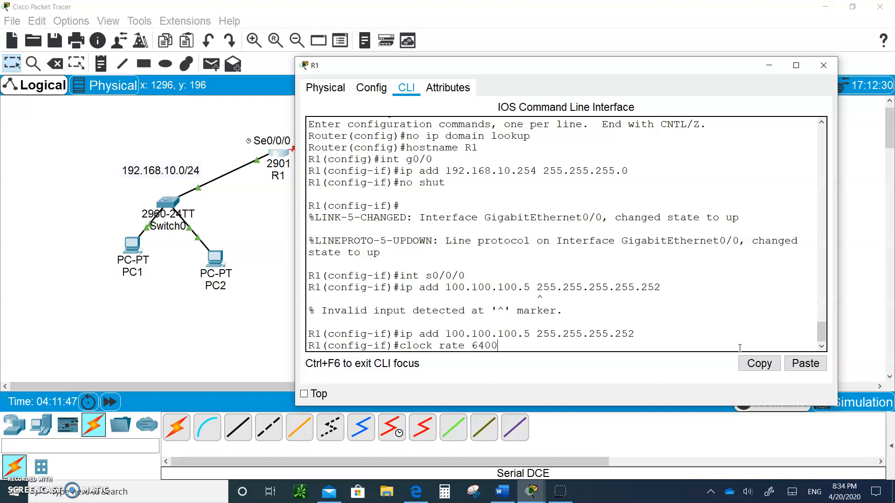
{"action": "type", "text": "00"}
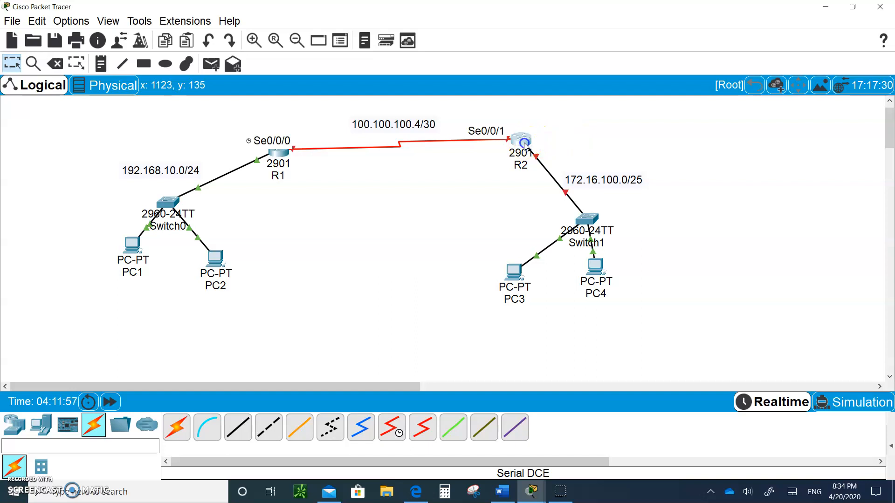
Open R2, decline setup, disable domain lookup, and set hostname R2.
{"action": "left_click", "coordinate": [520, 142]}
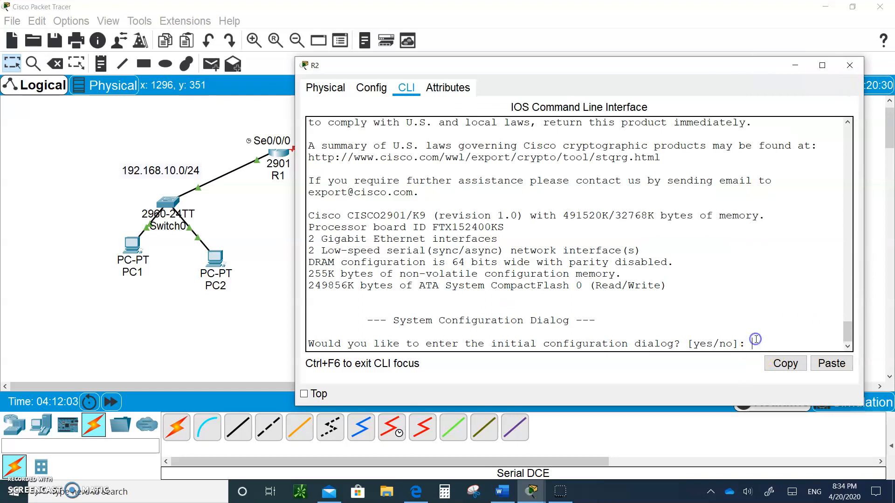
{"action": "type", "text": "no"}
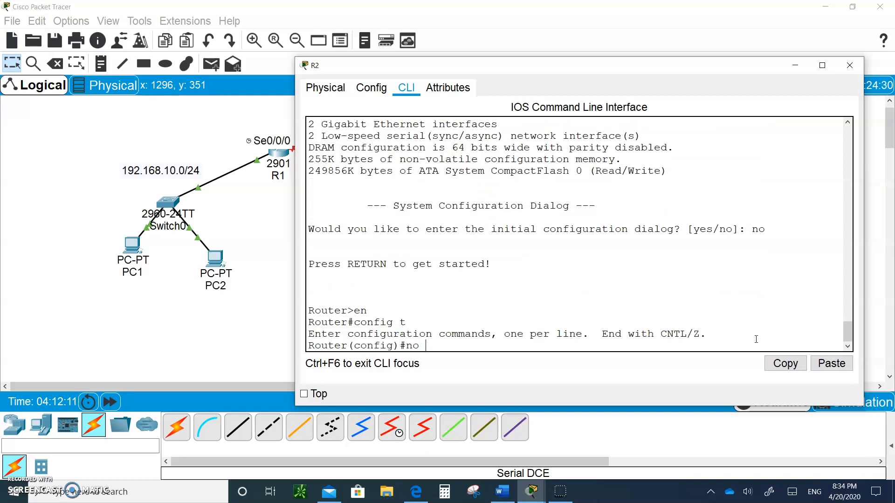
{"action": "type", "text": "ip domain"}
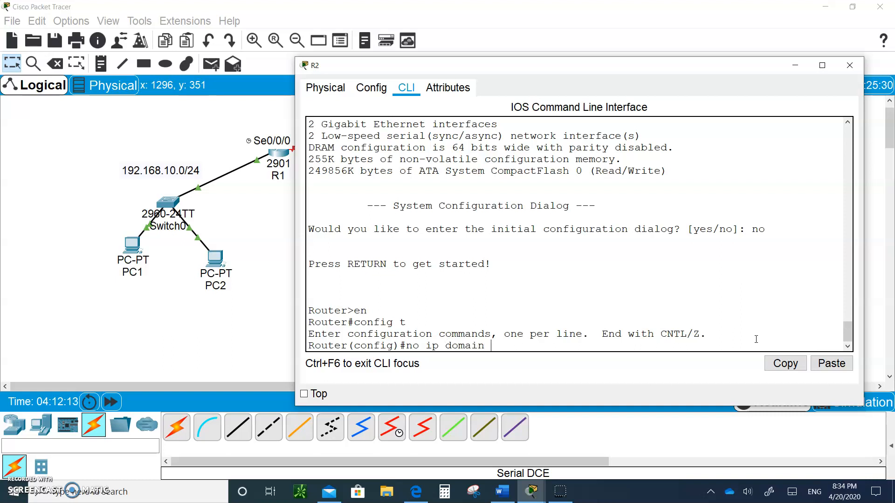
{"action": "type", "text": "lookup"}
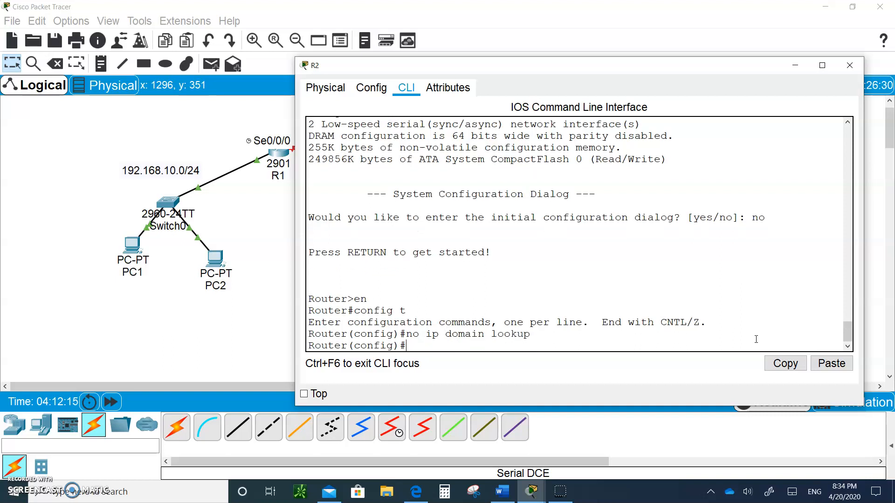
{"action": "type", "text": "host"}
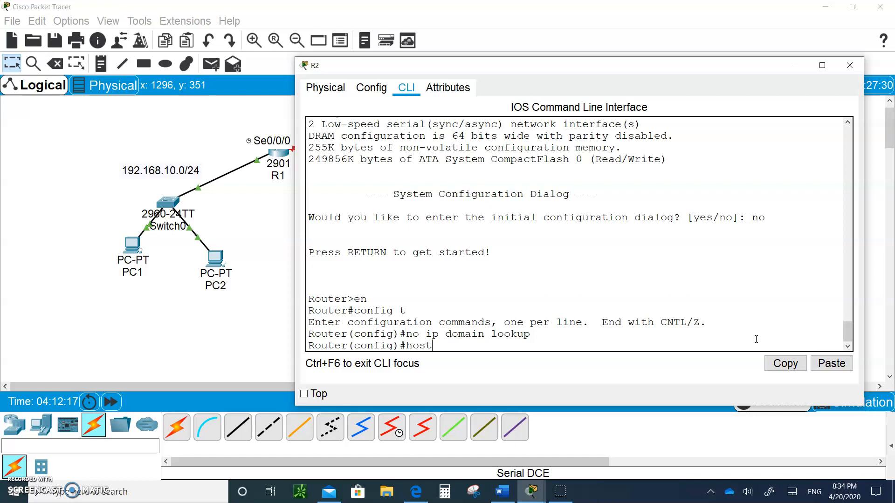
{"action": "type", "text": "name"}
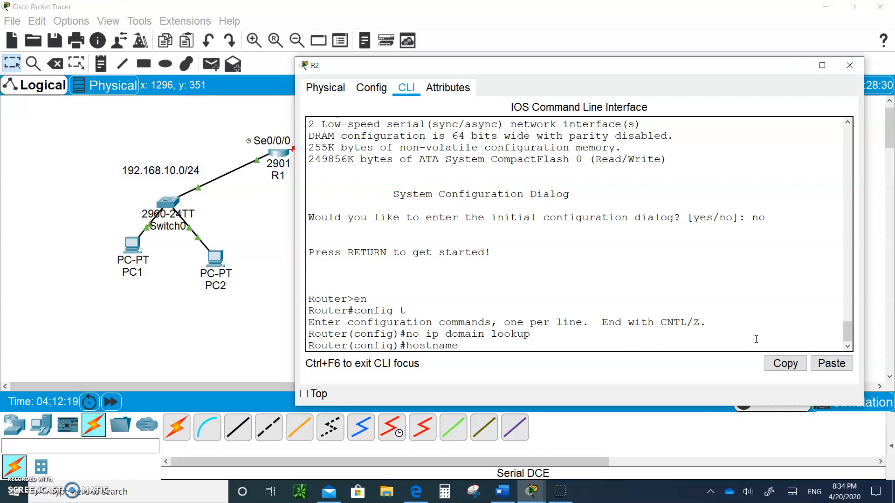
{"action": "type", "text": "R2"}
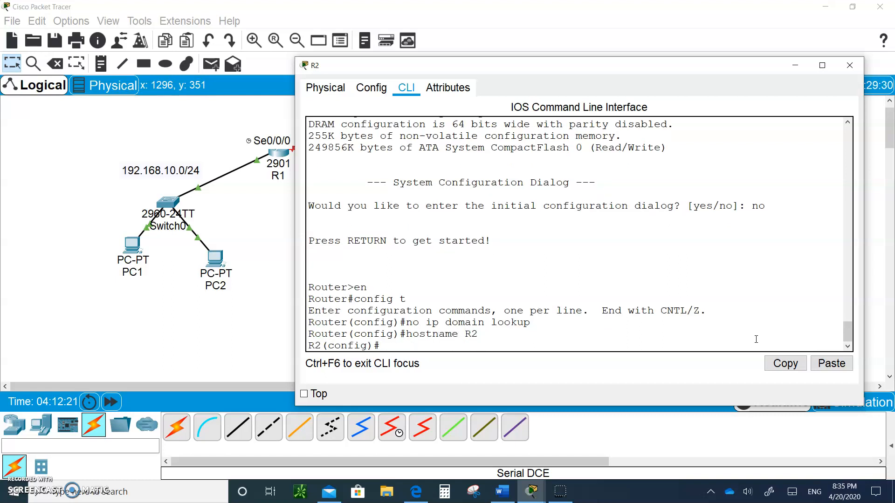
Assign G0/0 172.16.100.126 255.255.255.128 and enable it with no shut.
{"action": "type", "text": "int"}
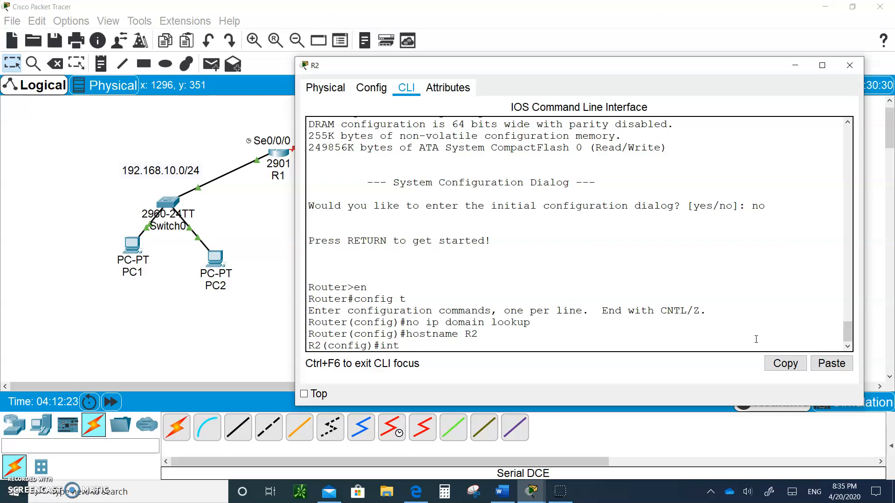
{"action": "type", "text": "g0/0"}
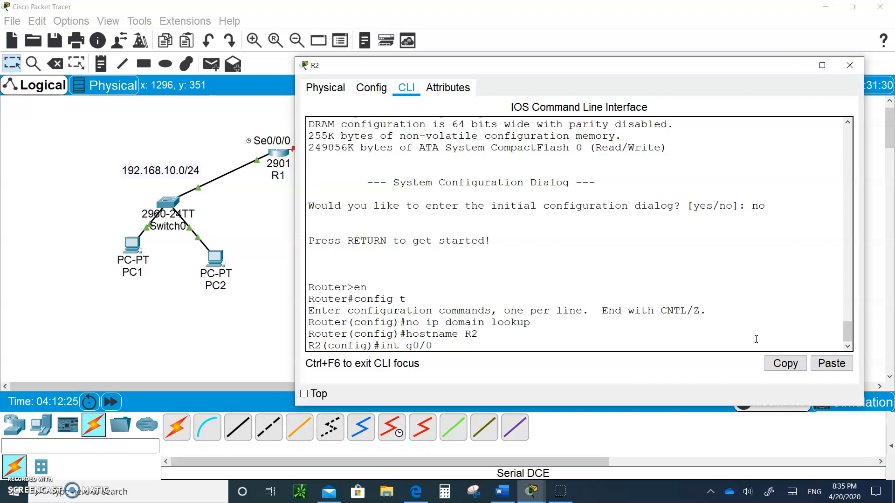
{"action": "type", "text": "ig-if)#i"}
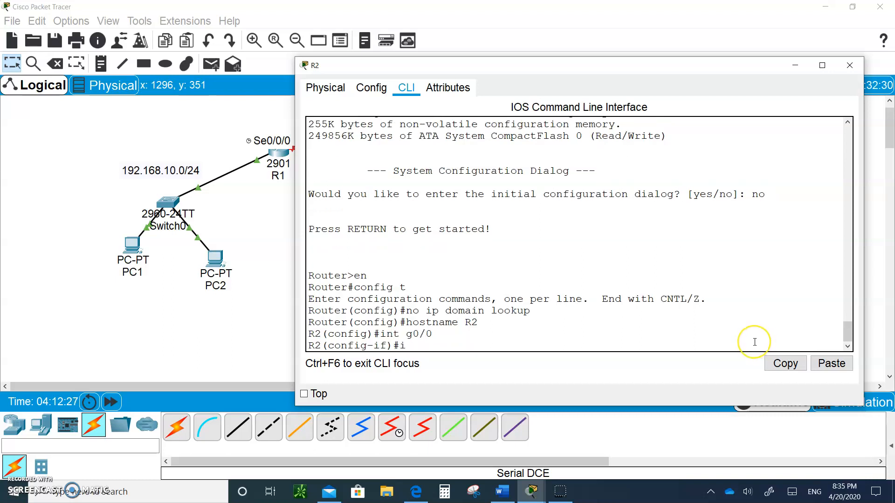
{"action": "type", "text": "p add 1"}
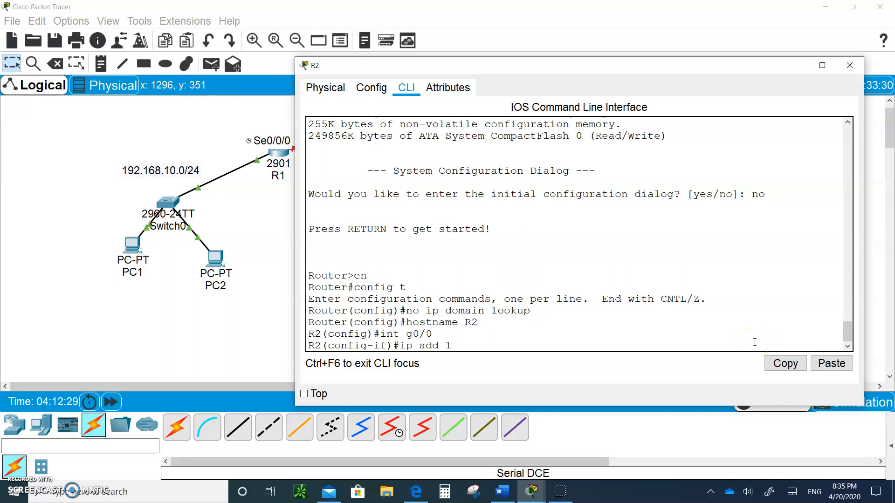
{"action": "type", "text": "72.16"}
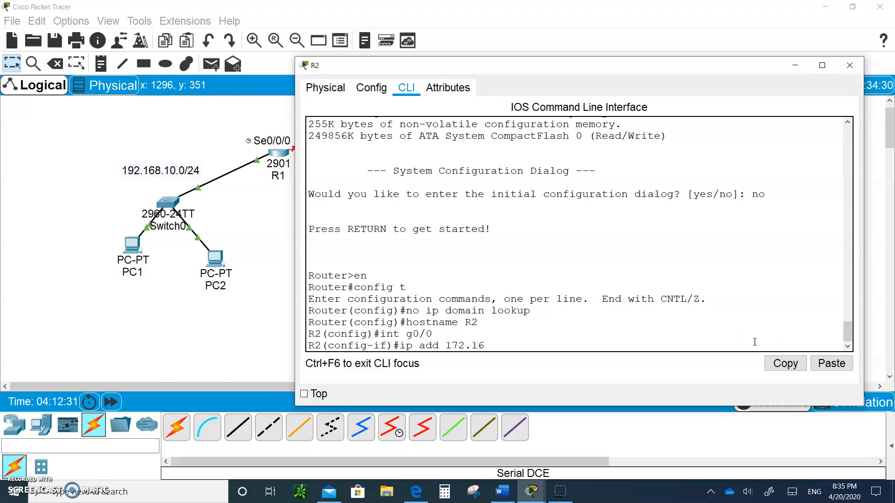
{"action": "type", "text": ".100.126 2"}
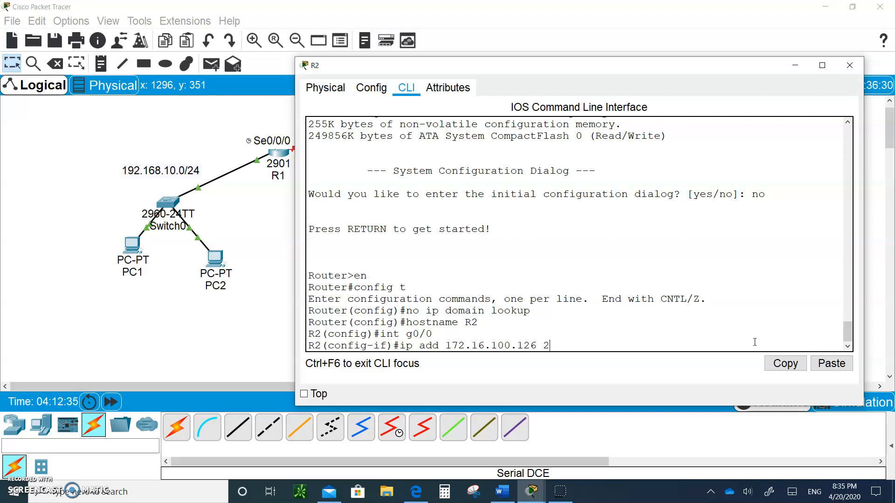
{"action": "type", "text": "55.255.2"}
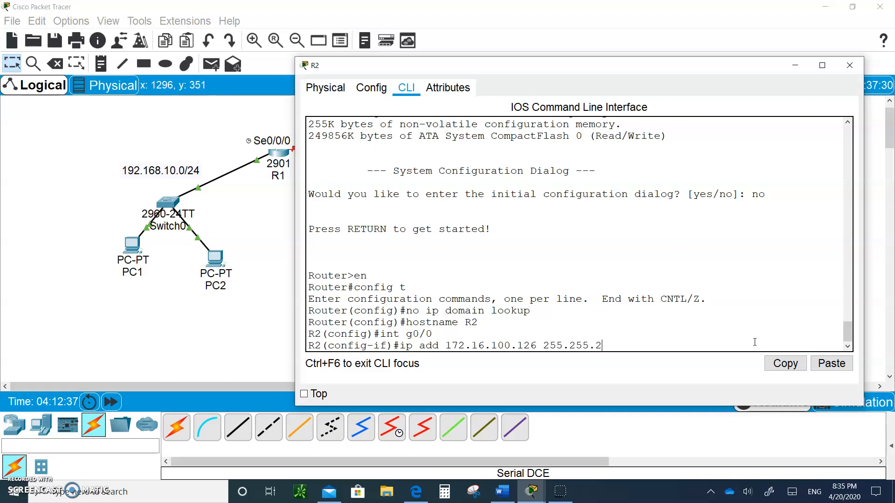
{"action": "type", "text": "55.128"}
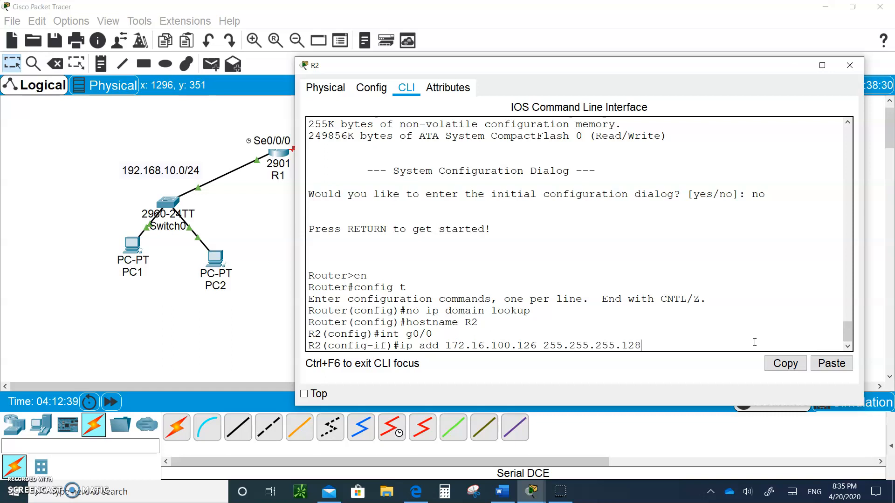
{"action": "key", "text": "enter"}
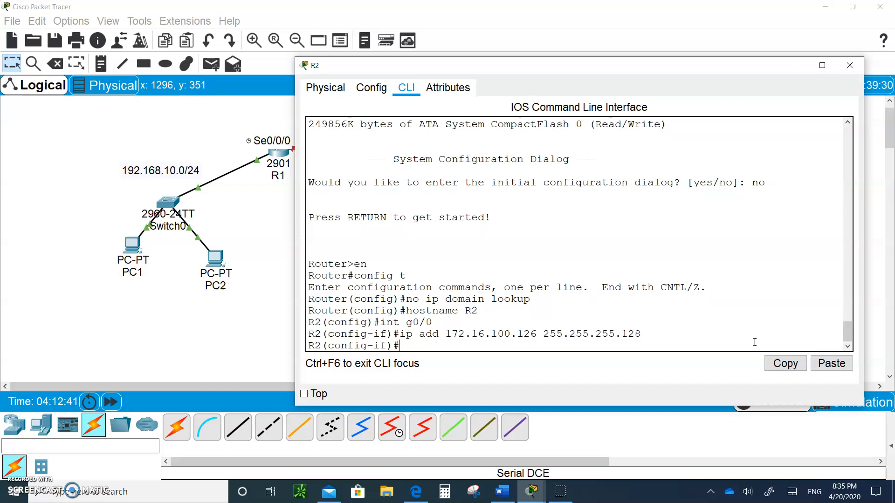
{"action": "type", "text": "no shut"}
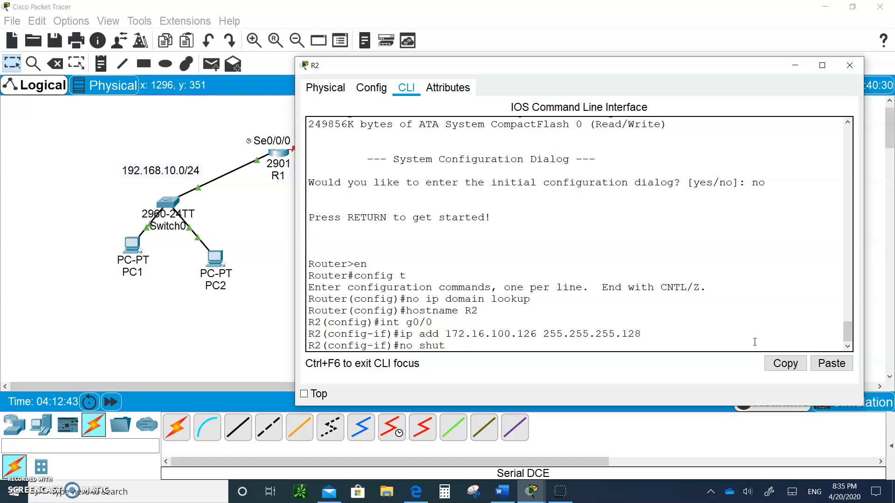
{"action": "type", "text": "int s0/0/1"}
{"action": "type", "text": "ip"}
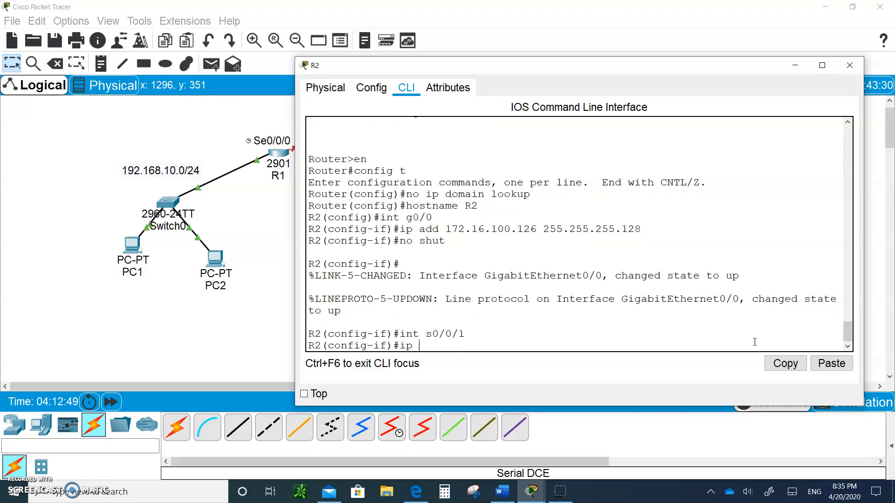
Enter 100.100.100.6 255.255.255.252 on R2's S0/0/1 and enable it with no shut.
{"action": "type", "text": "add 100"}
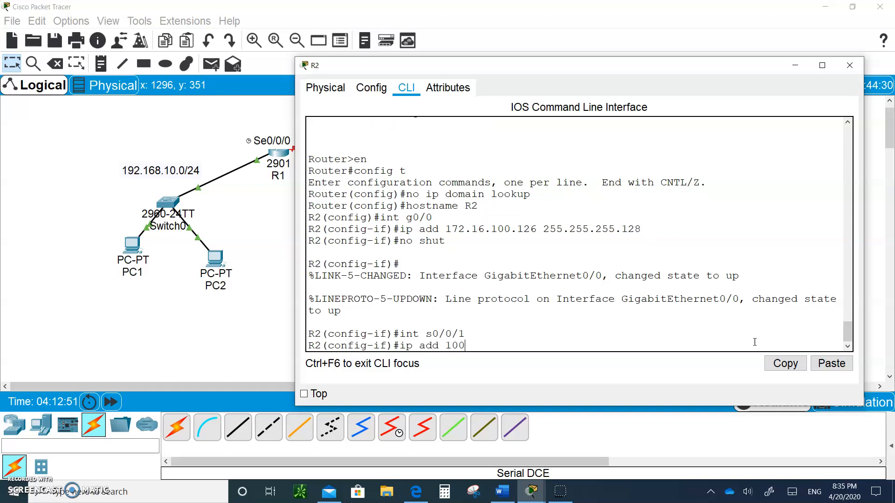
{"action": "type", "text": ".100.100"}
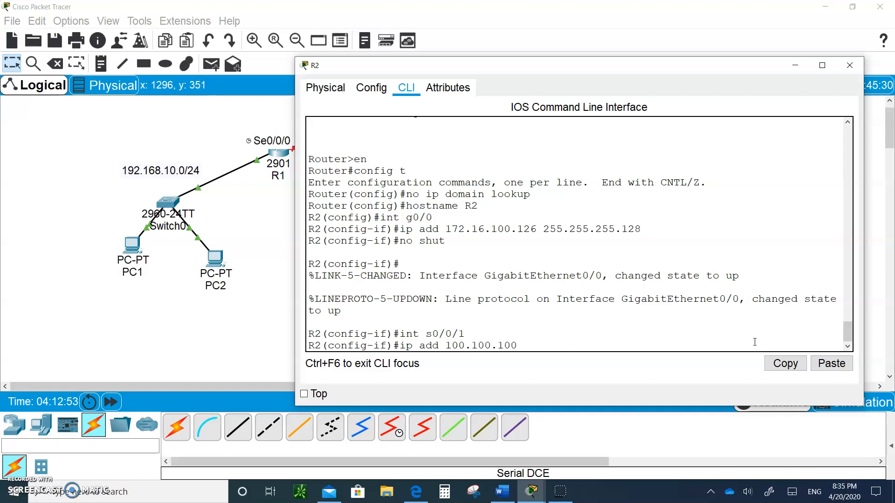
{"action": "type", "text": ".6 255.255.255.252"}
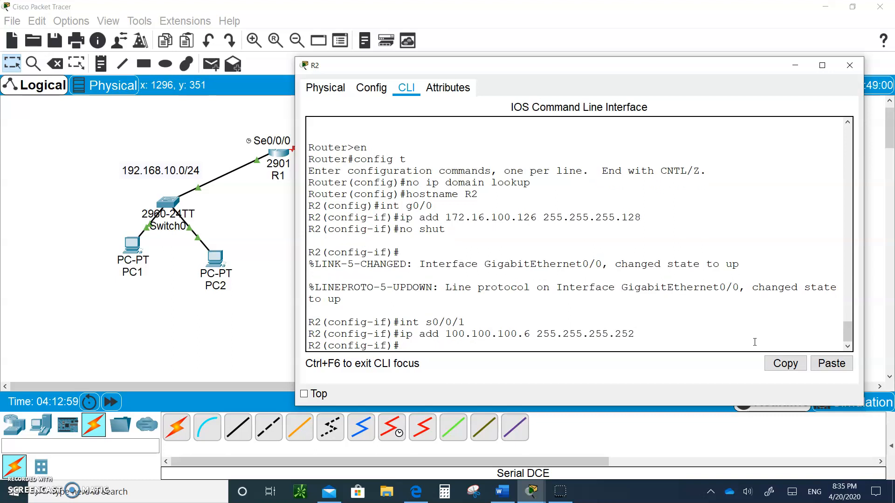
{"action": "type", "text": "no shut"}
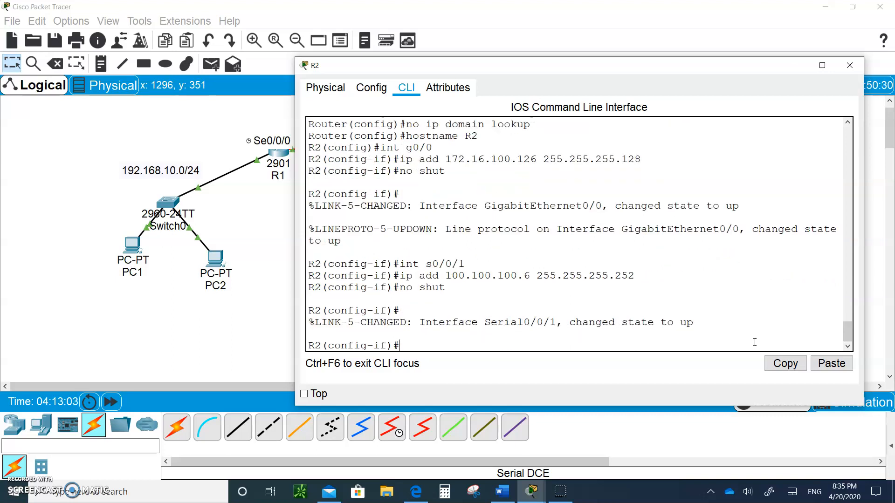
{"action": "mouse_move", "coordinate": [795, 74]}
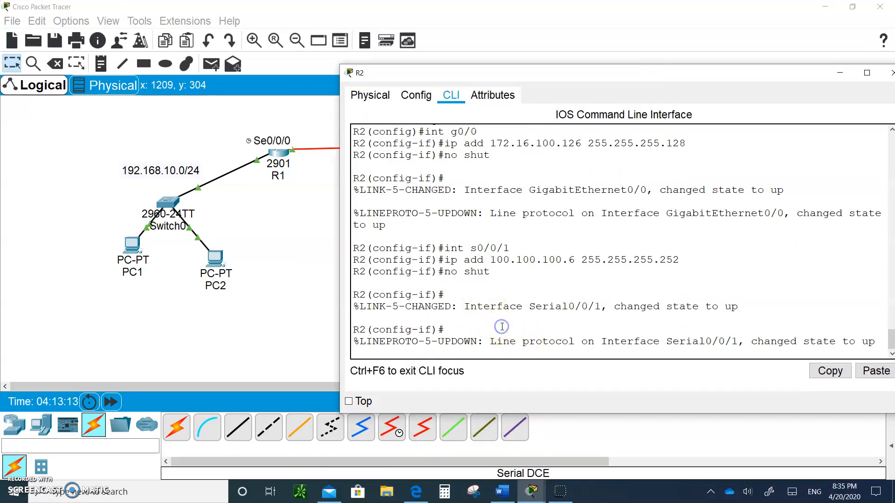
Start router ospf 1 on R2 with router-id 2.2.2.2.
{"action": "type", "text": "exit"}
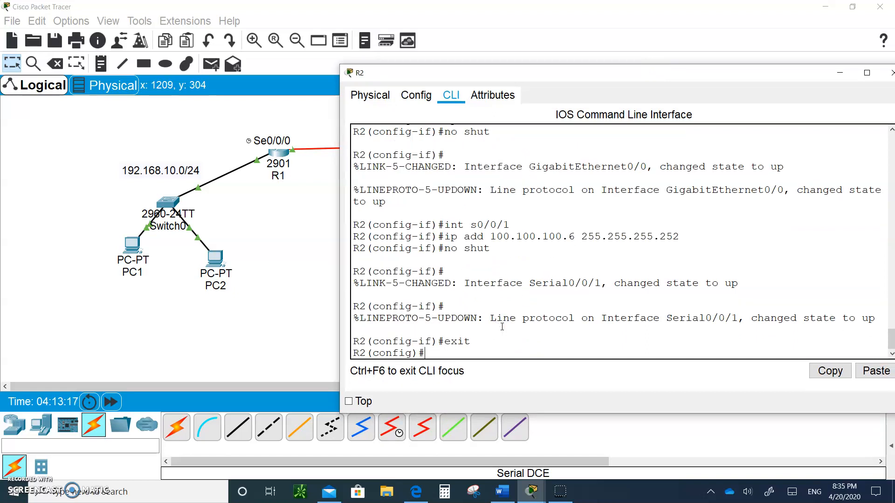
{"action": "type", "text": "router"}
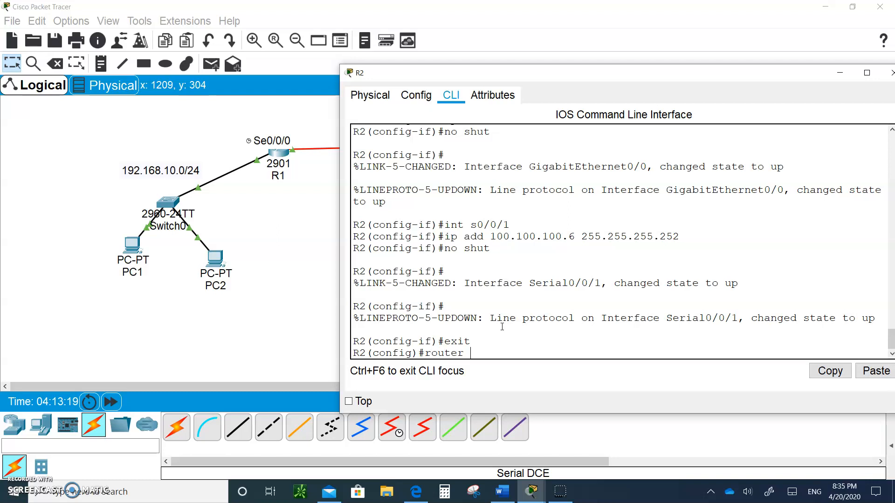
{"action": "type", "text": "ospf 1"}
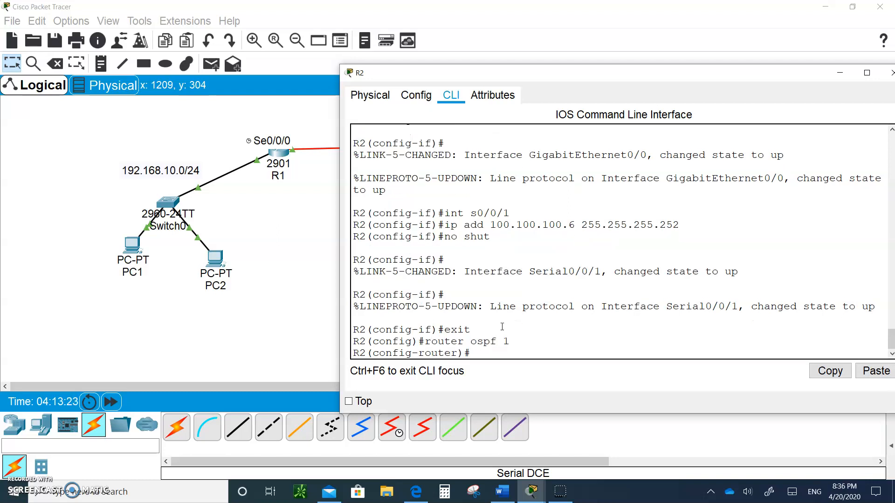
{"action": "type", "text": "router-id"}
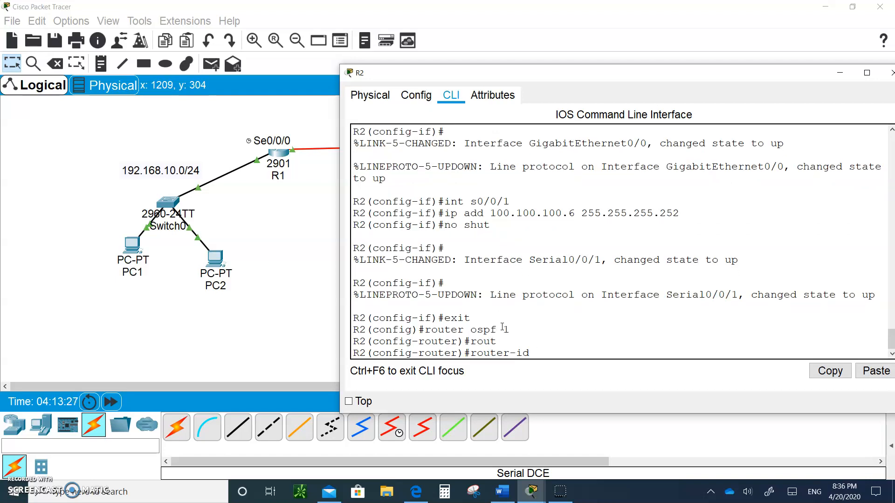
{"action": "type", "text": "2.2.2.2"}
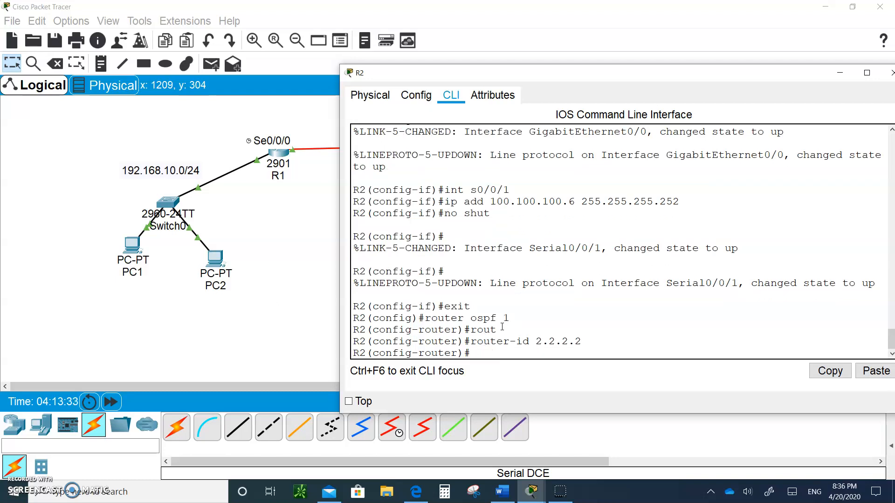
{"action": "type", "text": "exxit"}
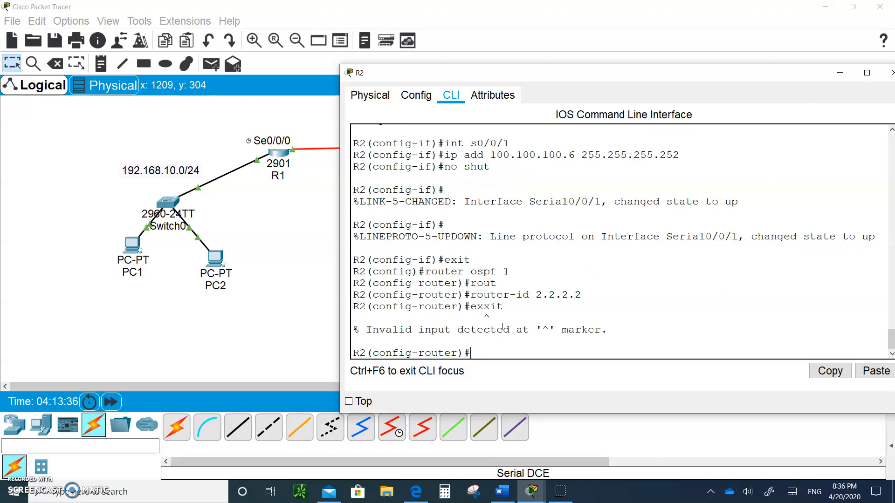
{"action": "type", "text": "exit"}
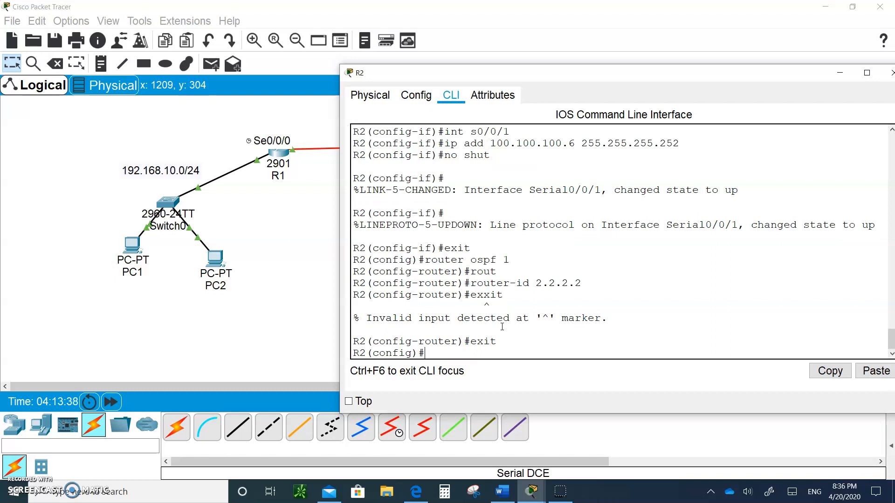
Put R2's G0/0 and S0/0/1 into OSPF 1 area 0.
{"action": "type", "text": "int g0/0"}
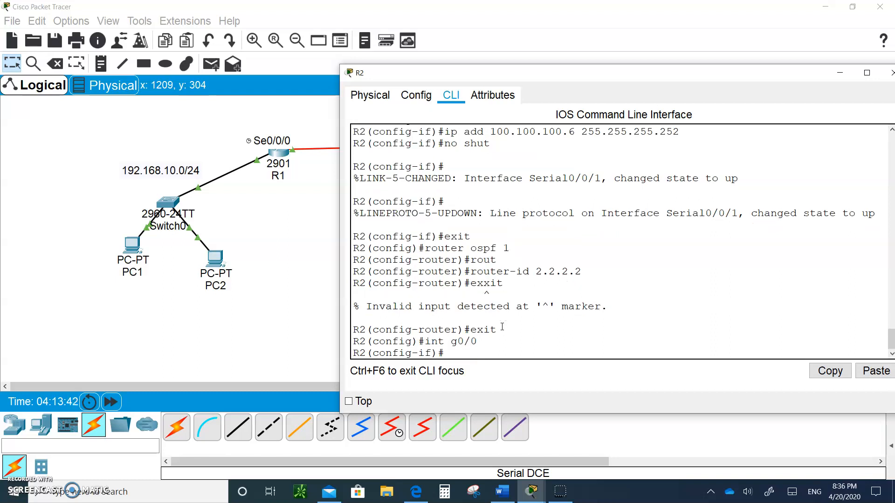
{"action": "type", "text": "ip ospf 1"}
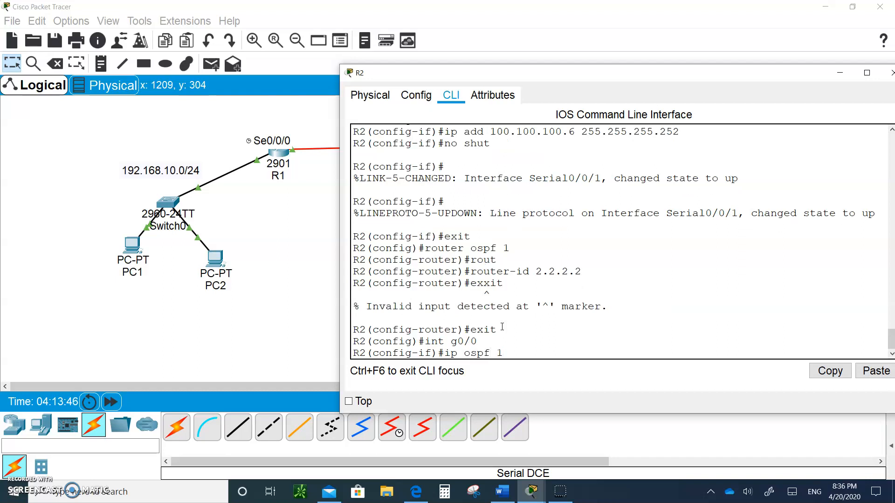
{"action": "type", "text": "ara"}
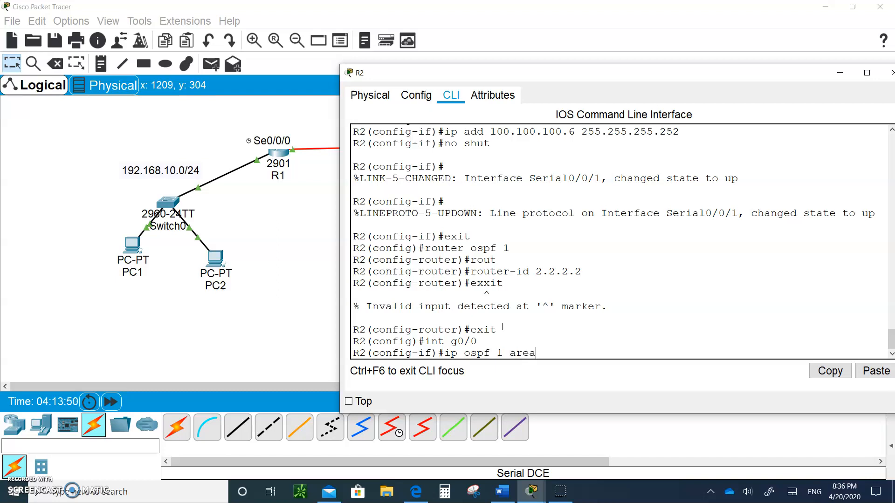
{"action": "type", "text": "0"}
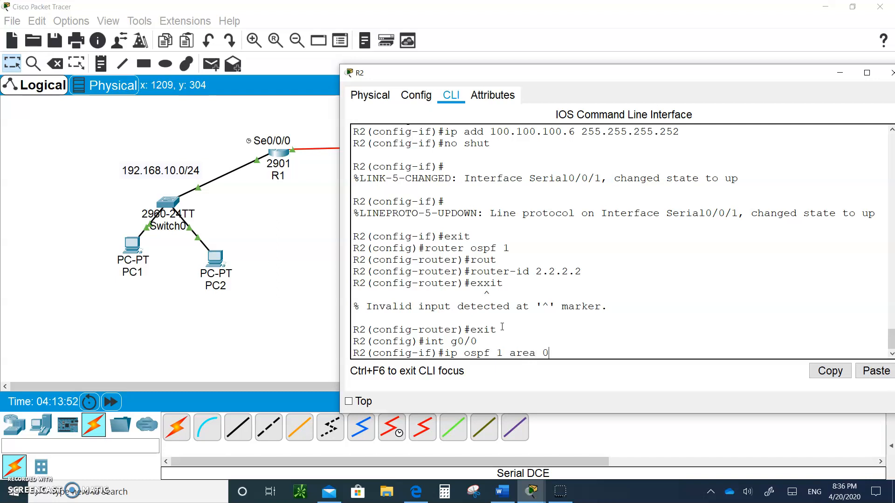
{"action": "type", "text": "i"}
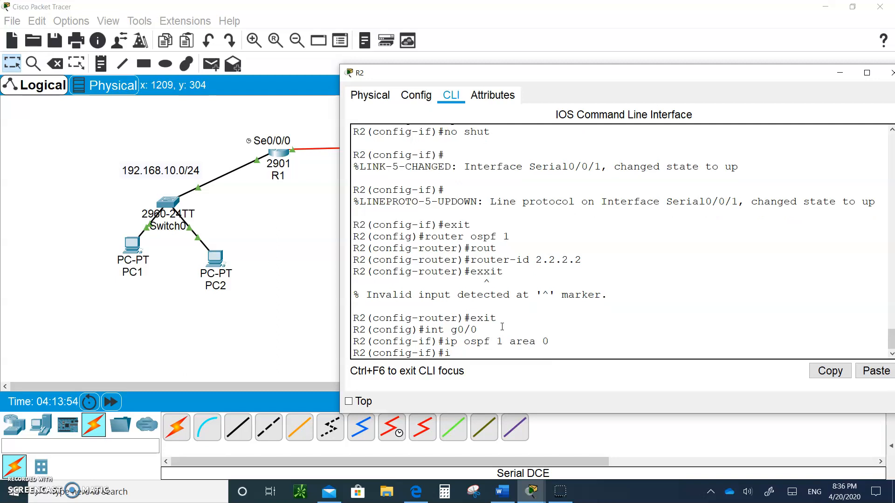
{"action": "type", "text": "nt"}
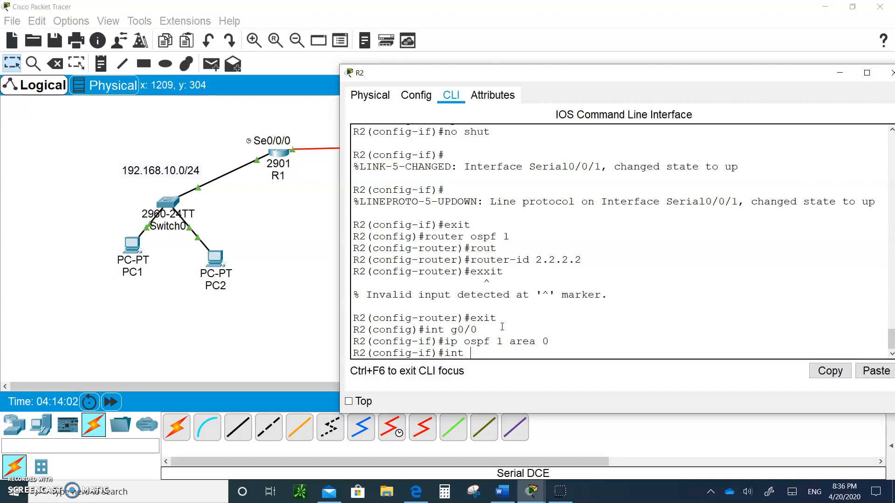
{"action": "type", "text": "s0/0/1"}
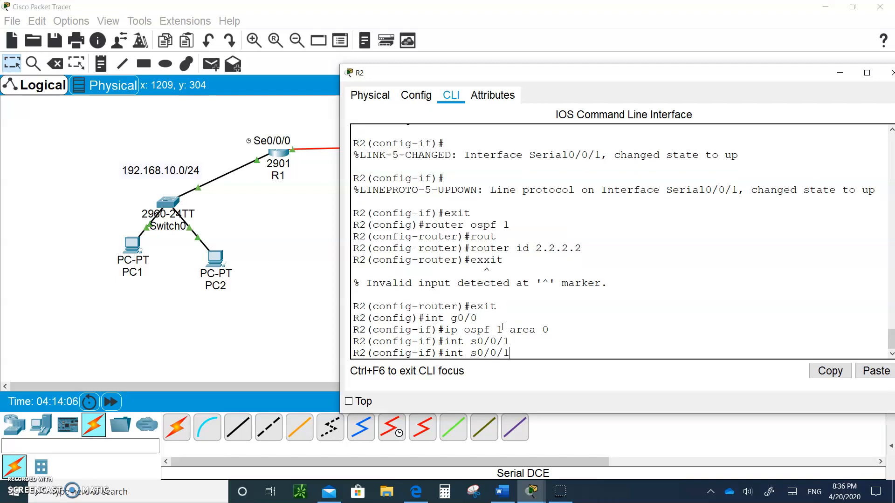
{"action": "type", "text": "ip ospf 1 area 0"}
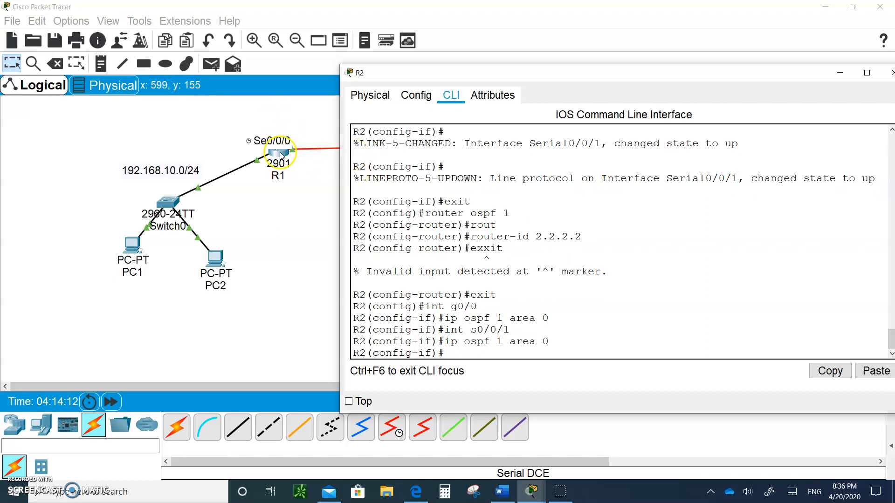
{"action": "left_click", "coordinate": [311, 65]}
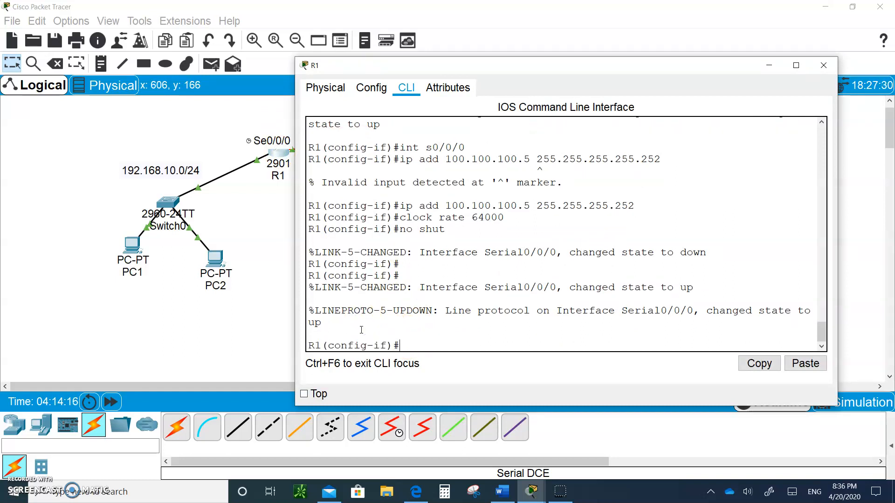
Start router ospf 1 on R1 with router-id 1.1.1.1.
{"action": "type", "text": "exit"}
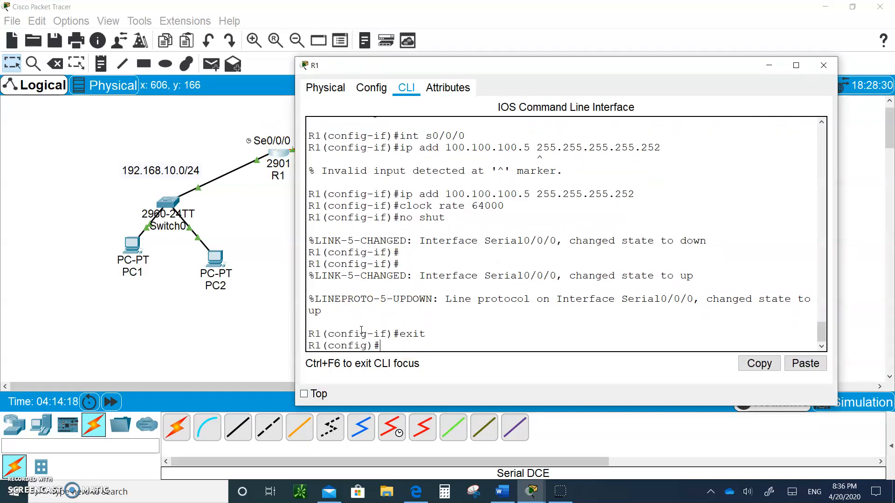
{"action": "type", "text": "router o"}
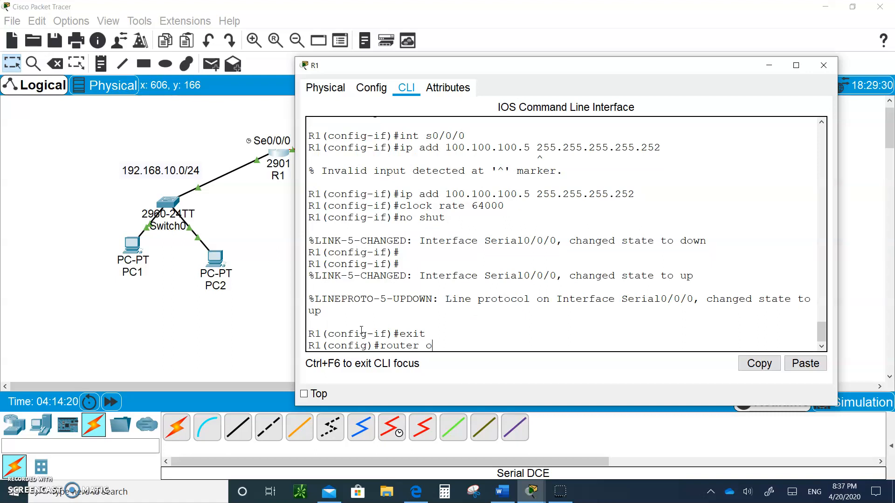
{"action": "type", "text": "spf"}
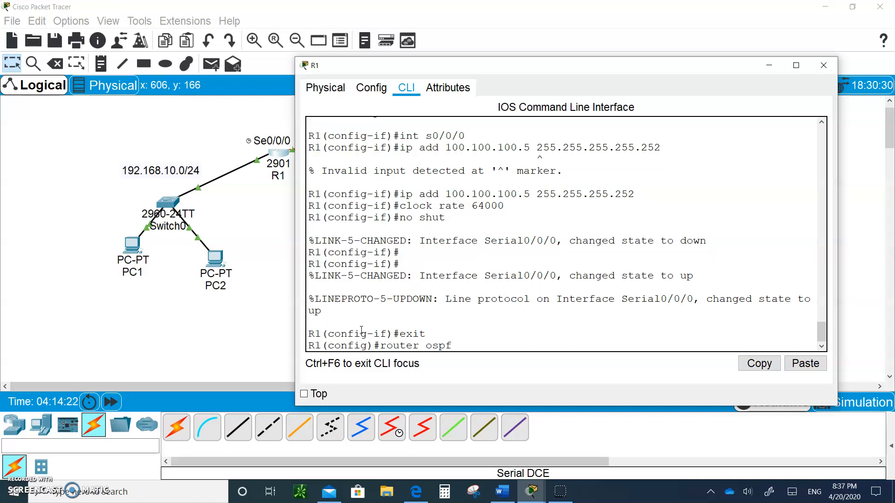
{"action": "type", "text": "1"}
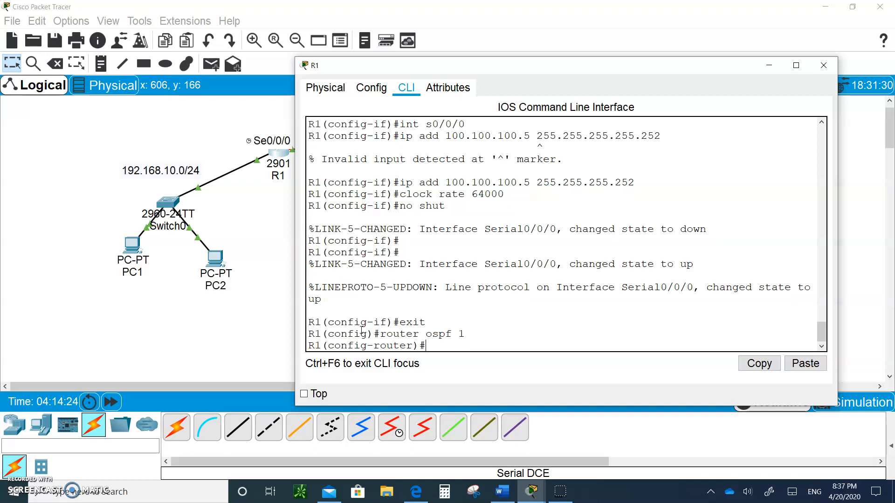
{"action": "type", "text": "router-id 1.1.1.1"}
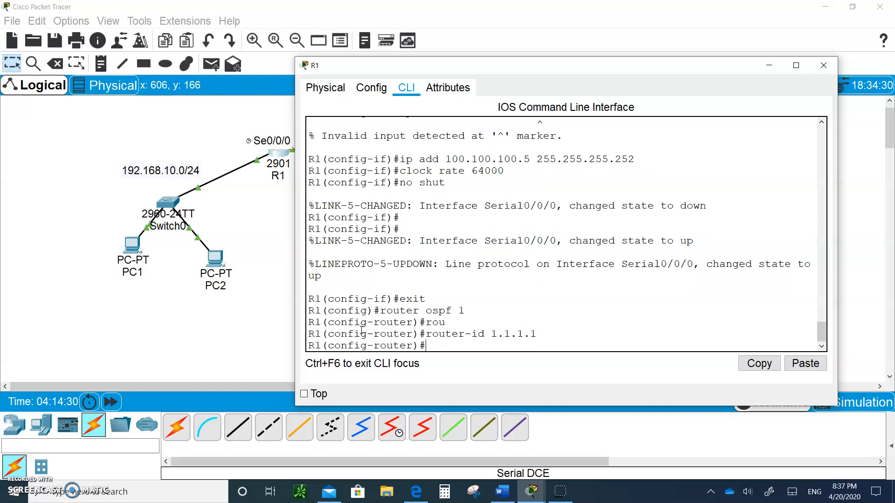
Put R1's G0/0 and S0/0/0 into OSPF 1 area 0 and return to privileged mode.
{"action": "type", "text": "int g"}
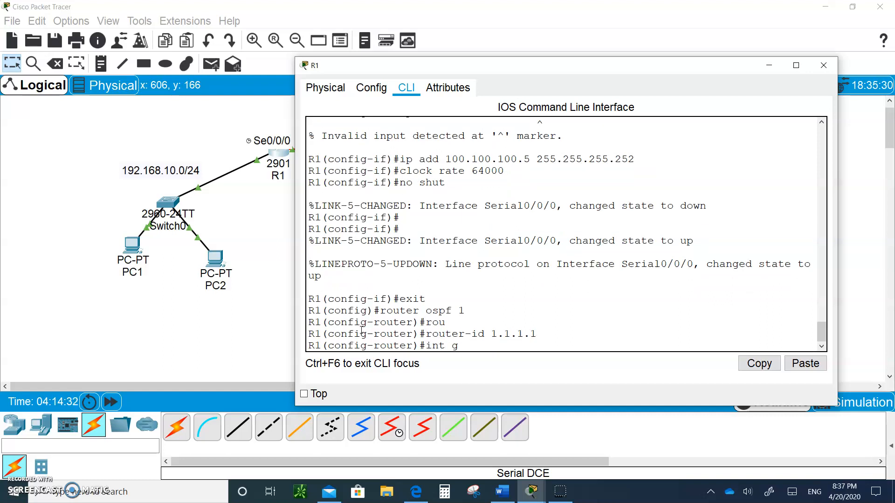
{"action": "type", "text": "0/0"}
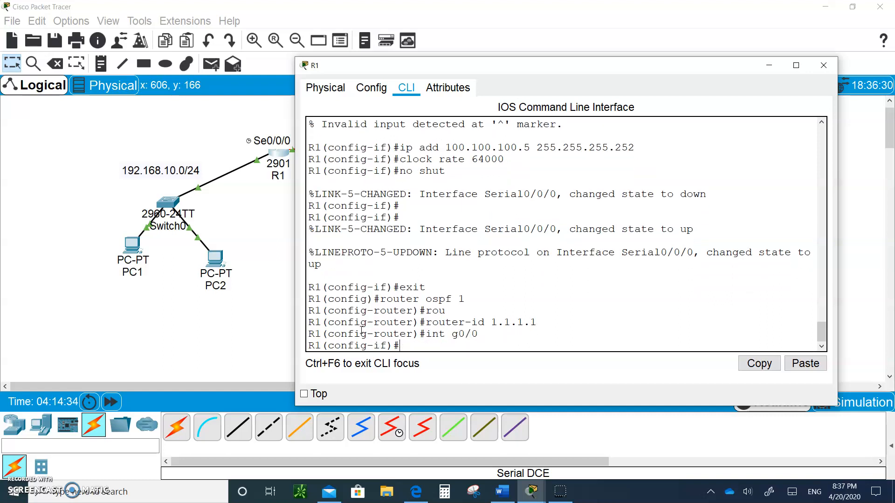
{"action": "type", "text": "ip"}
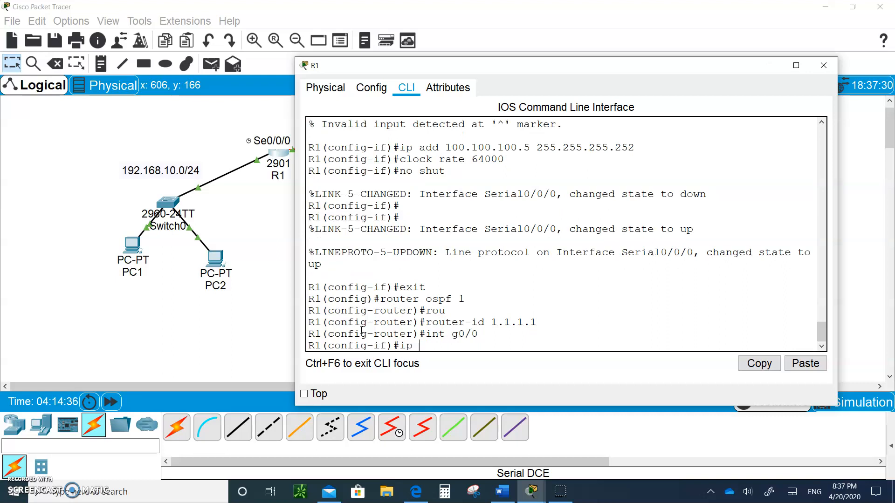
{"action": "type", "text": "ospf"}
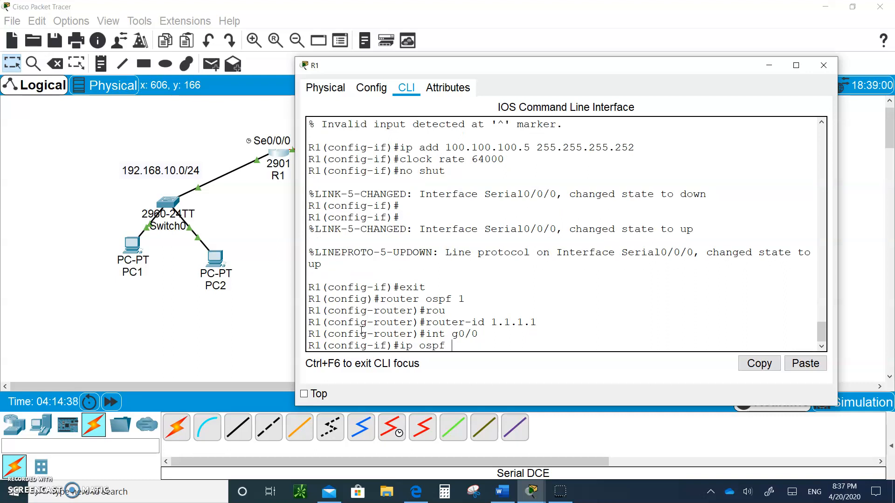
{"action": "type", "text": "1 area"}
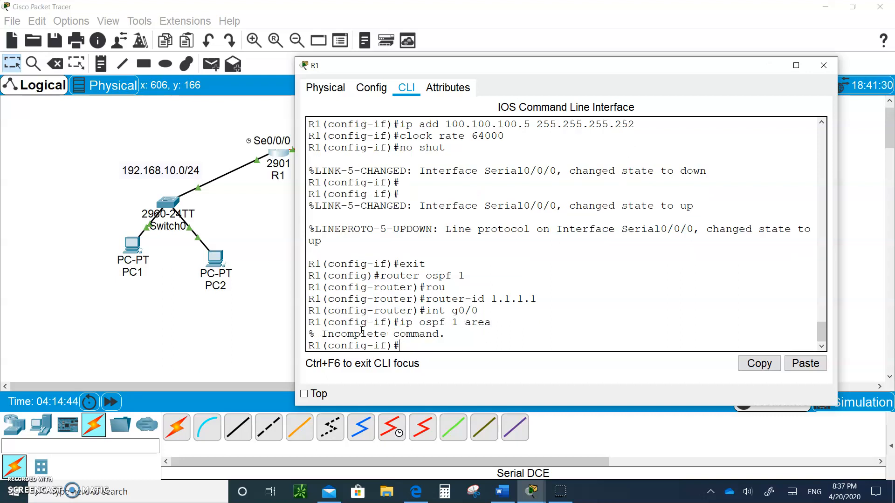
{"action": "type", "text": "ip ospf 1 area 0"}
{"action": "type", "text": "int"}
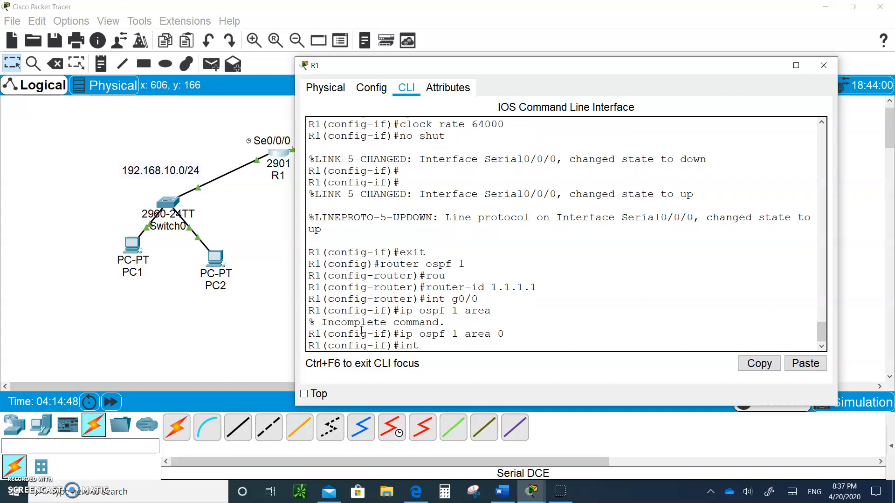
{"action": "type", "text": "s0/0/0"}
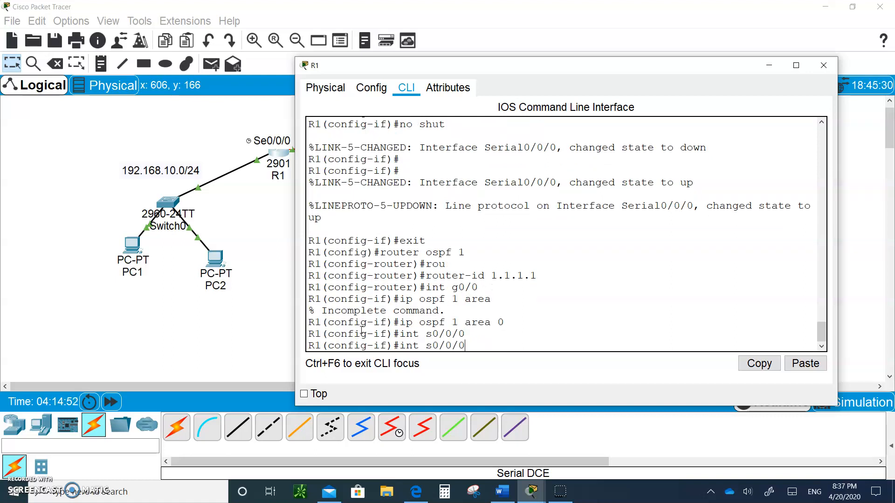
{"action": "type", "text": "ip ospf 1 area 0"}
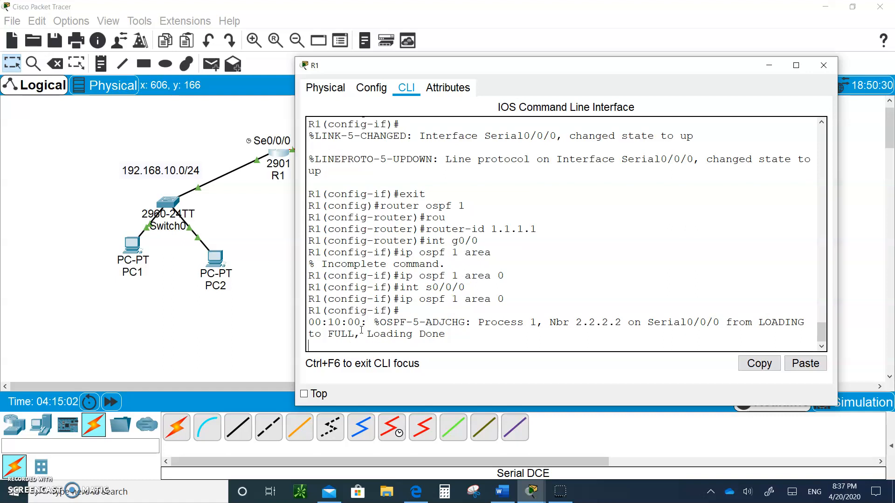
{"action": "key", "text": "ctrl+z"}
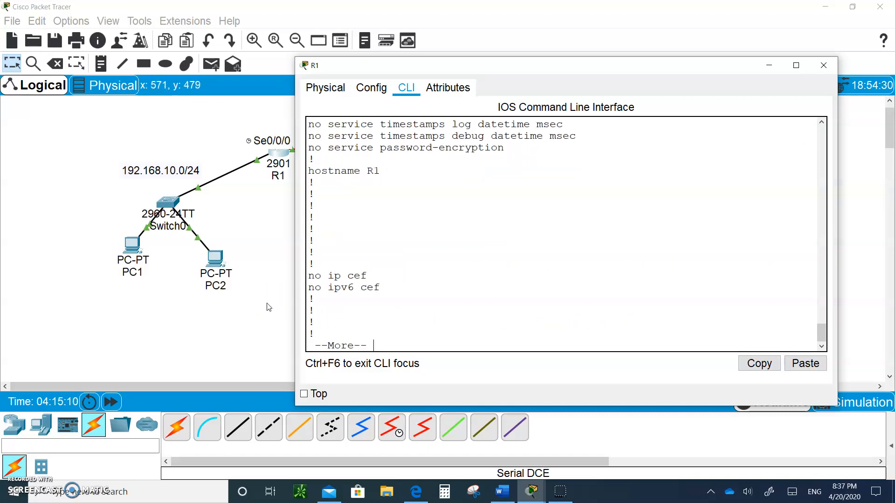
Page through R1's running configuration, then start entering show ip route.
{"action": "key", "text": "space"}
{"action": "type", "text": "s"}
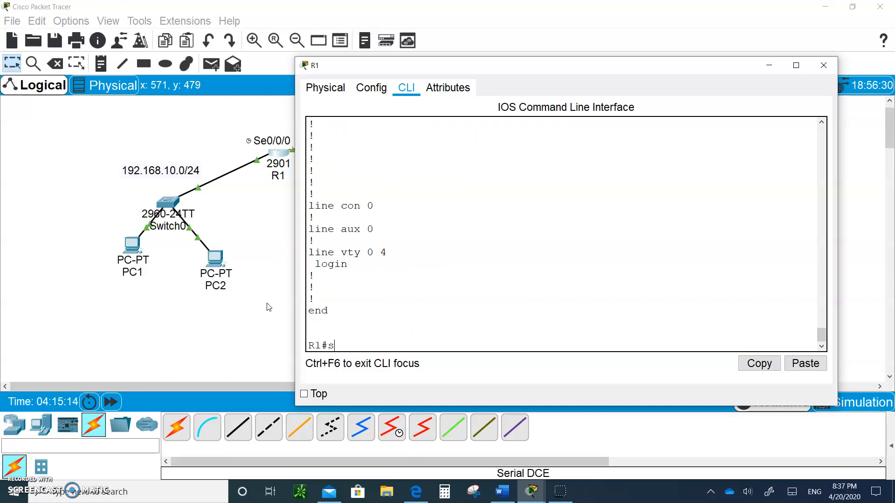
{"action": "type", "text": "h"}
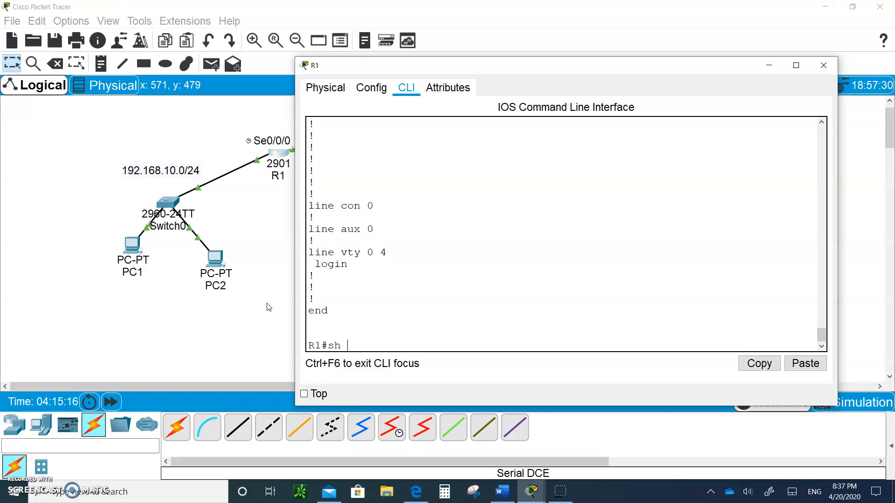
{"action": "type", "text": "ip ro"}
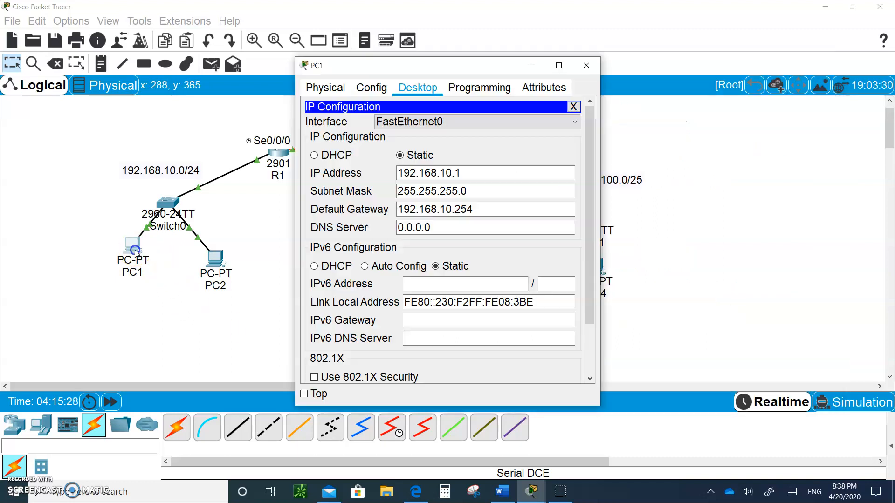
Check PC1's 192.168.10.1 address, close IP Configuration, and drag PC1's window aside.
{"action": "left_click", "coordinate": [471, 173]}
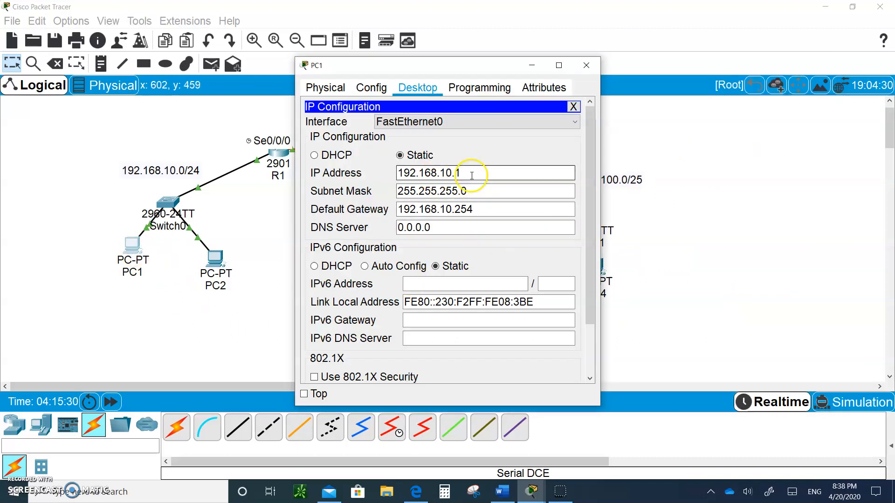
{"action": "left_click", "coordinate": [573, 107]}
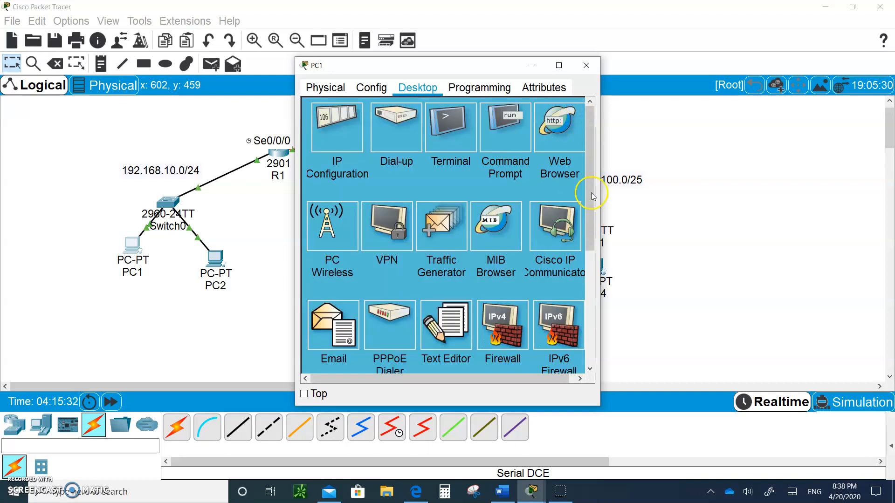
{"action": "left_click_drag", "start_coordinate": [446, 65], "coordinate": [363, 68]}
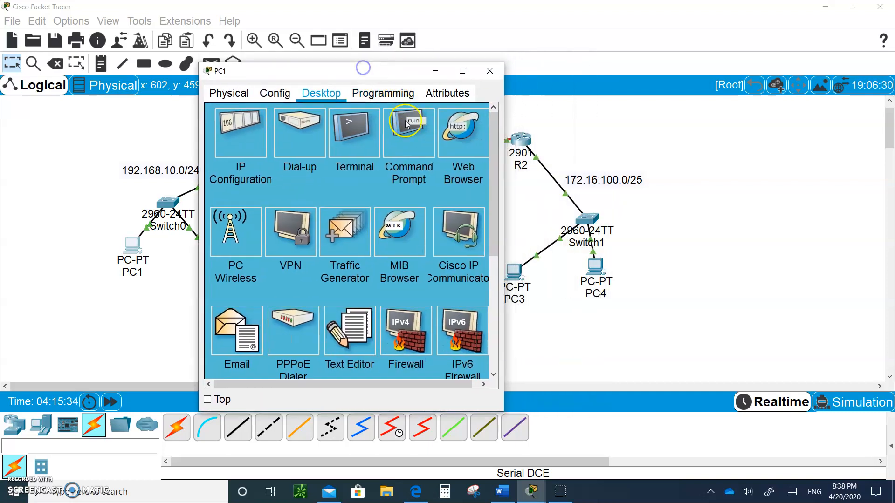
{"action": "left_click", "coordinate": [409, 132]}
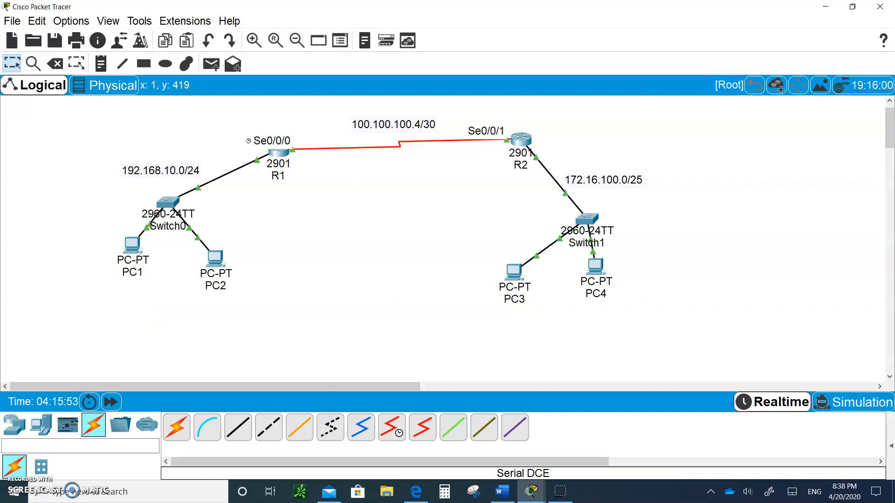
{"action": "mouse_move", "coordinate": [264, 233]}
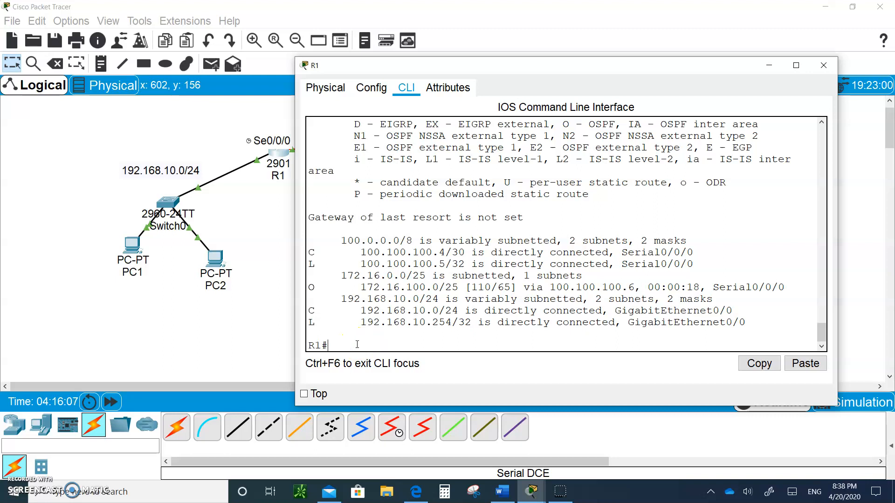
Check R1's NAT translations, which are empty, then enter global configuration mode.
{"action": "type", "text": "sh ip nat trans"}
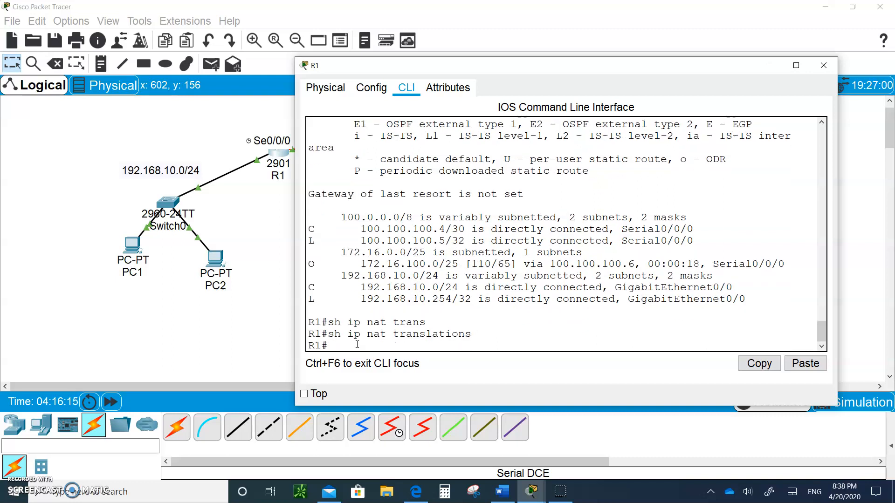
{"action": "type", "text": "config t"}
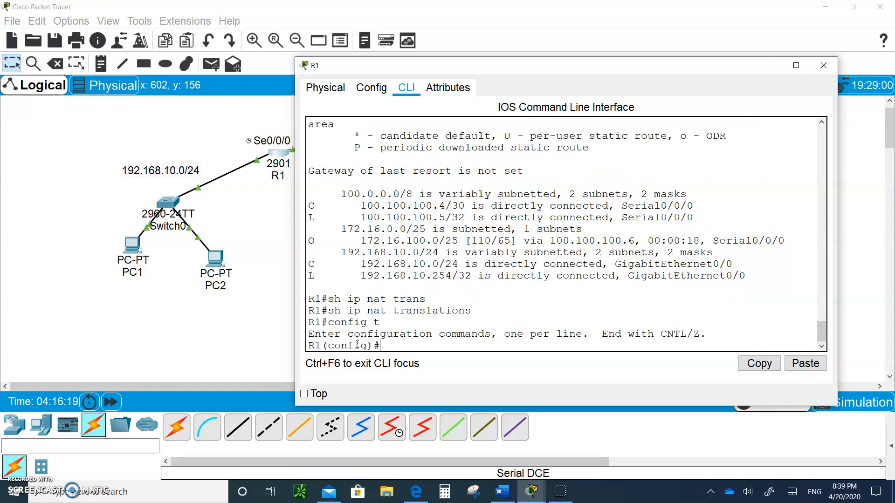
Begin the inside static NAT entry for 192.168.10.1, fixing the 'static' typo.
{"action": "type", "text": "ip"}
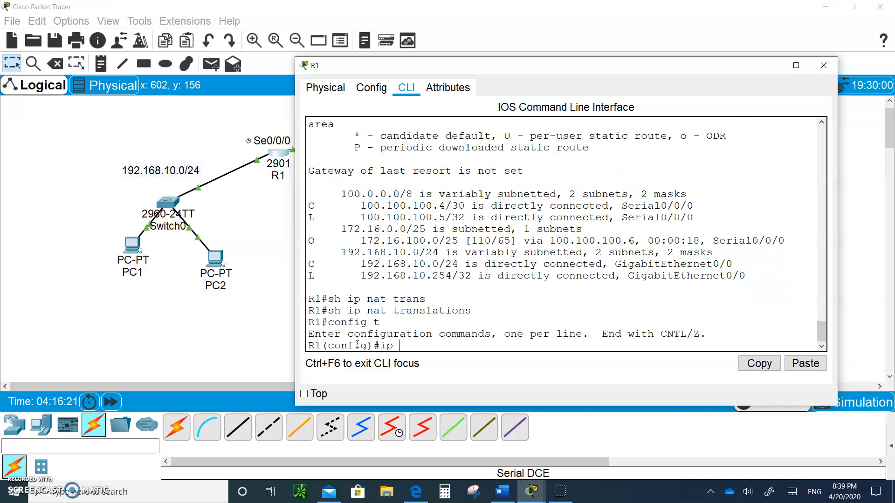
{"action": "type", "text": "nat inside source"}
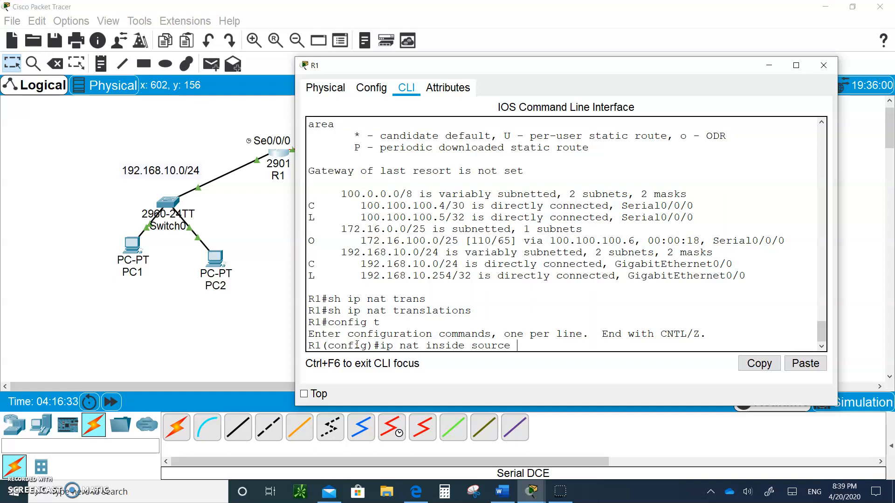
{"action": "type", "text": "192.16"}
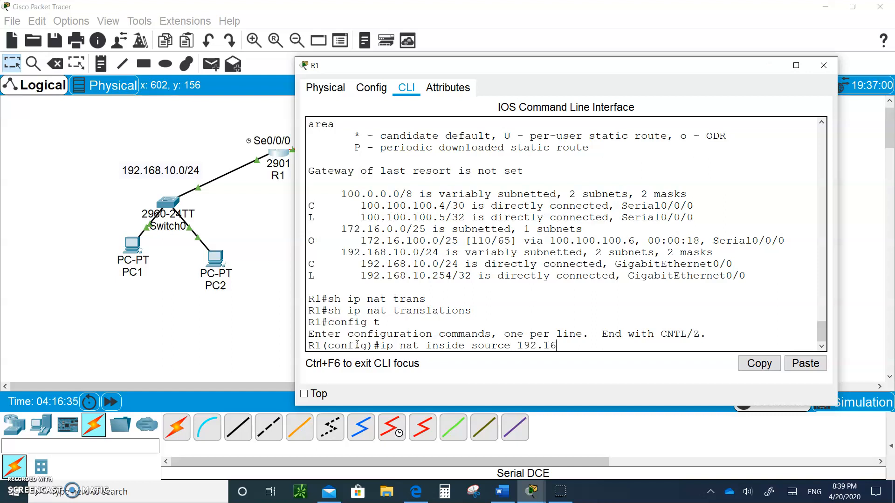
{"action": "type", "text": "8.10."}
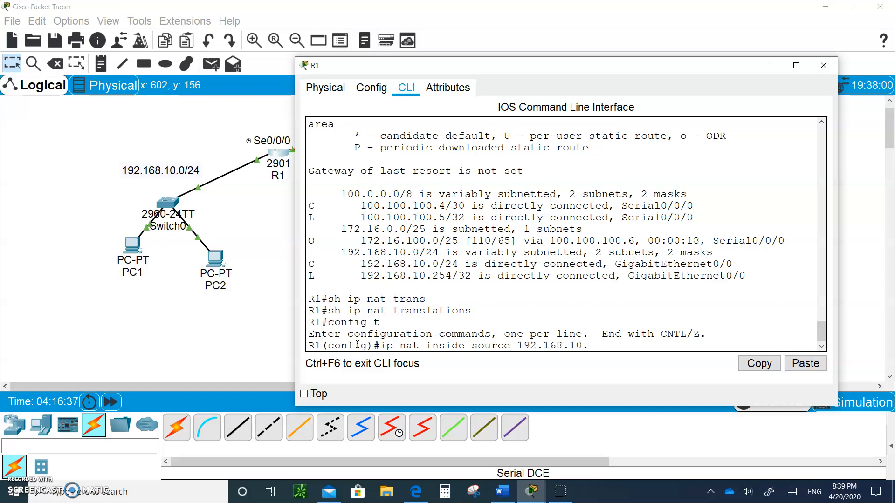
{"action": "type", "text": "1"}
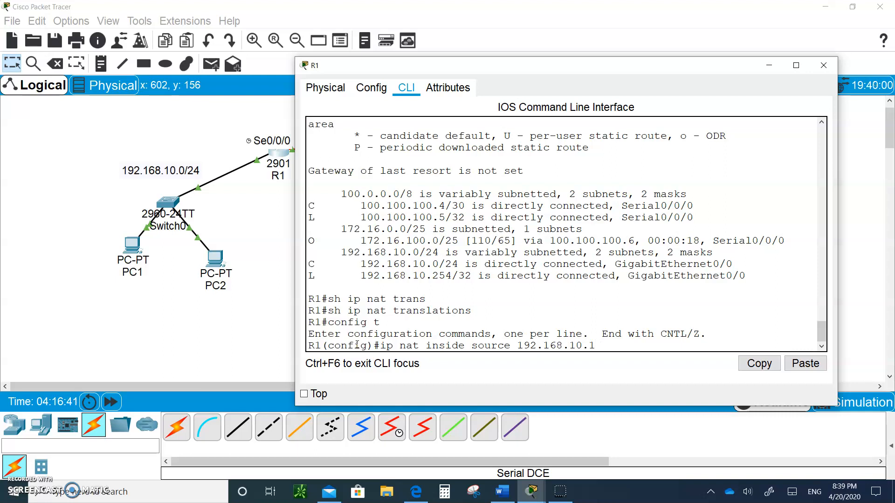
{"action": "type", "text": "staic"}
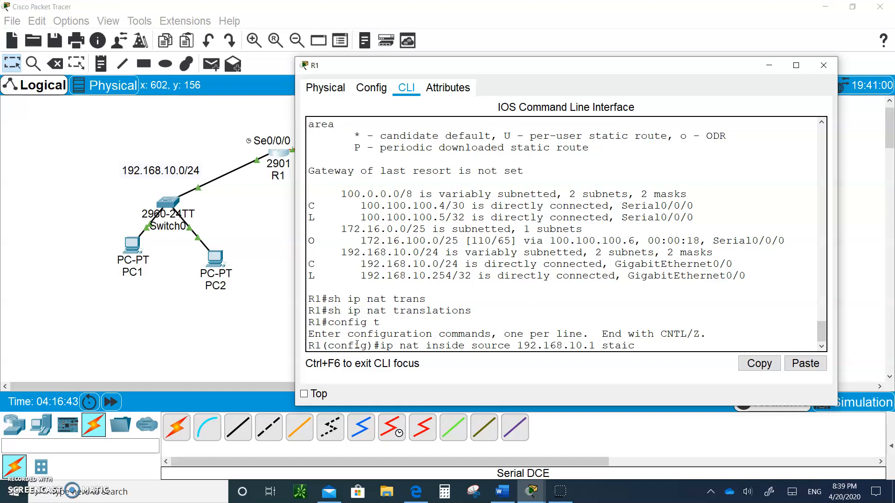
{"action": "key", "text": "BackSpace"}
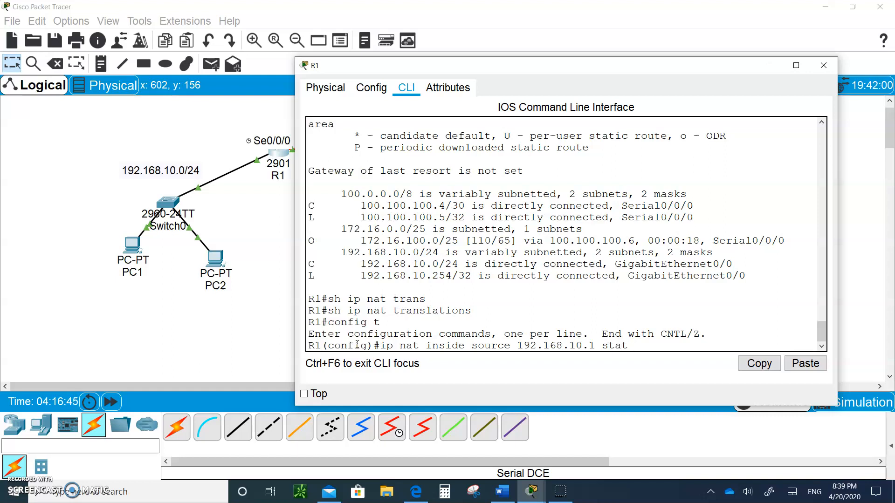
{"action": "type", "text": "ic"}
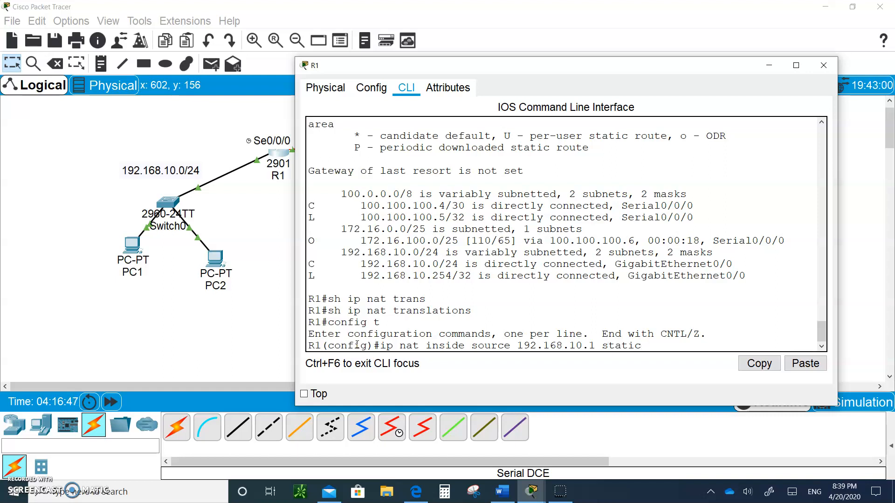
Map 192.168.10.1 to 209.165.201.5, re-entering the NAT command after the rejected attempt.
{"action": "type", "text": "209."}
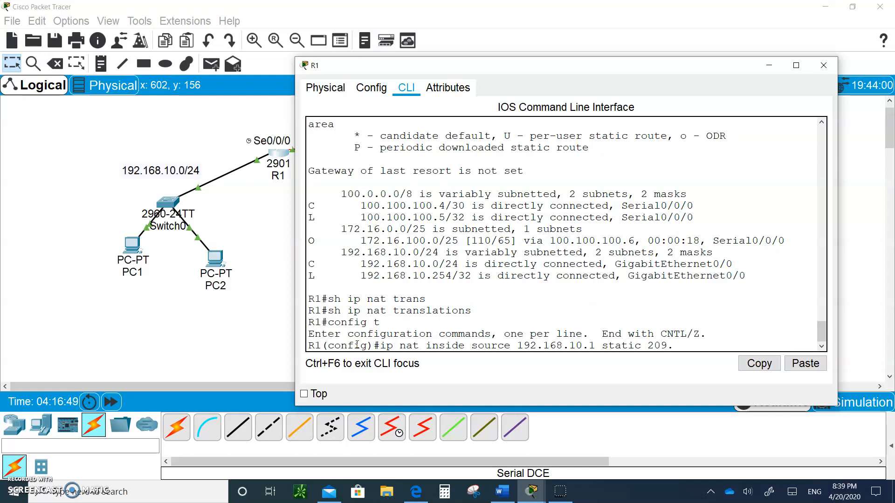
{"action": "type", "text": "165"}
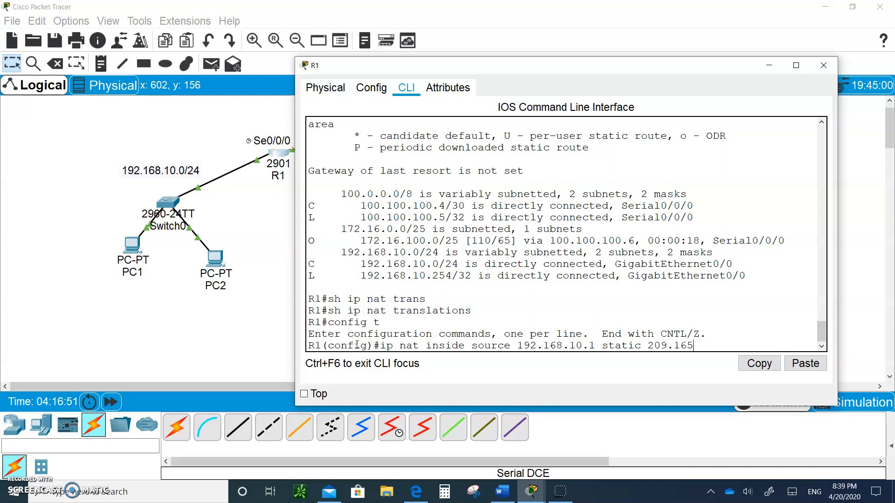
{"action": "type", "text": "2"}
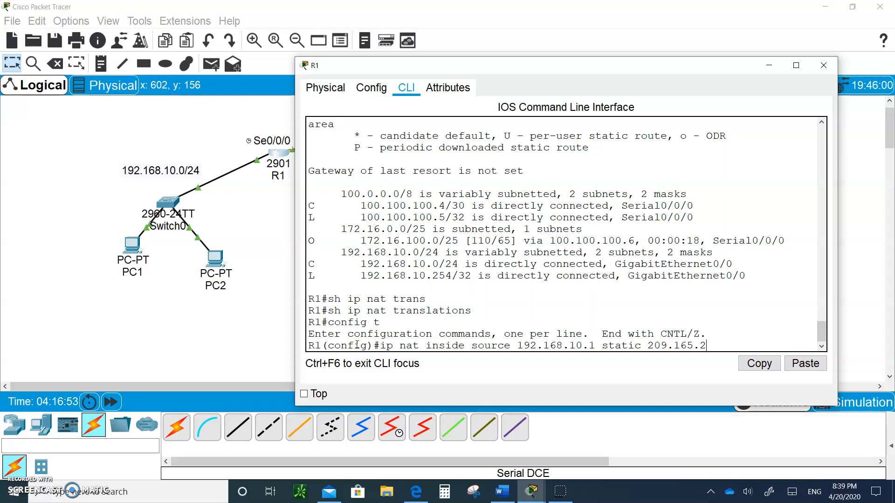
{"action": "type", "text": "01.5"}
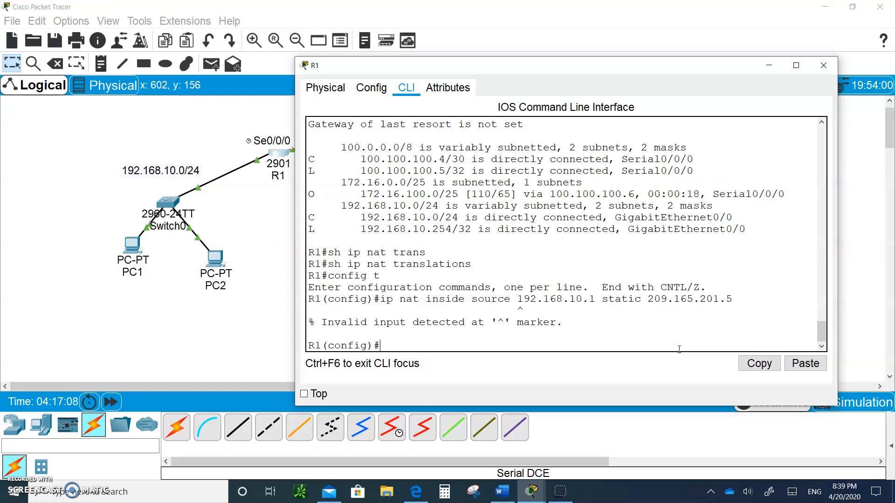
{"action": "type", "text": "ip nat inside source 192.168.10.1 static 209.165.201.5"}
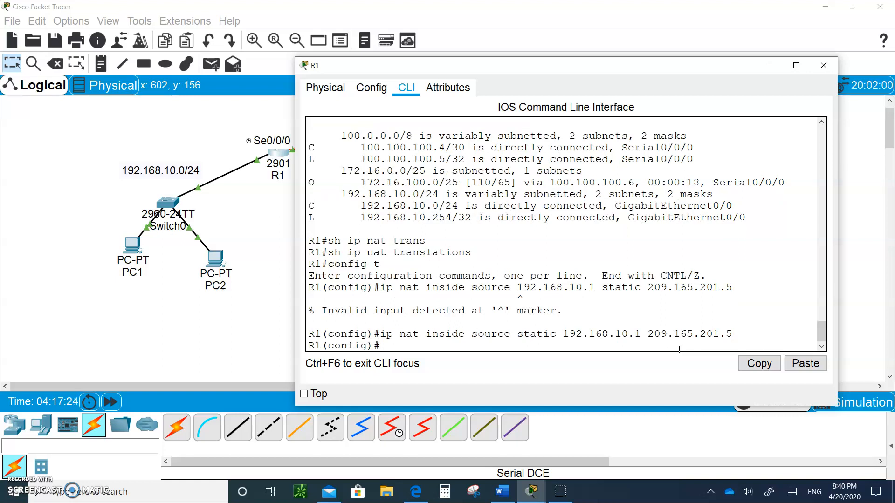
{"action": "type", "text": "int"}
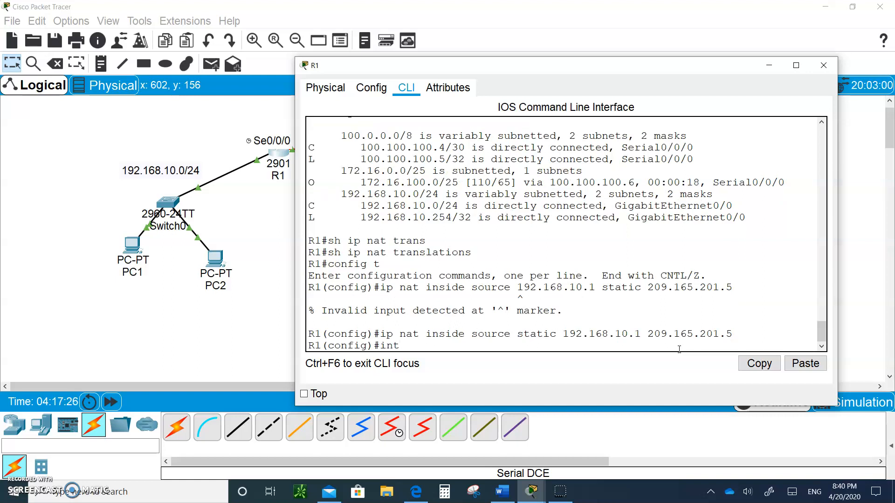
Make GigabitEthernet0/0 the NAT inside interface.
{"action": "type", "text": "g0/0"}
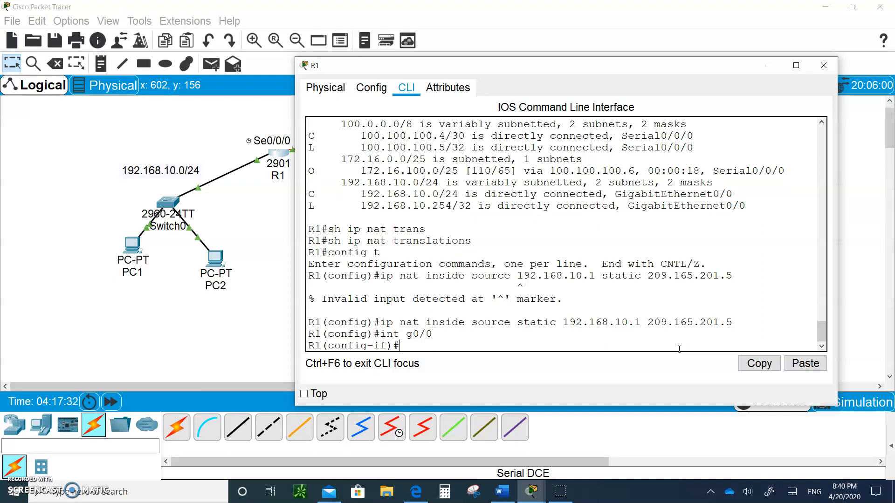
{"action": "type", "text": "ip nat inside"}
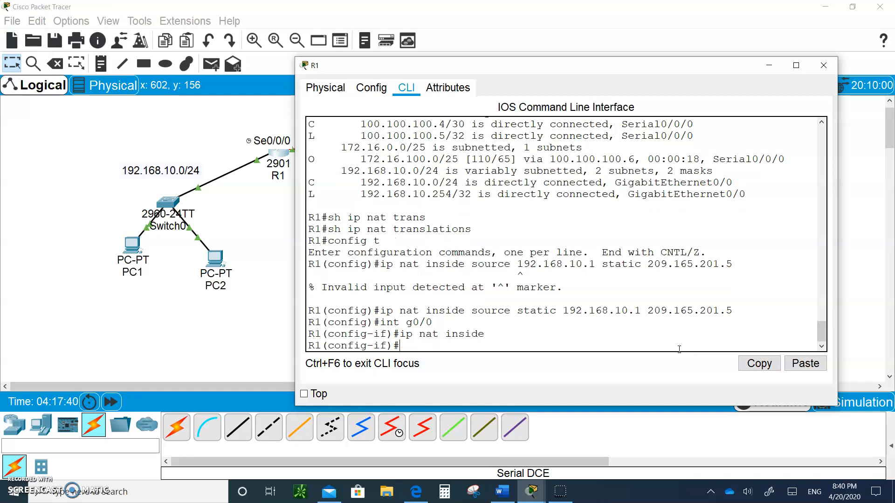
{"action": "type", "text": "in"}
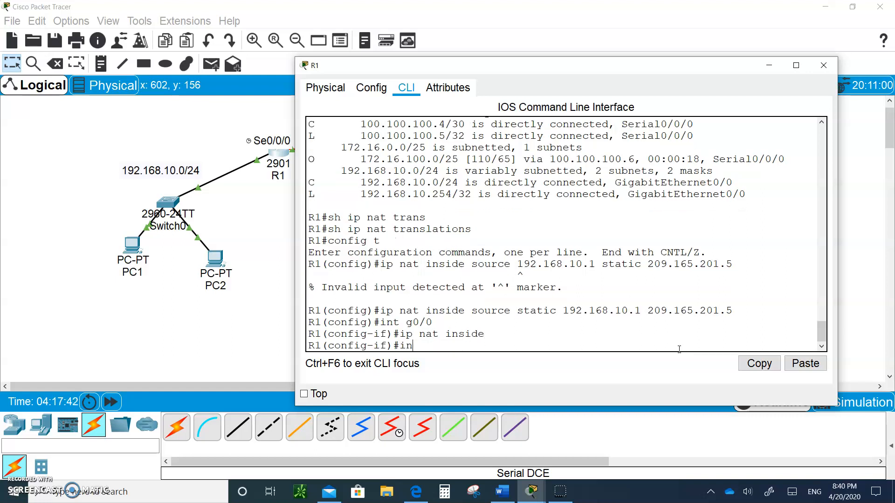
Set Serial0/0/0 as the NAT outside interface, correcting typos along the way.
{"action": "type", "text": "nat"}
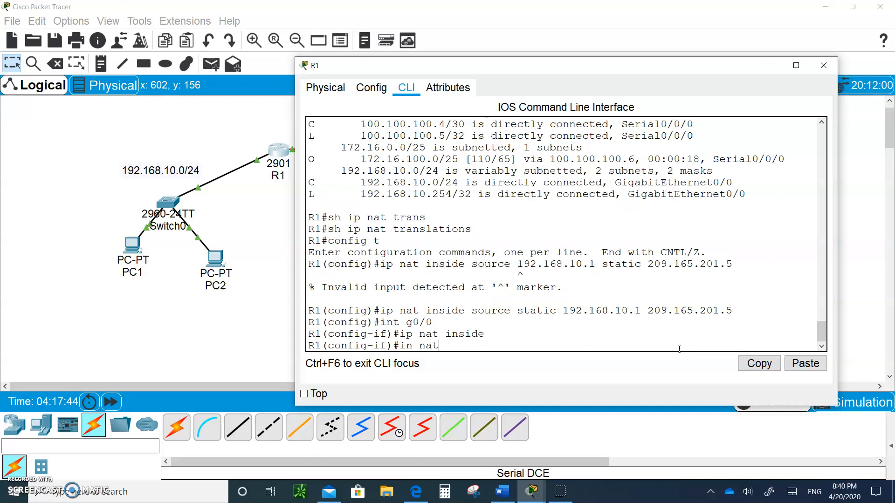
{"action": "type", "text": "outsid"}
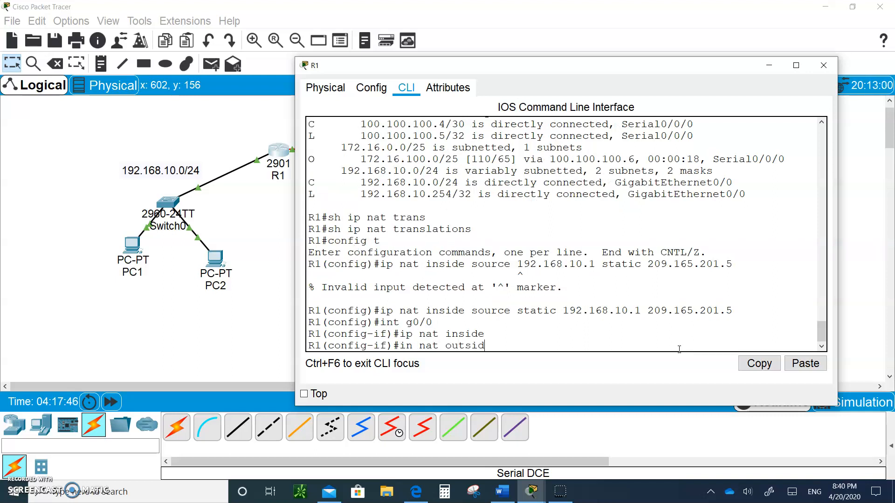
{"action": "key", "text": "backspace"}
{"action": "type", "text": "int"}
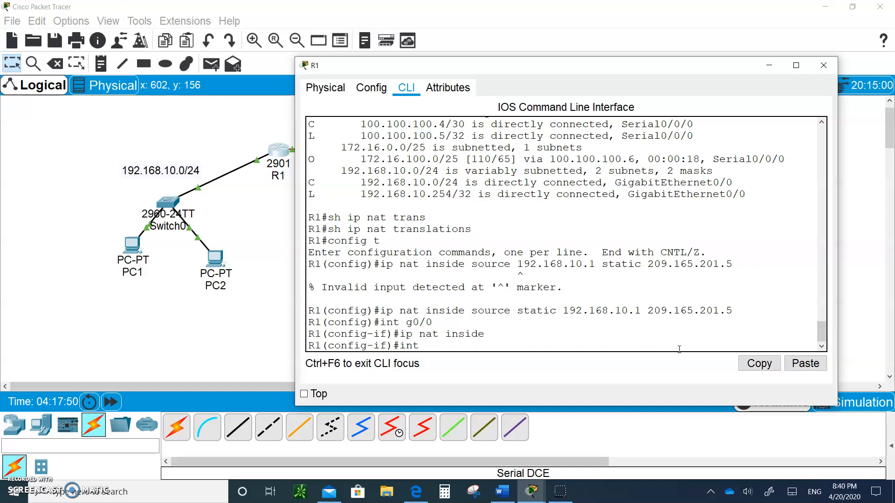
{"action": "type", "text": "s0/0/0"}
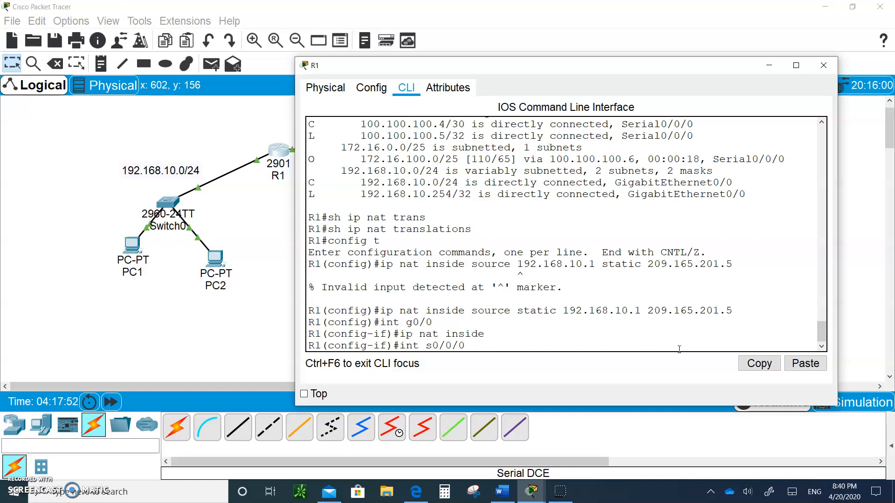
{"action": "key", "text": "enter"}
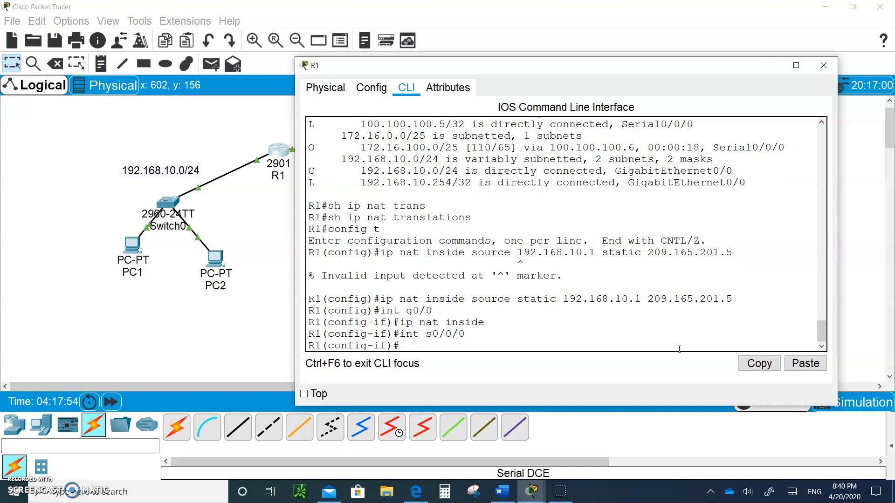
{"action": "type", "text": "ip nat"}
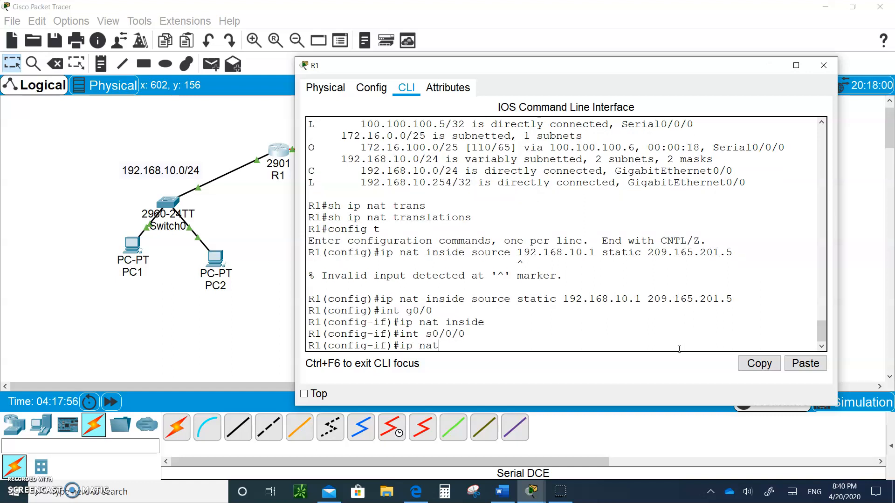
{"action": "type", "text": "opit"}
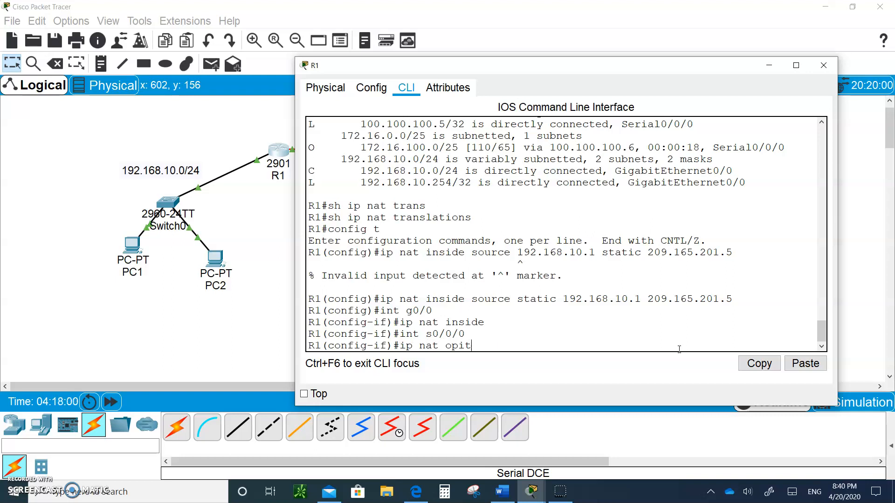
{"action": "type", "text": "oout"}
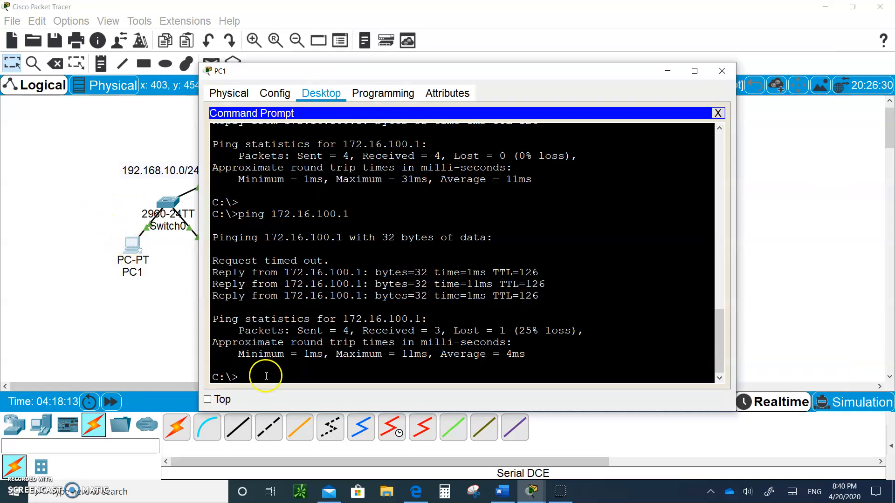
Ping 172.16.100.1 from PC1's command prompt.
{"action": "type", "text": "ping 172.16.100.1"}
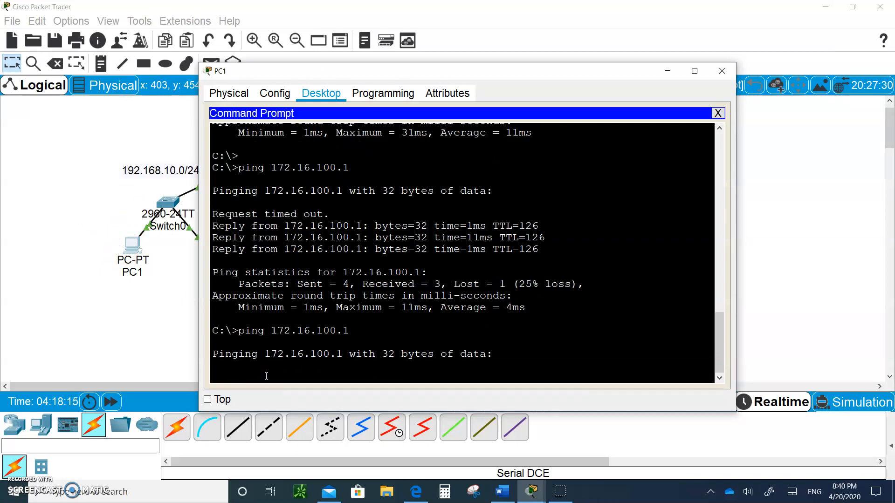
{"action": "mouse_move", "coordinate": [149, 333]}
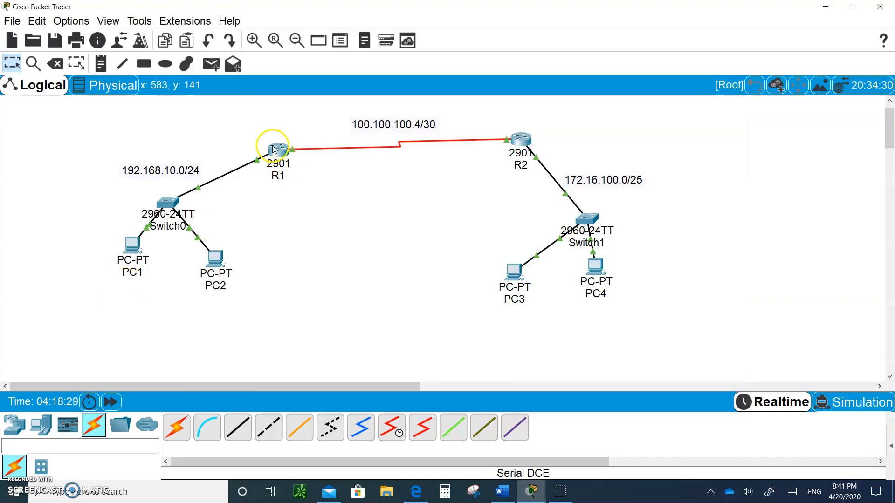
Reopen R1's CLI and begin 'sh ip nat tr' to check translations.
{"action": "left_click", "coordinate": [277, 145]}
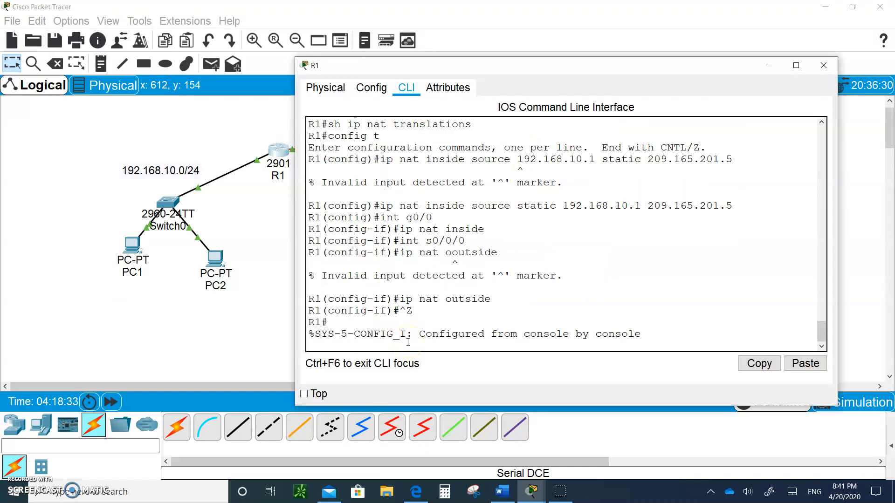
{"action": "type", "text": "sh"}
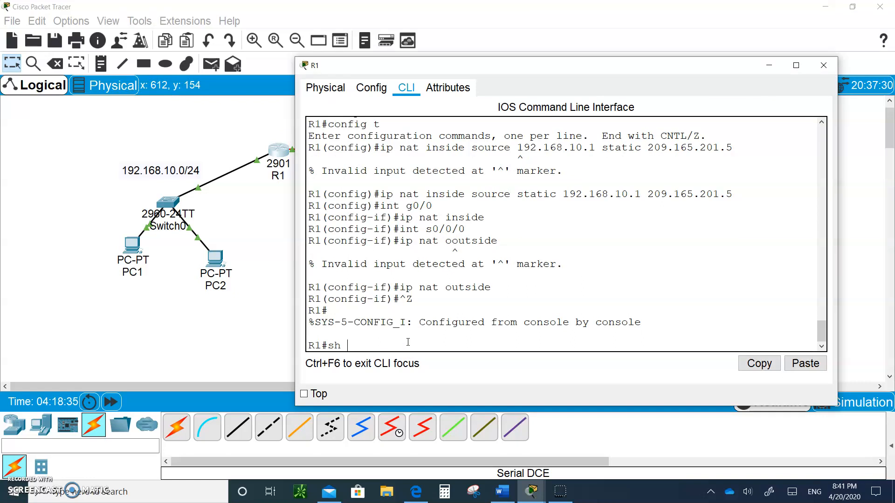
{"action": "type", "text": "ip nat tr"}
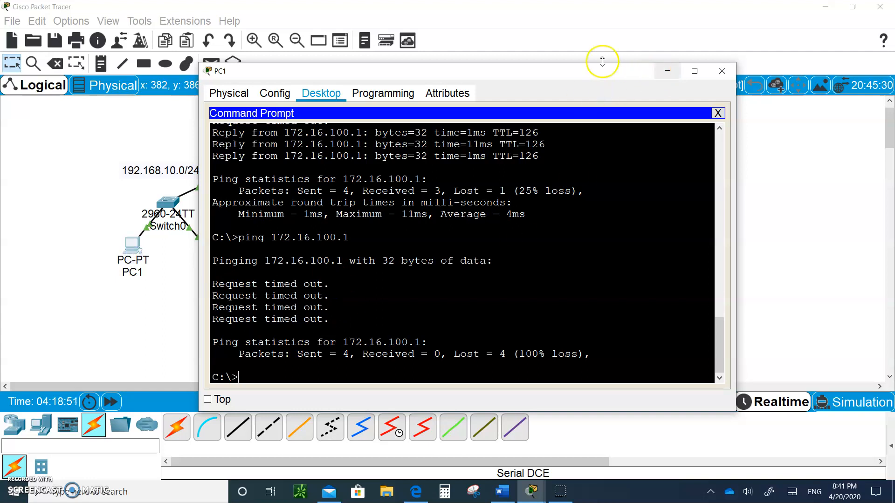
View R1's ICMP NAT translations, then R2's routing table with 'sh ip route'.
{"action": "left_click", "coordinate": [722, 71]}
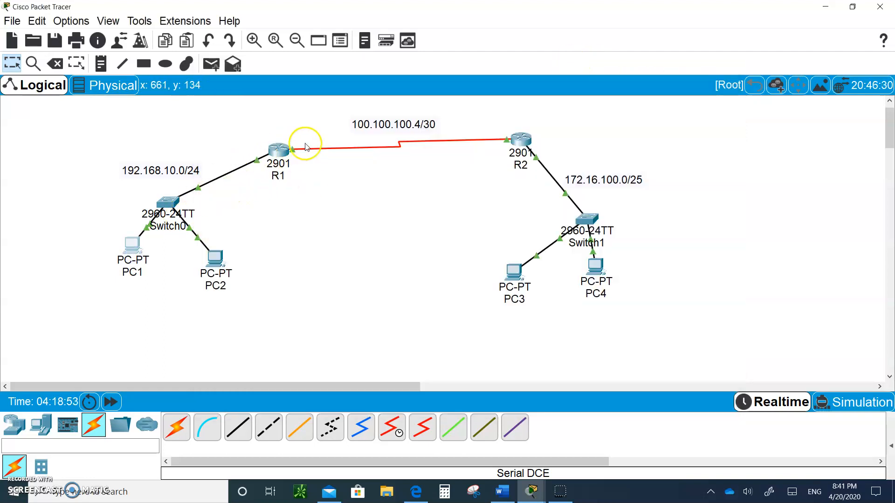
{"action": "mouse_move", "coordinate": [520, 142]}
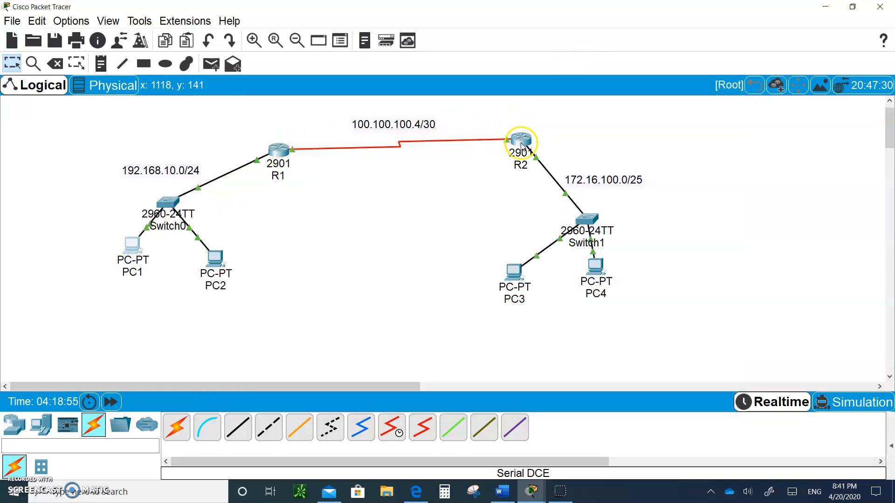
{"action": "mouse_move", "coordinate": [576, 221]}
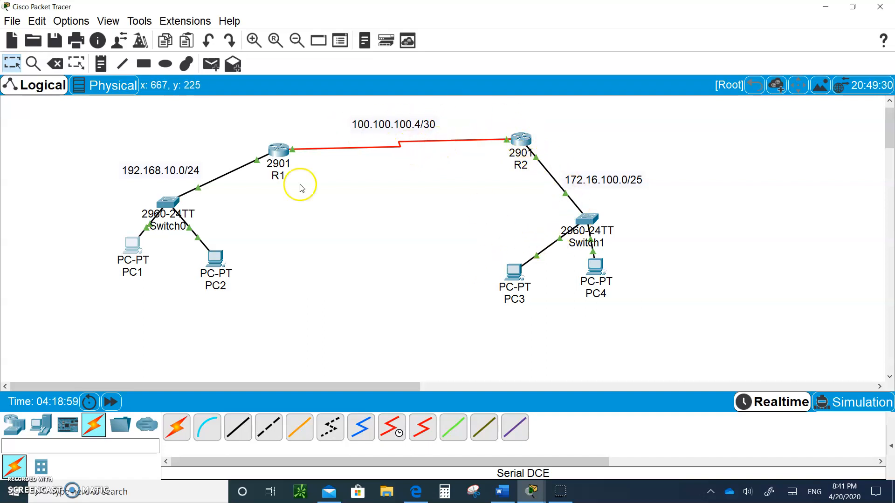
{"action": "left_click", "coordinate": [278, 150]}
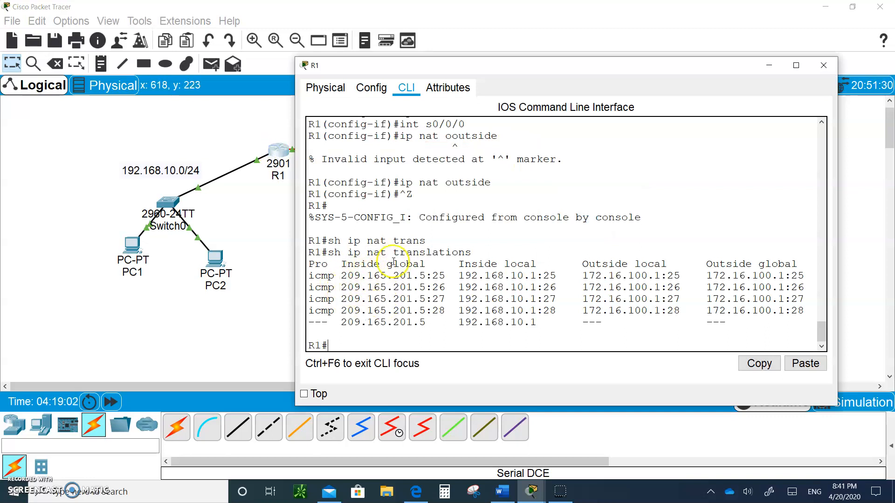
{"action": "left_click", "coordinate": [823, 65]}
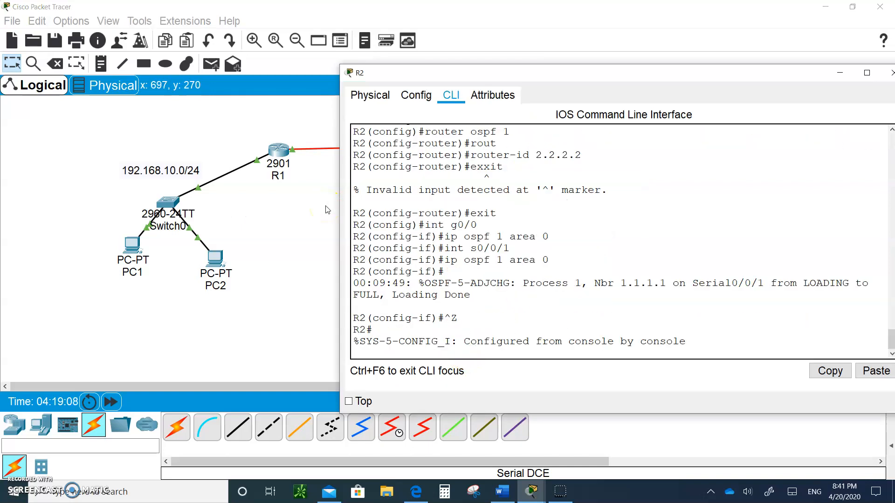
{"action": "type", "text": "s"}
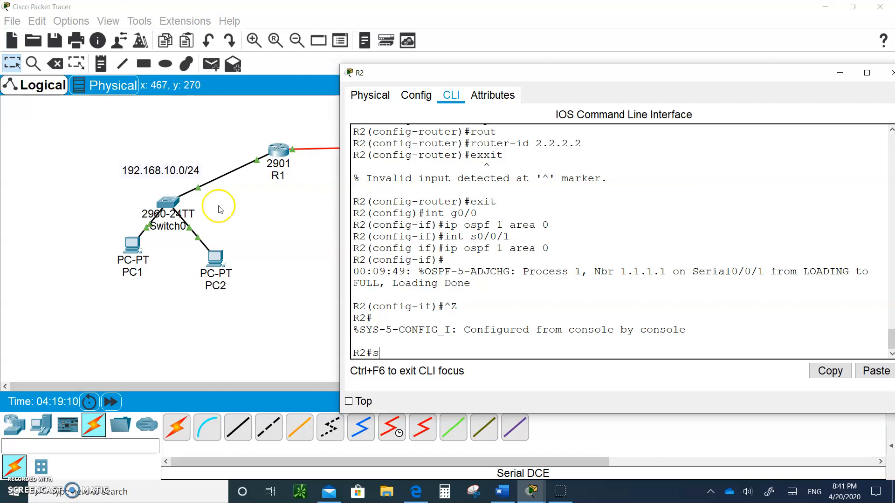
{"action": "type", "text": "h ip route"}
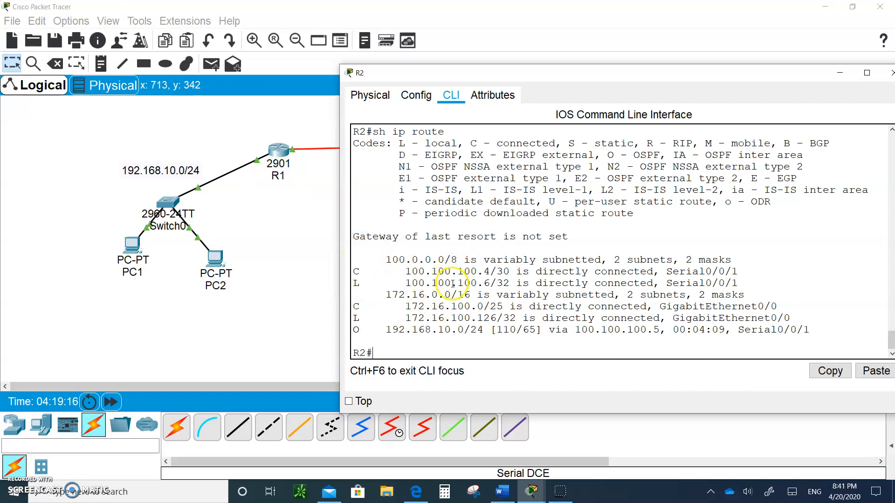
{"action": "mouse_move", "coordinate": [302, 173]}
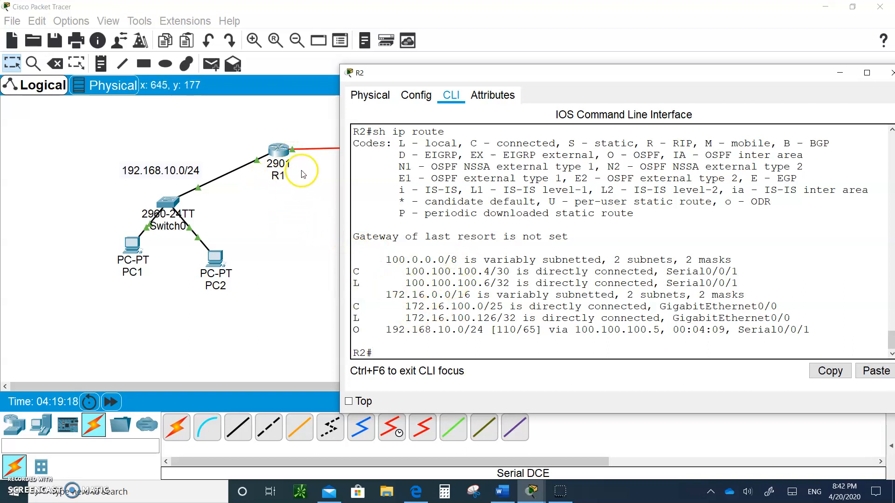
{"action": "mouse_move", "coordinate": [288, 187]}
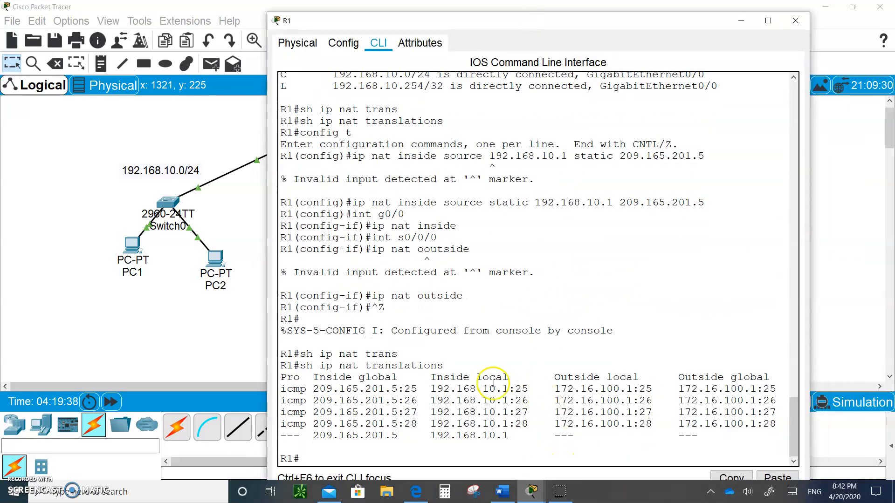
Enter config mode and start a static route for 209.165.201.5.
{"action": "type", "text": "c"}
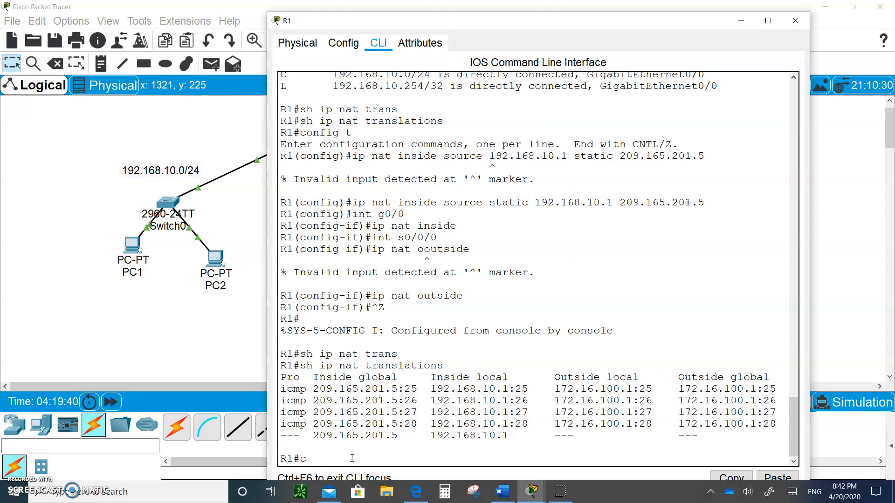
{"action": "type", "text": "onfig t"}
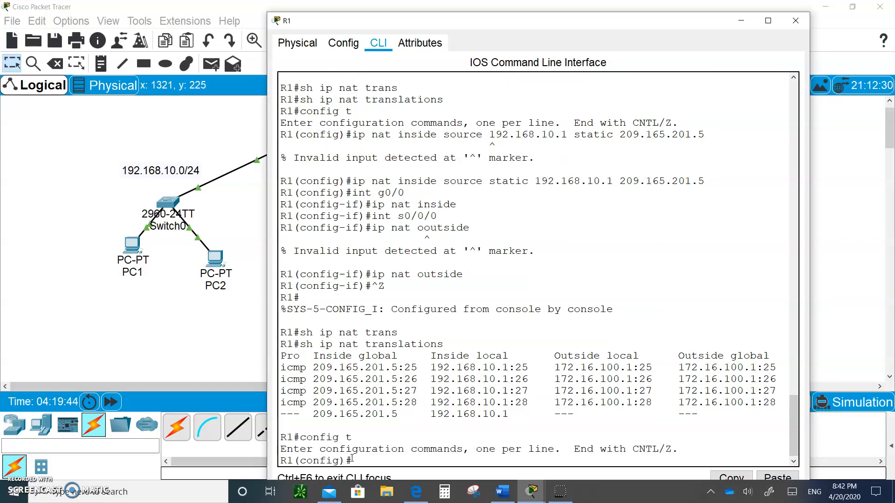
{"action": "type", "text": "ip route"}
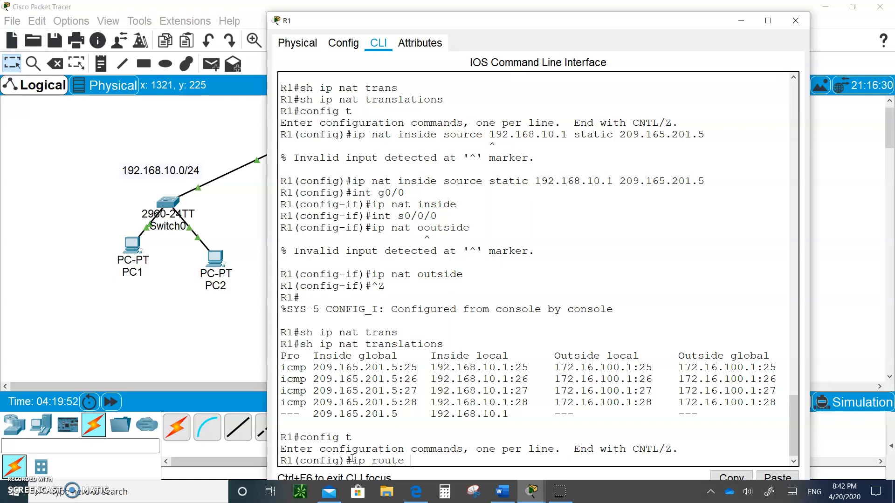
{"action": "type", "text": "209"}
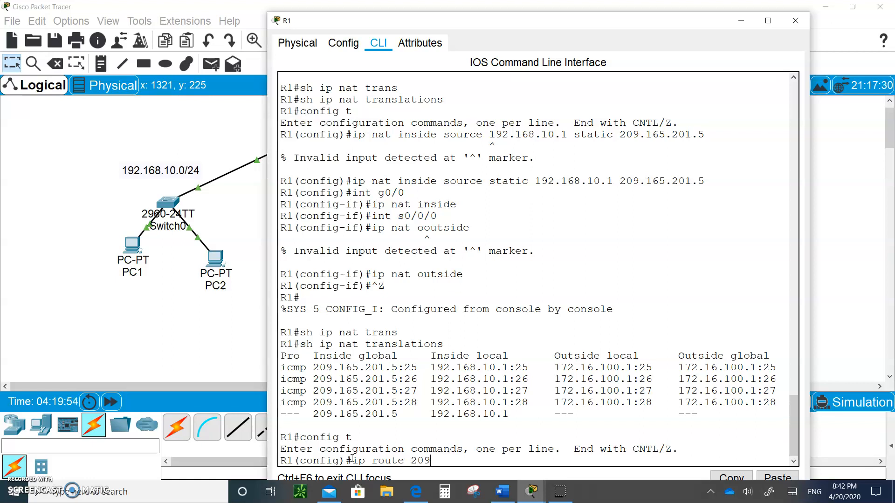
{"action": "type", "text": "."}
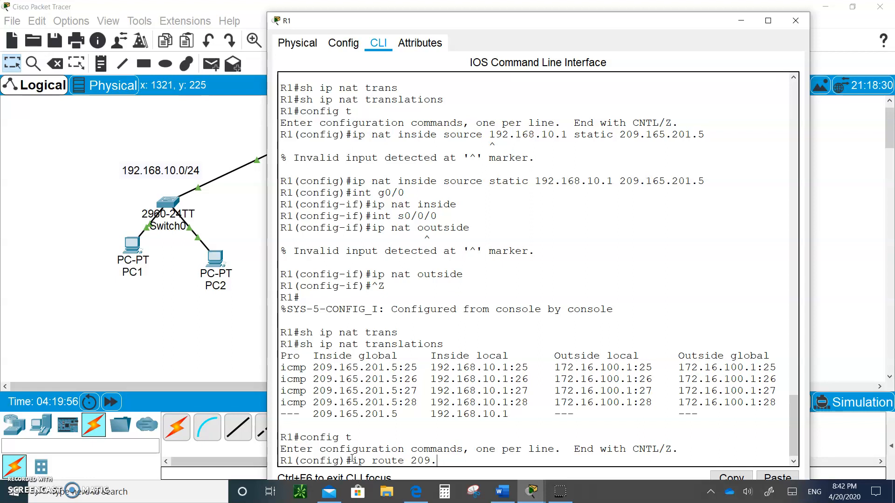
{"action": "type", "text": "165"}
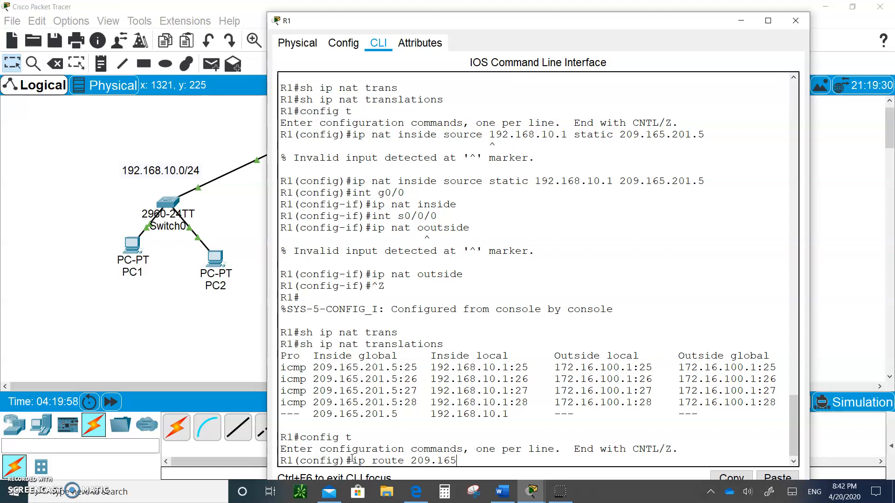
{"action": "type", "text": ".2"}
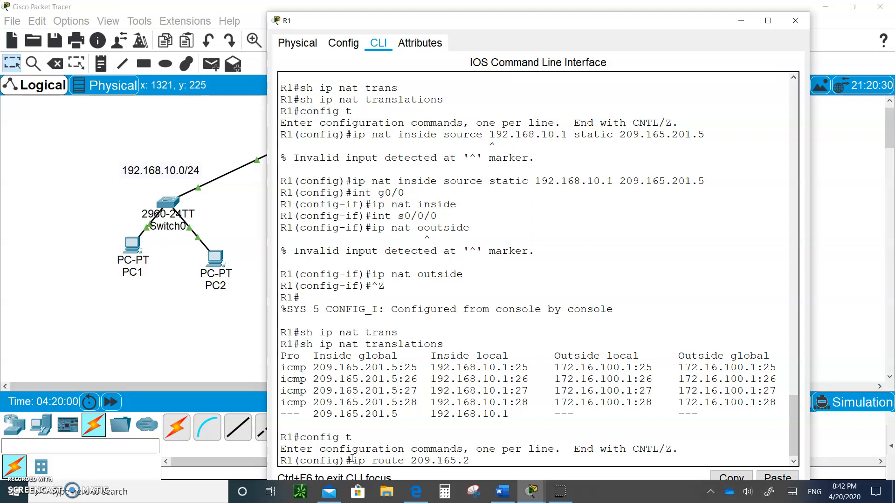
{"action": "type", "text": "01."}
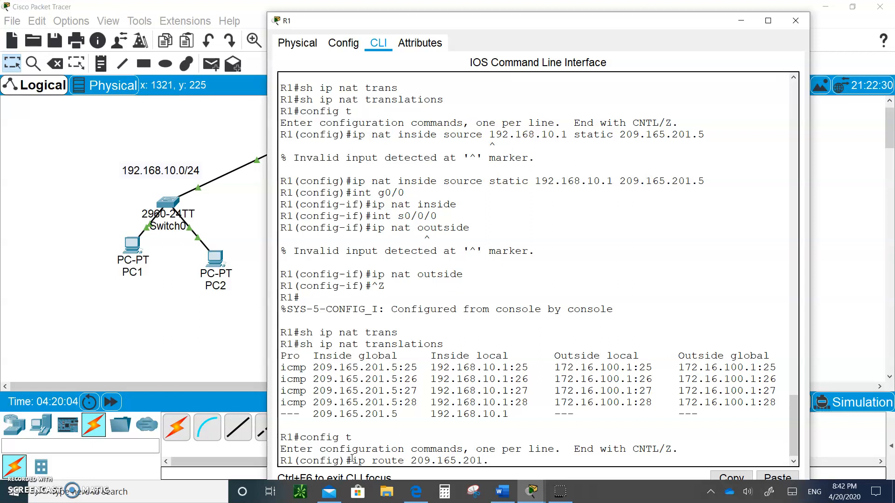
{"action": "type", "text": "5"}
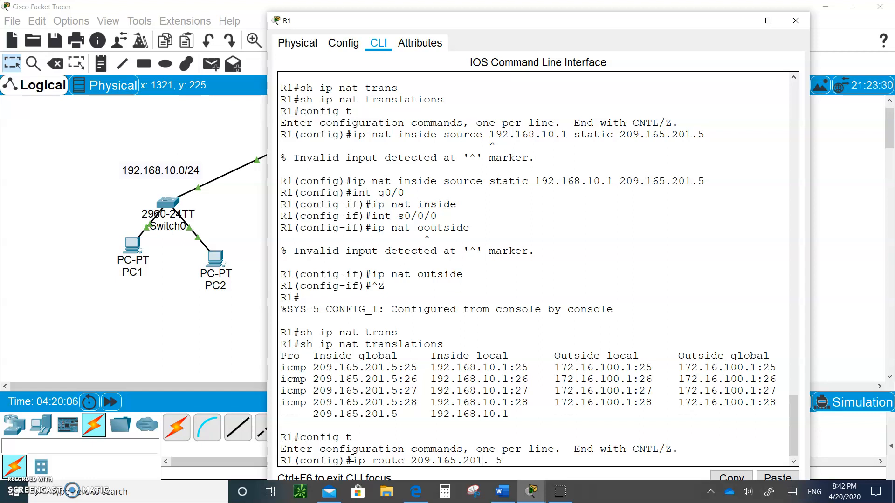
Complete the route with mask 255.255.255.255 pointing to null 0.
{"action": "type", "text": "255"}
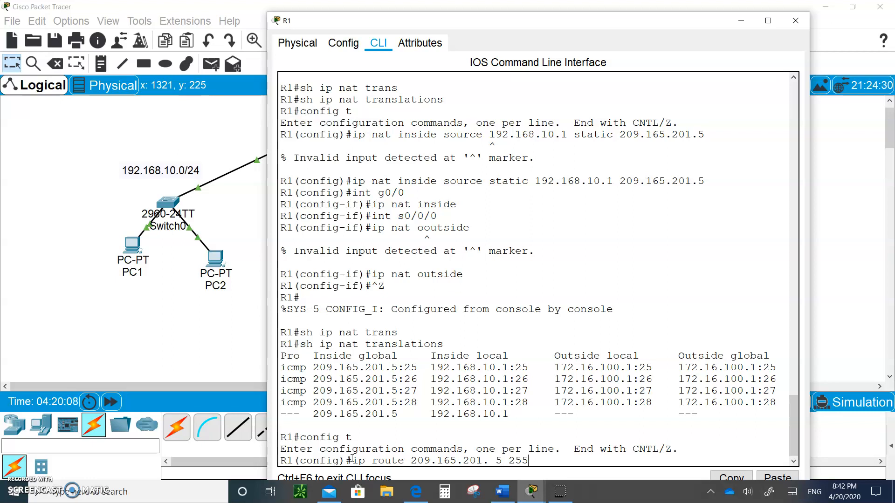
{"action": "type", "text": ".255.255.2"}
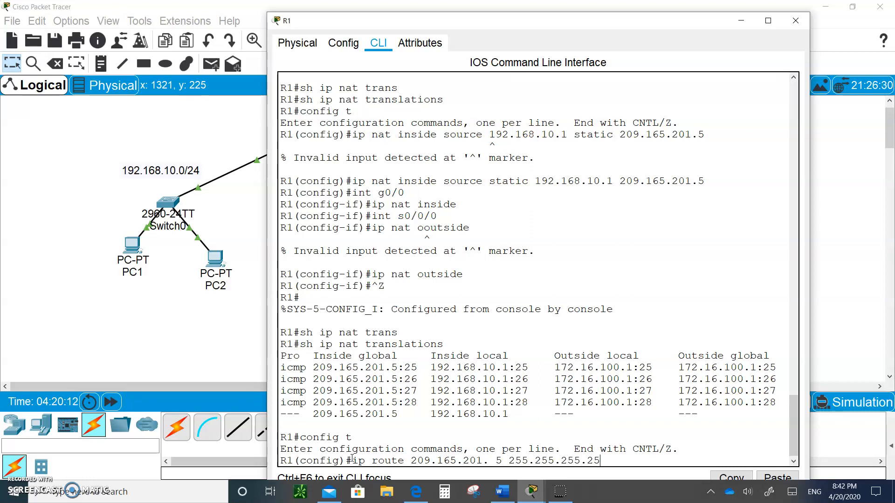
{"action": "type", "text": "5"}
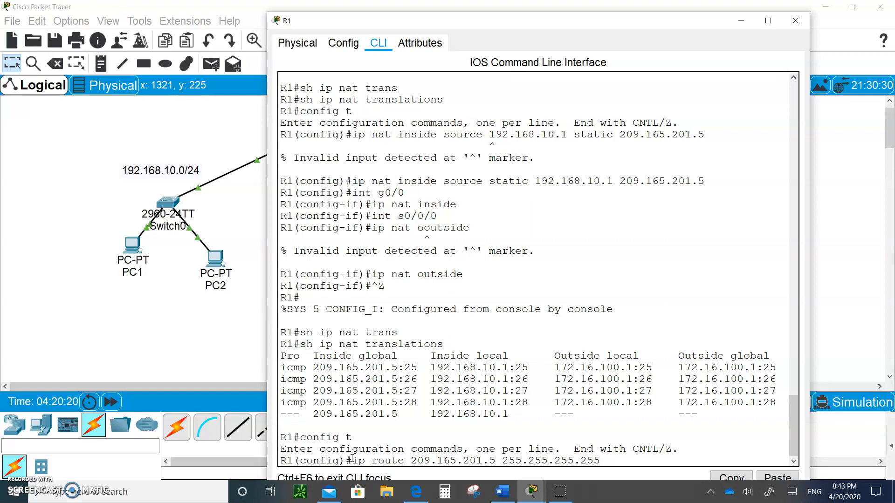
{"action": "type", "text": "null"}
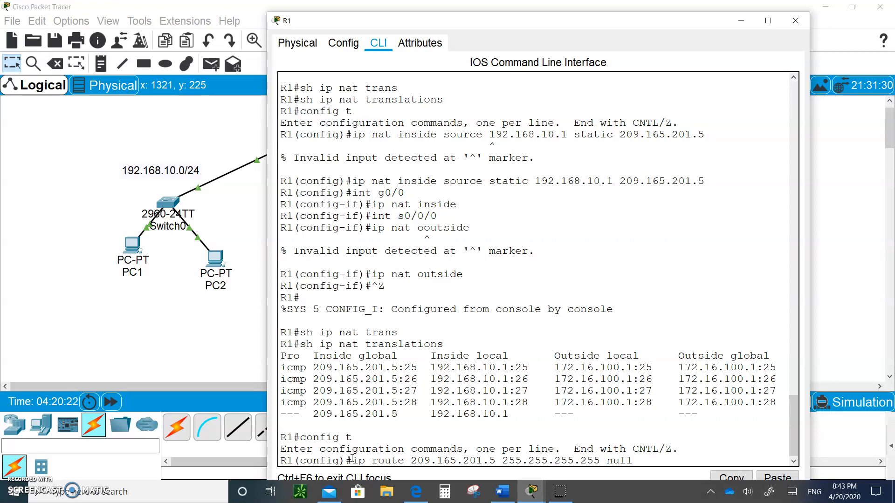
{"action": "type", "text": "0"}
{"action": "type", "text": "router osf"}
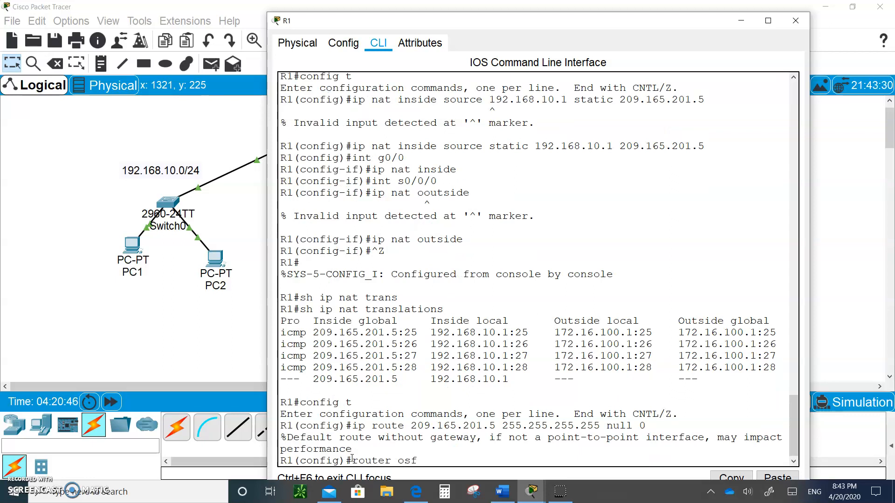
Enable 'redistribute static subnets' under OSPF process 1 and close R1's console.
{"action": "key", "text": "backspace"}
{"action": "type", "text": "pf 1"}
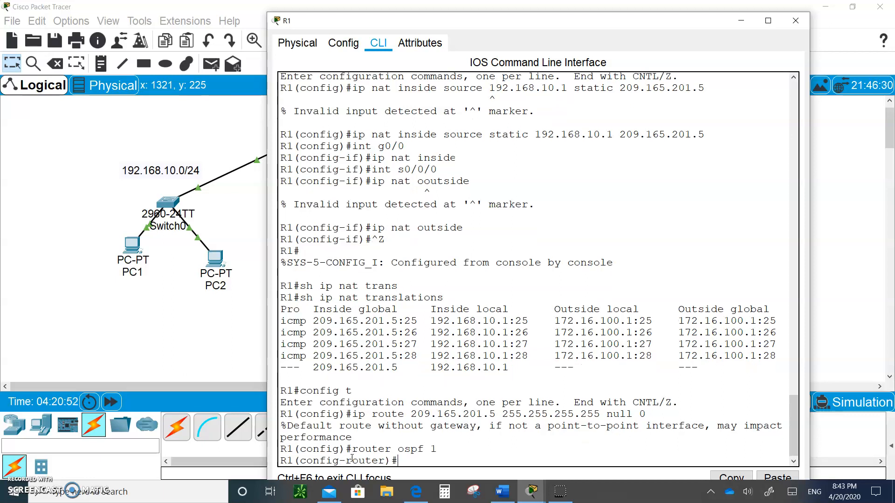
{"action": "type", "text": "redistribute static s"}
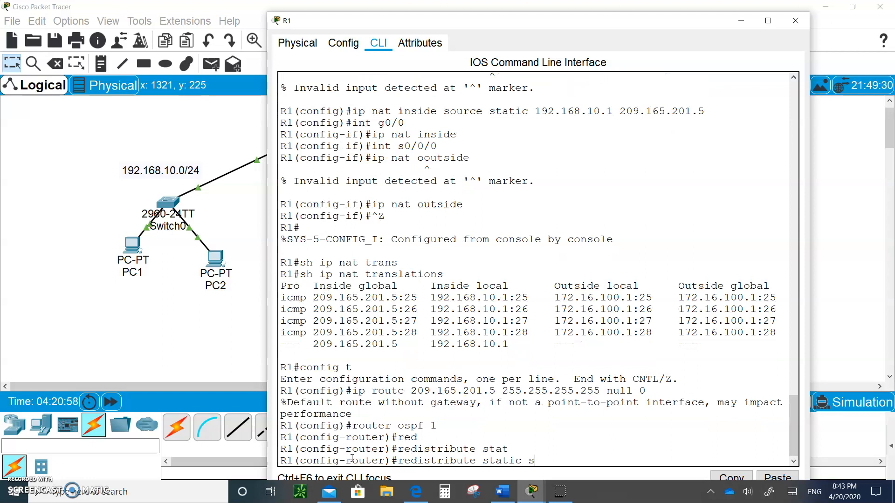
{"action": "type", "text": "ub"}
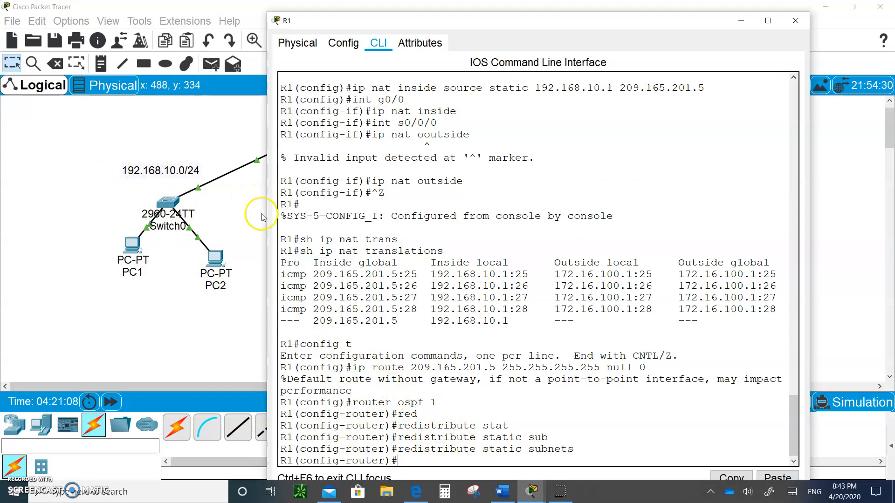
{"action": "left_click", "coordinate": [795, 21]}
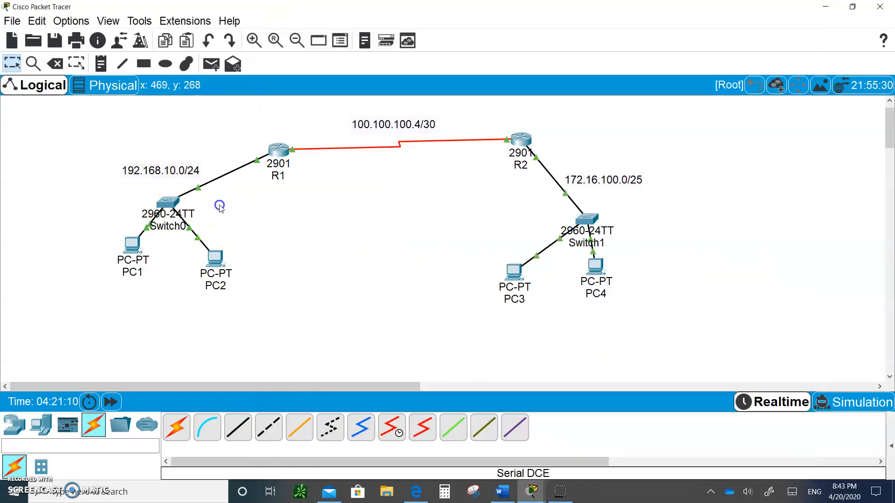
Run 'sh ip route' on R2 to see the O E2 route to 209.165.201.5/32.
{"action": "left_click", "coordinate": [520, 140]}
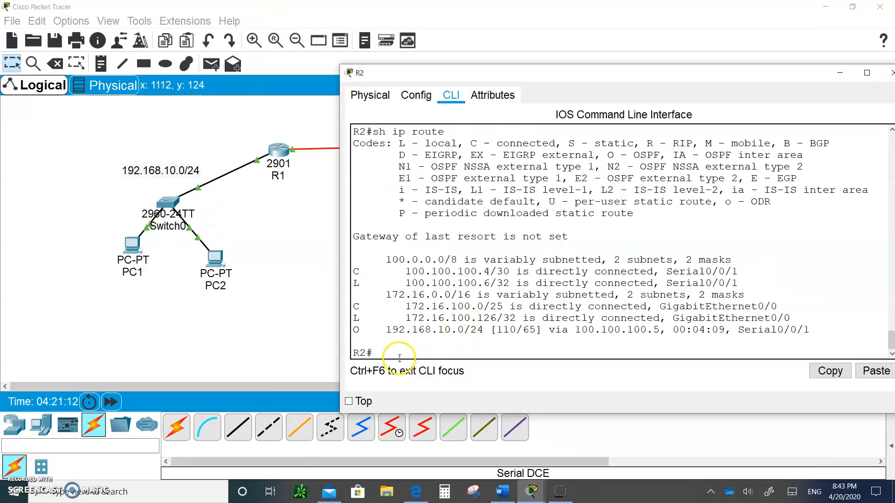
{"action": "type", "text": "sh ip route"}
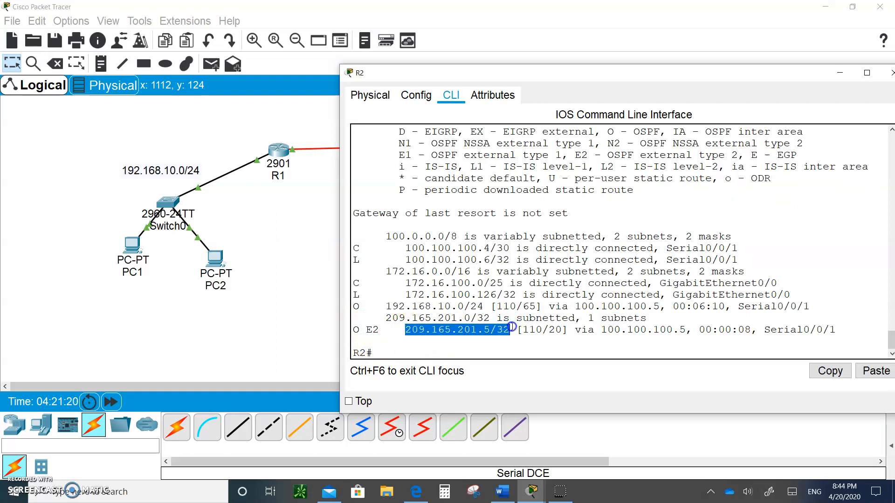
{"action": "mouse_move", "coordinate": [686, 330]}
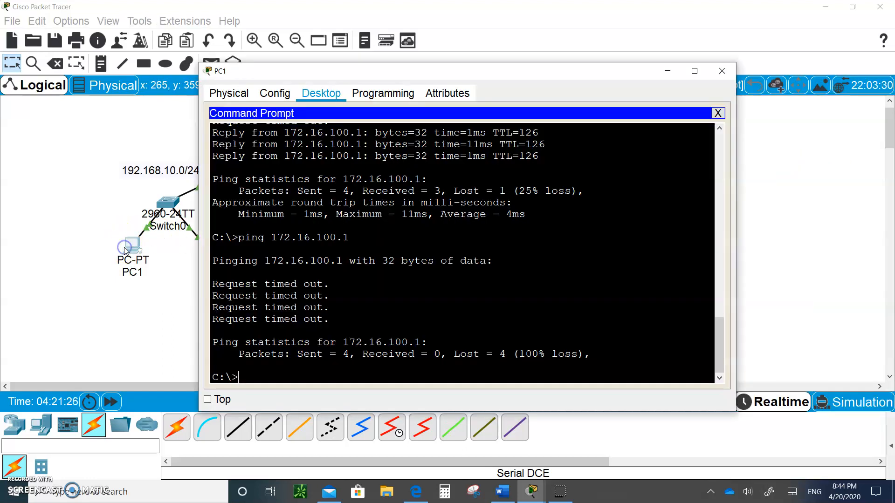
Ping 172.16.100.1 from PC1 again.
{"action": "type", "text": "ping 172.16.100.1"}
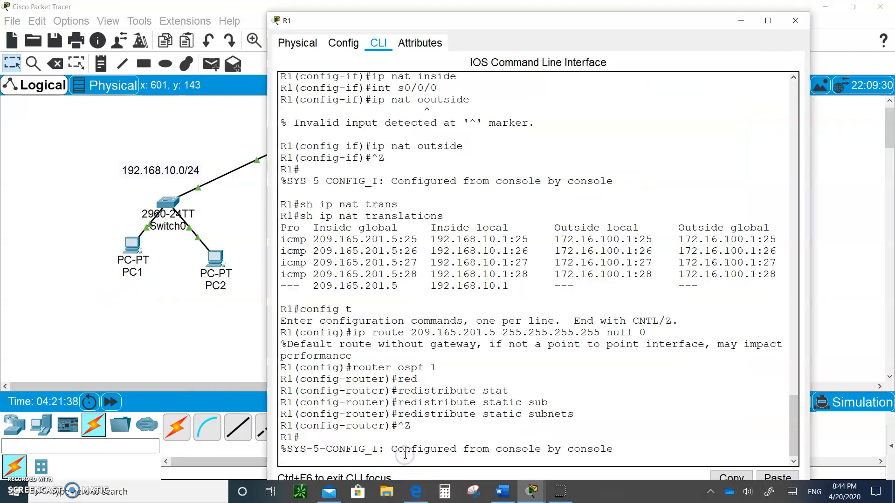
Run 'sh ip nat translations' on R1 to list ICMP entries mapping 192.168.10.1 to 209.165.201.5.
{"action": "type", "text": "s"}
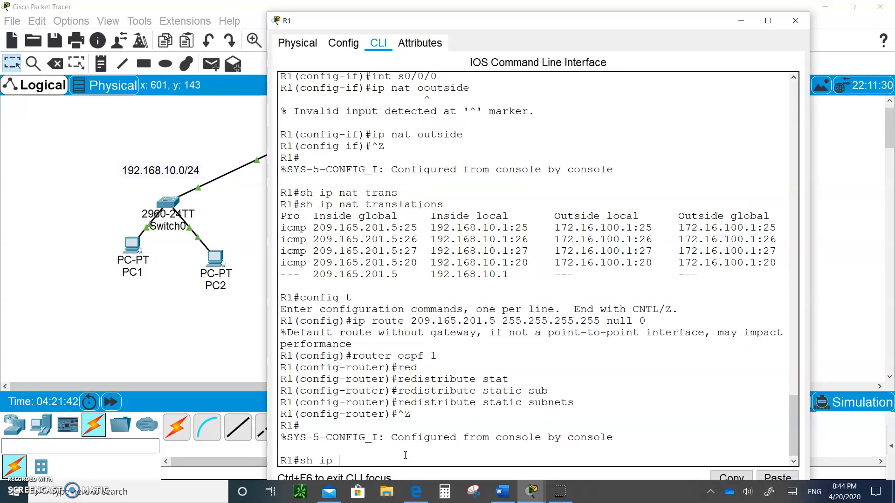
{"action": "type", "text": "nat t"}
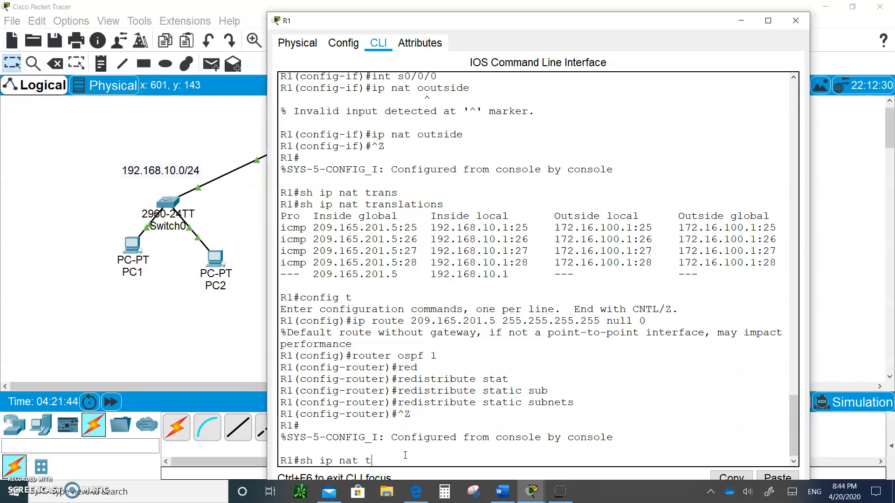
{"action": "type", "text": "rans"}
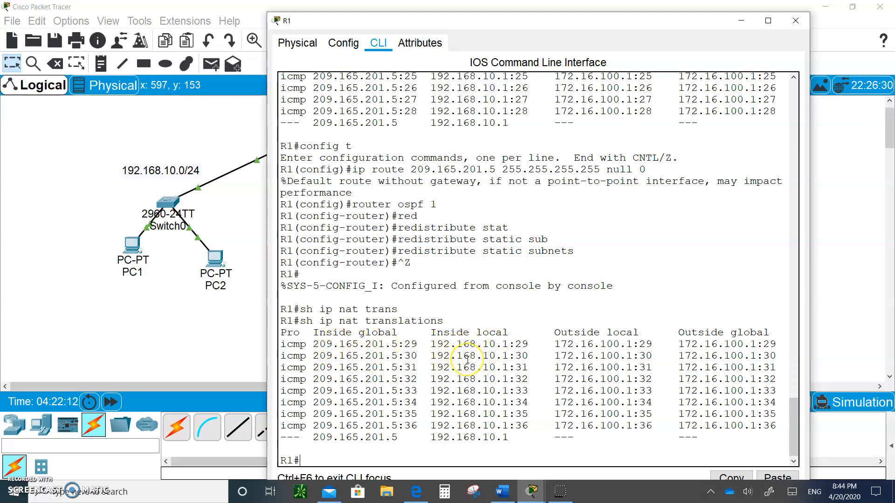
{"action": "type", "text": "sh ip nat translations"}
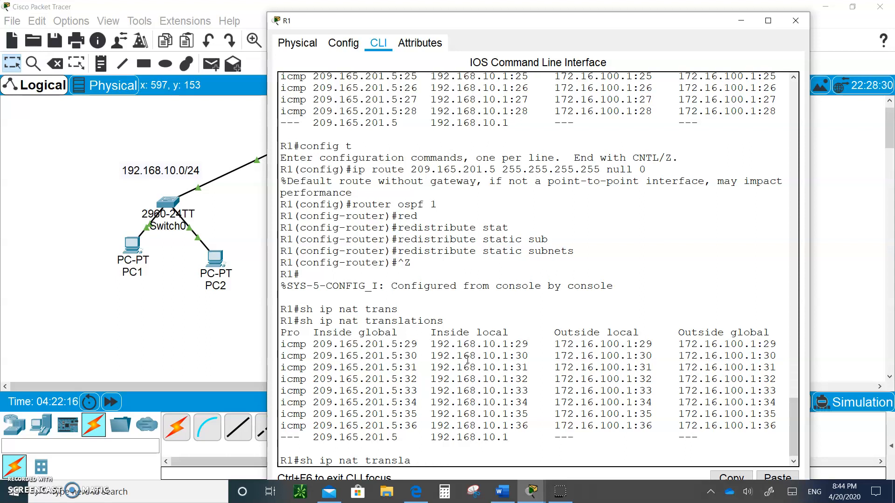
Show R1's NAT statistics (9 translations: 1 static, 8 dynamic), then close R1's console.
{"action": "key", "text": "BackSpace"}
{"action": "type", "text": "stat"}
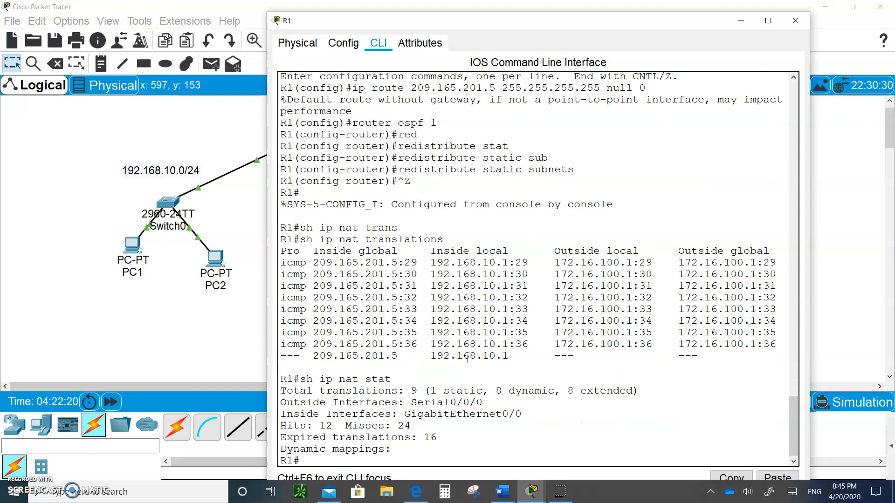
{"action": "mouse_move", "coordinate": [396, 427]}
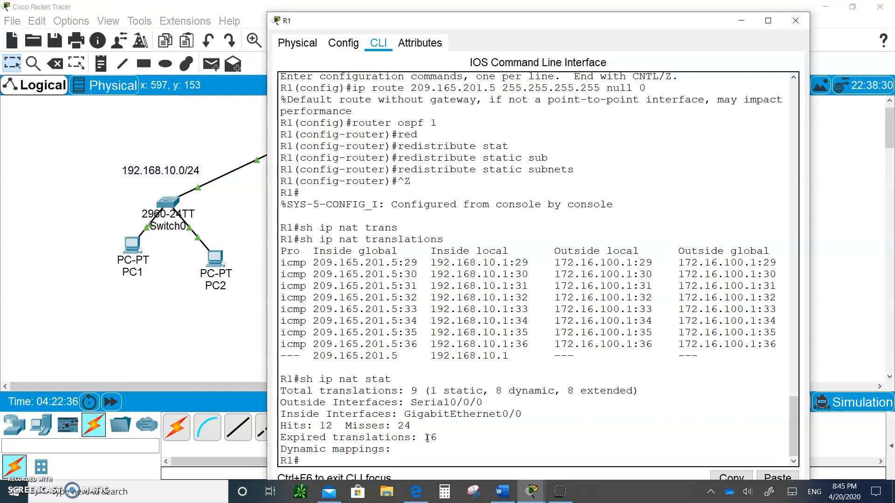
{"action": "mouse_move", "coordinate": [542, 157]}
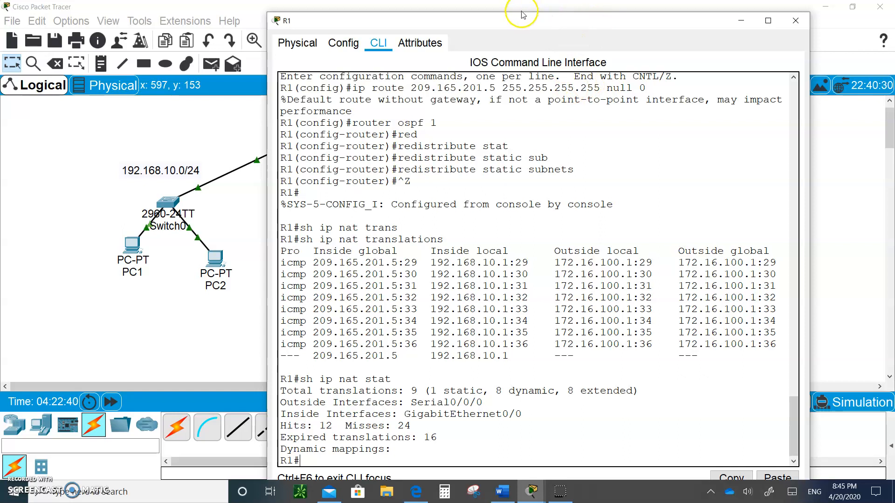
{"action": "left_click", "coordinate": [795, 20]}
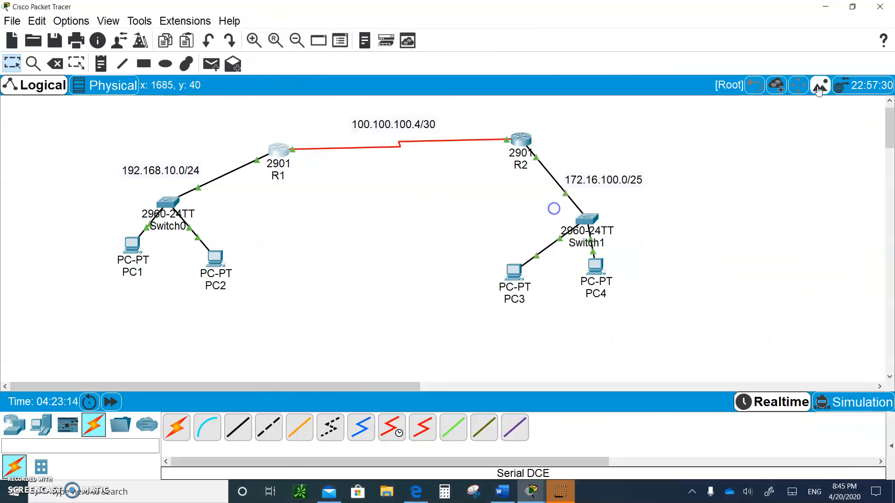